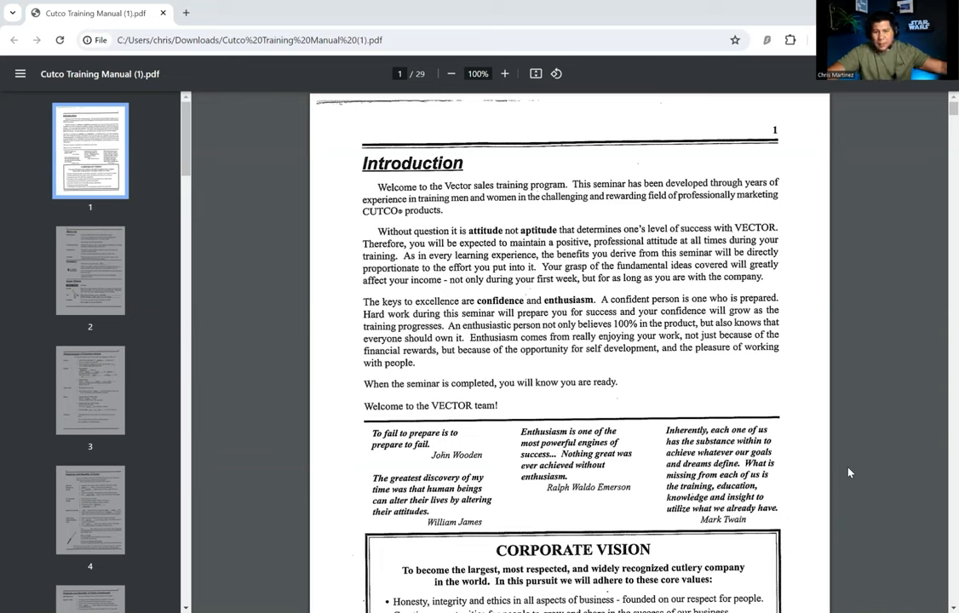
pyautogui.moveTo(779, 332)
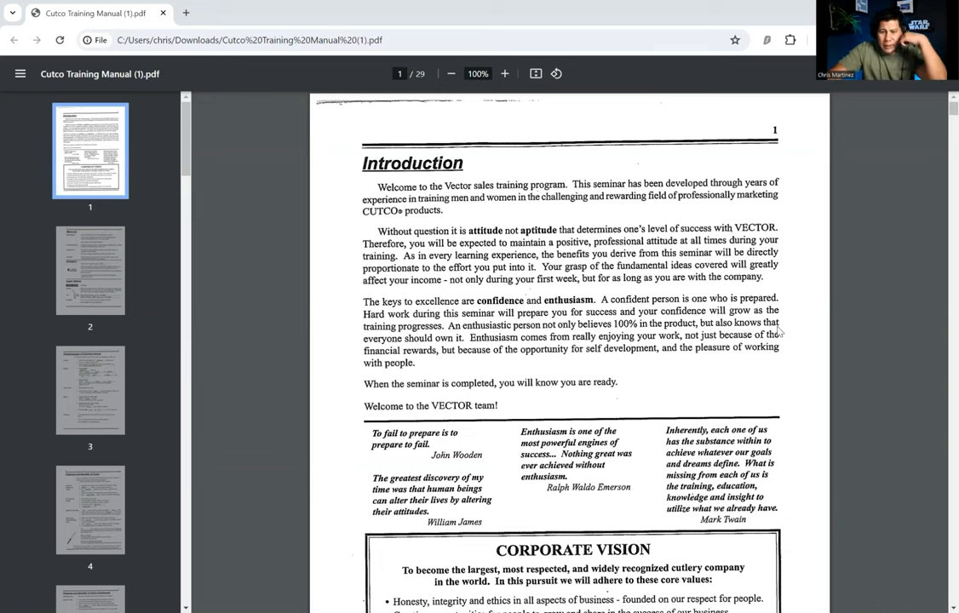
pyautogui.moveTo(663, 269)
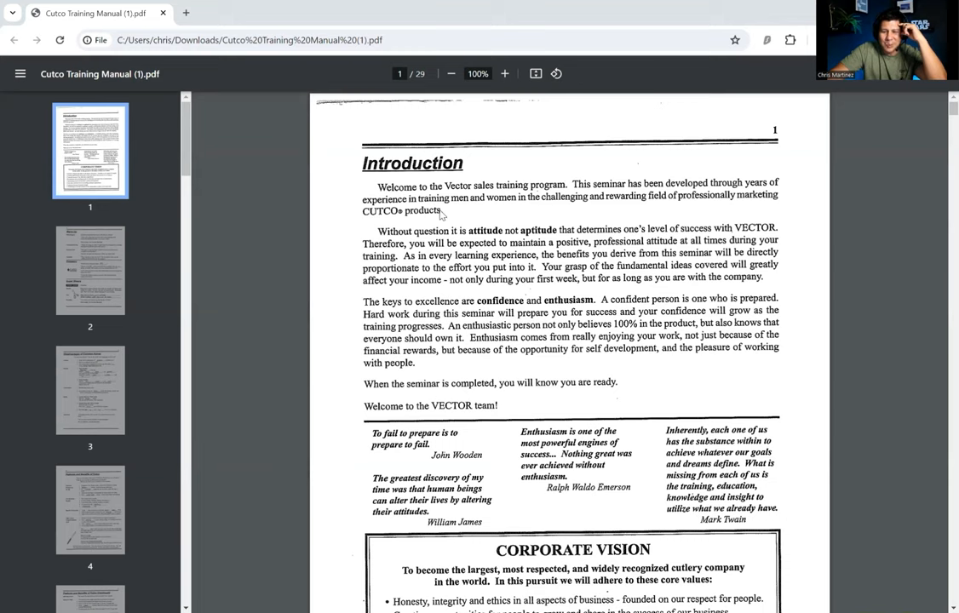
pyautogui.moveTo(451, 232)
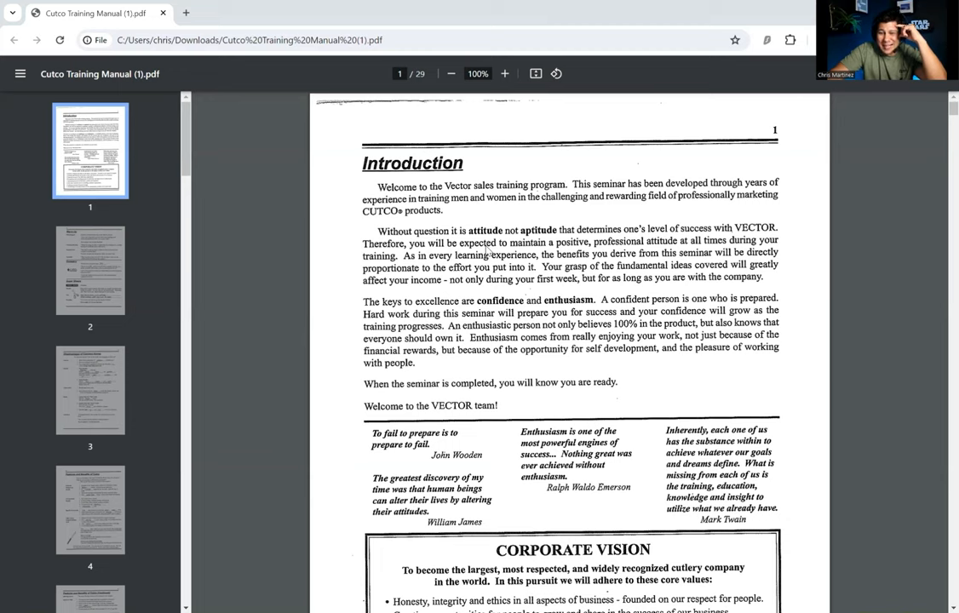
pyautogui.moveTo(456, 257)
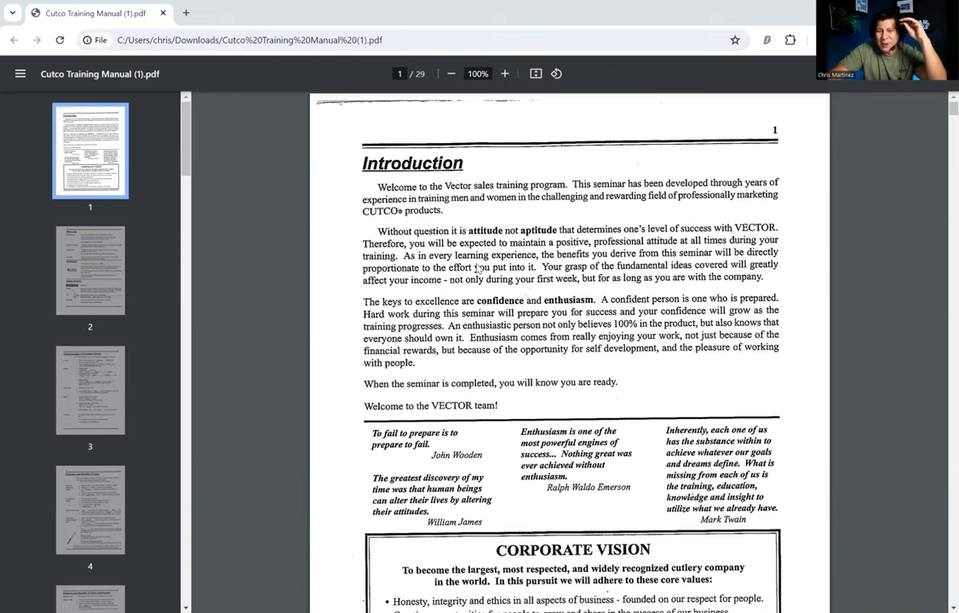
pyautogui.moveTo(443, 303)
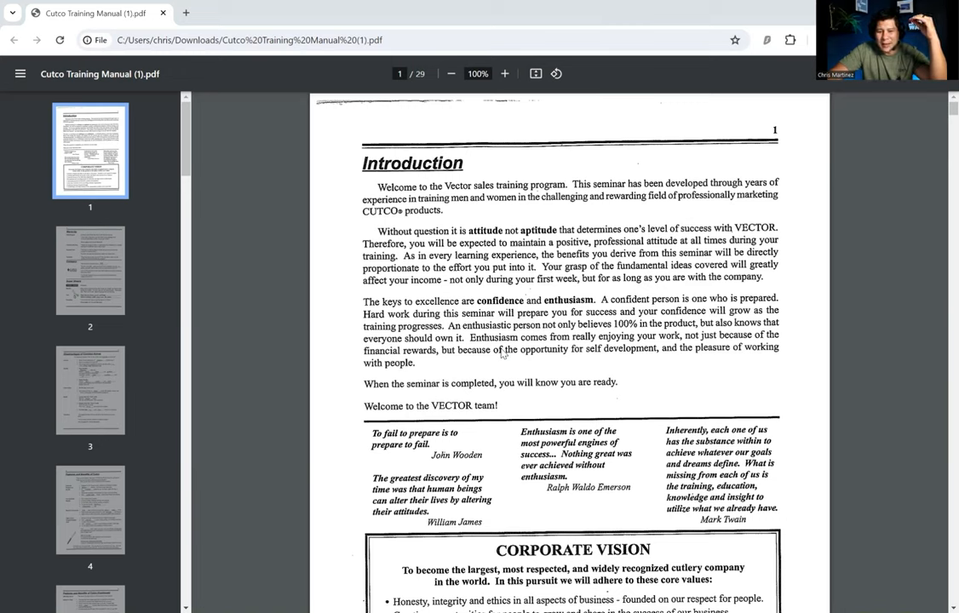
pyautogui.moveTo(517, 359)
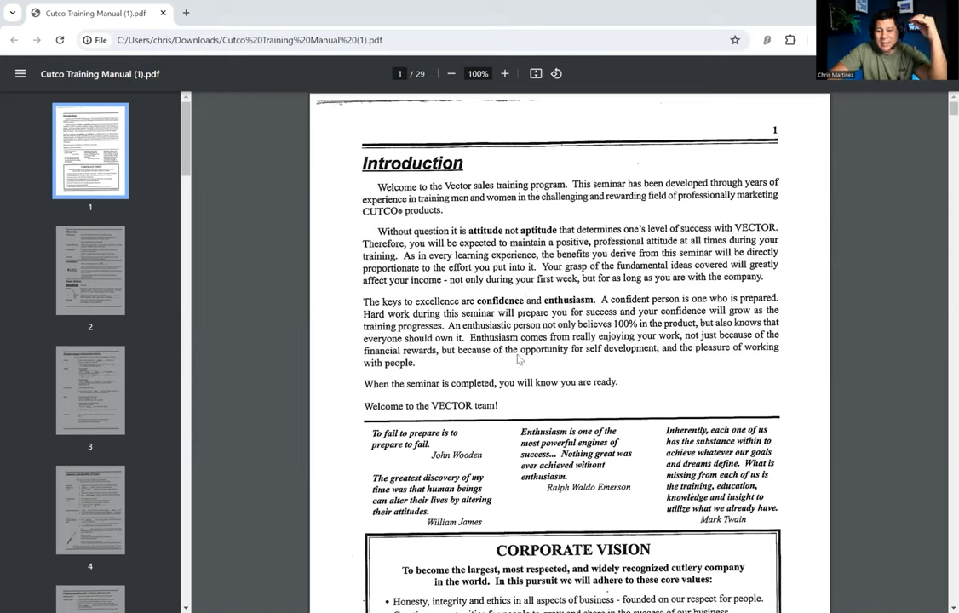
pyautogui.moveTo(573, 385)
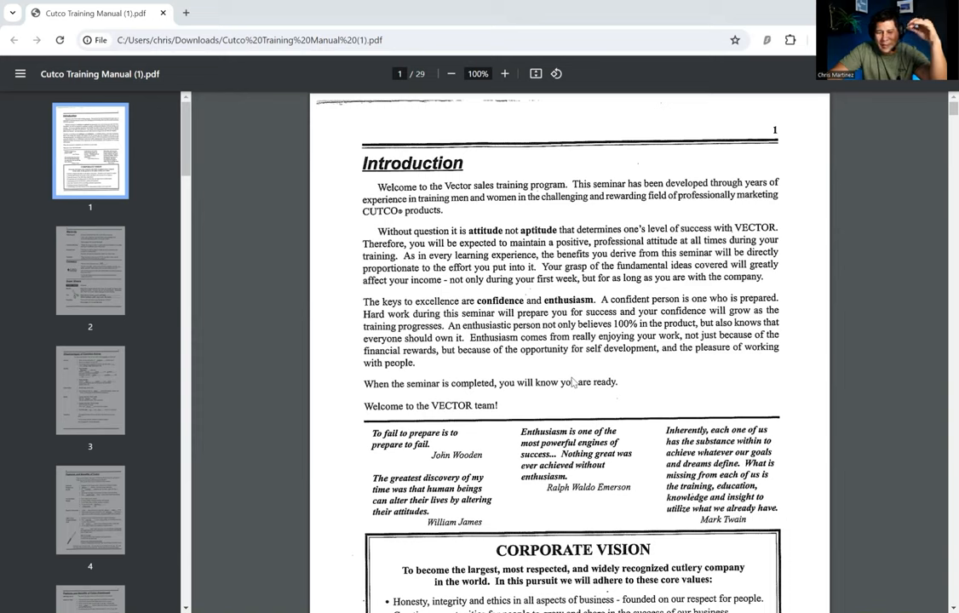
pyautogui.moveTo(646, 364)
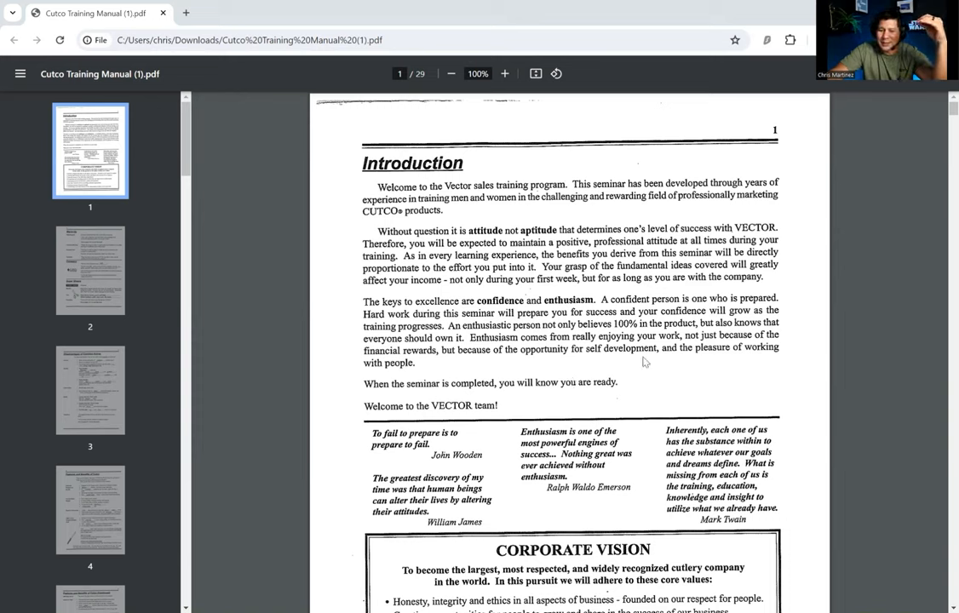
pyautogui.moveTo(688, 368)
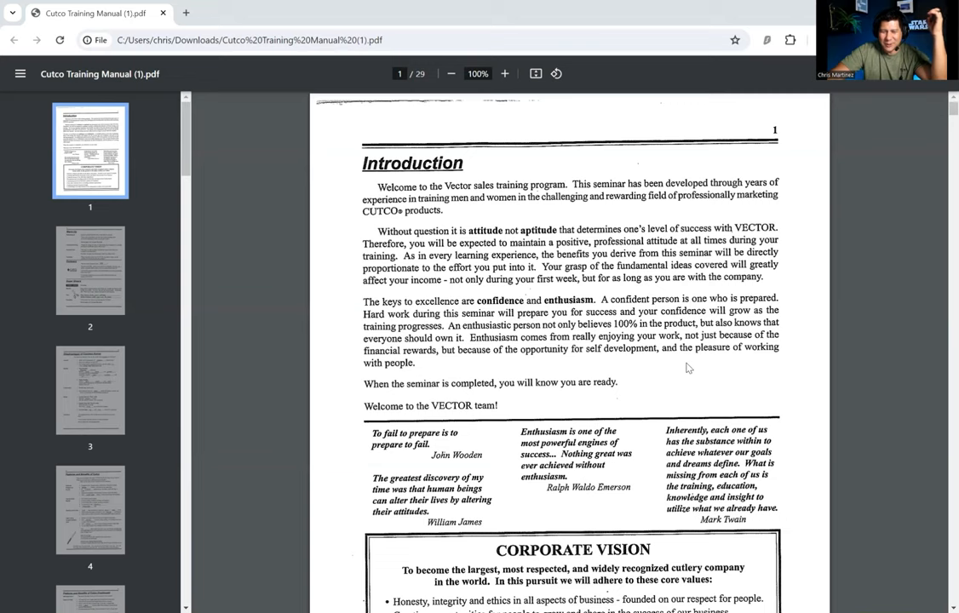
pyautogui.moveTo(669, 377)
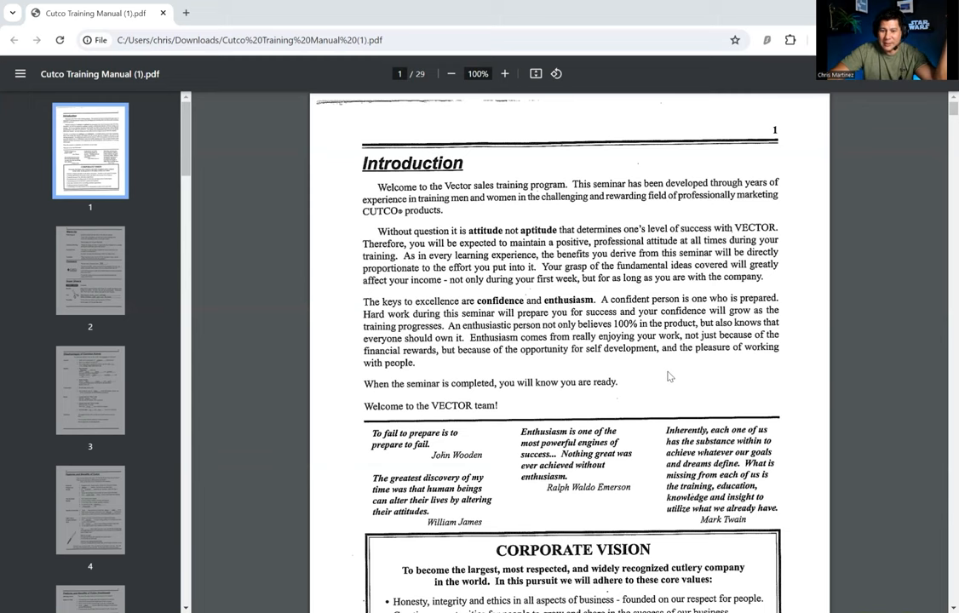
# Step: Scroll down page 1 to show the Corporate Vision core values list, with page 2 beginning below
pyautogui.scroll(-3)
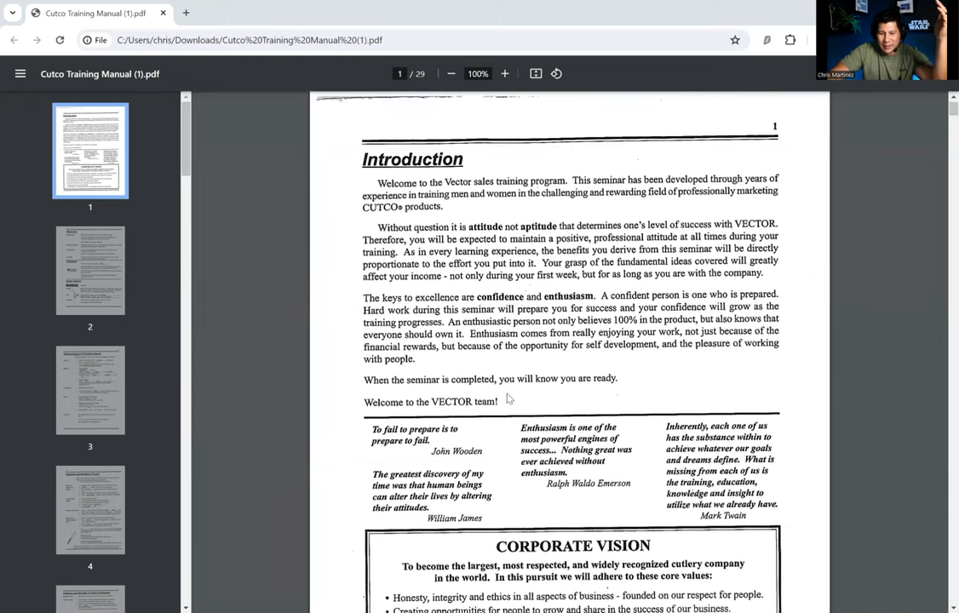
pyautogui.scroll(-3)
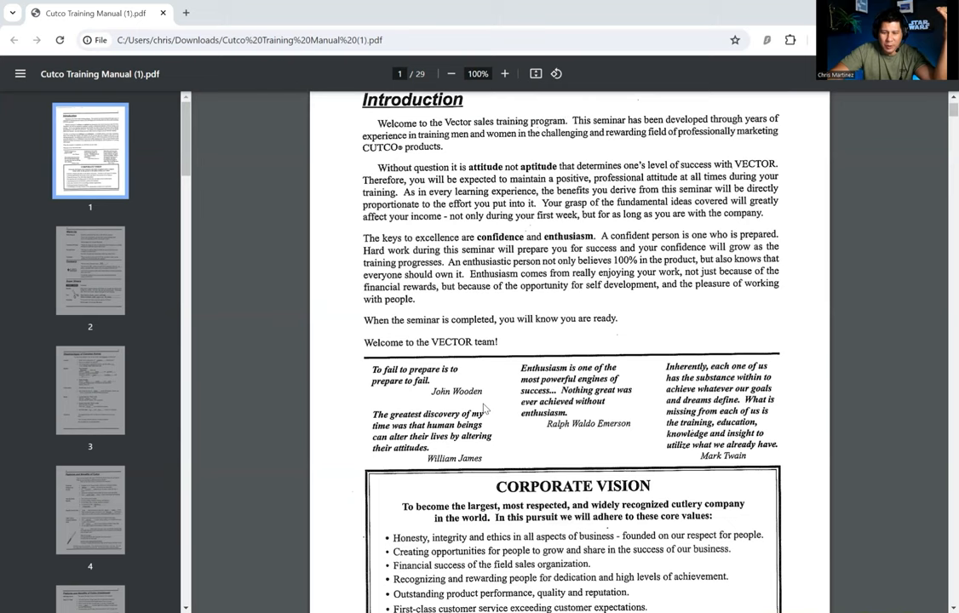
pyautogui.moveTo(580, 429)
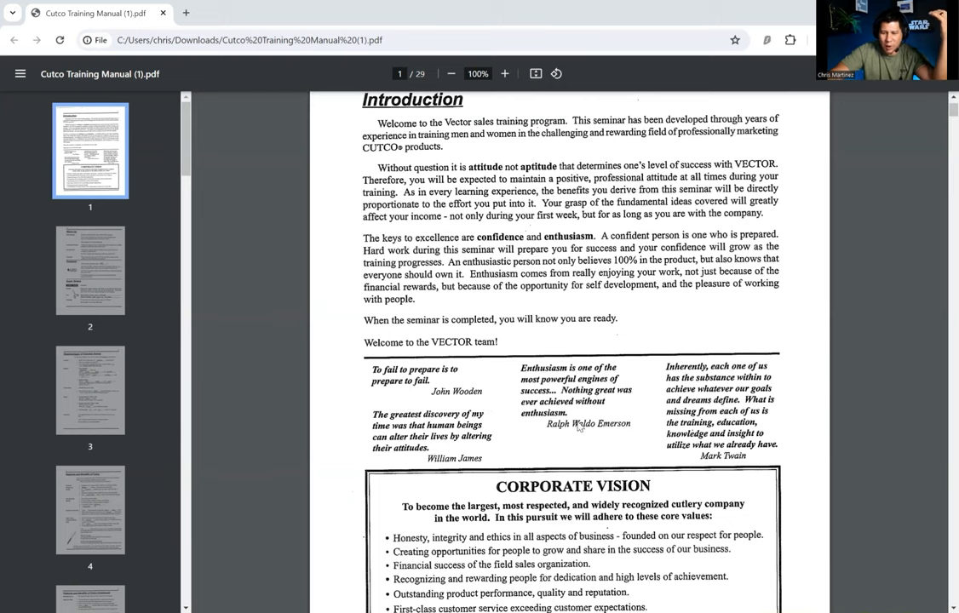
pyautogui.scroll(-3)
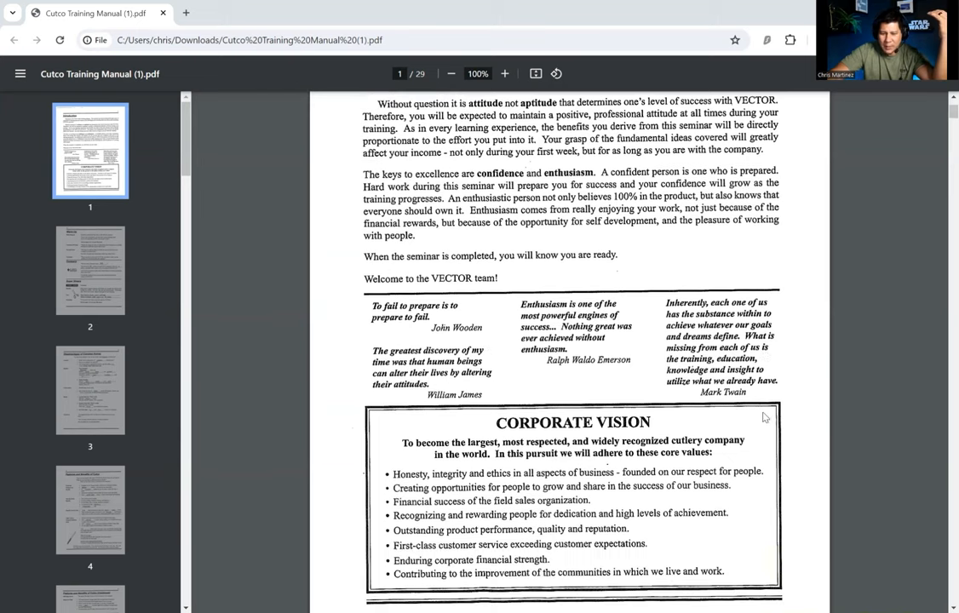
pyautogui.scroll(-3)
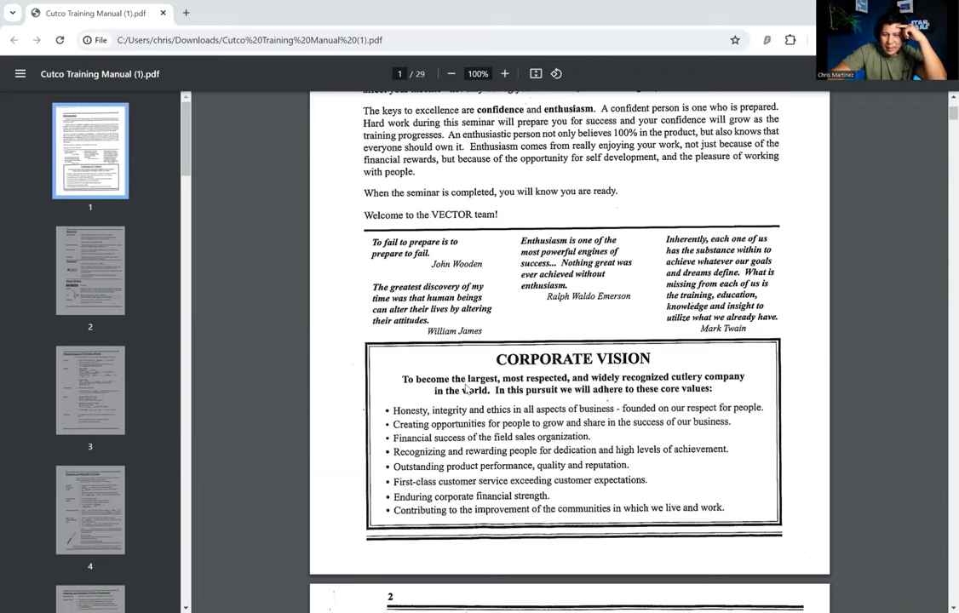
pyautogui.moveTo(494, 416)
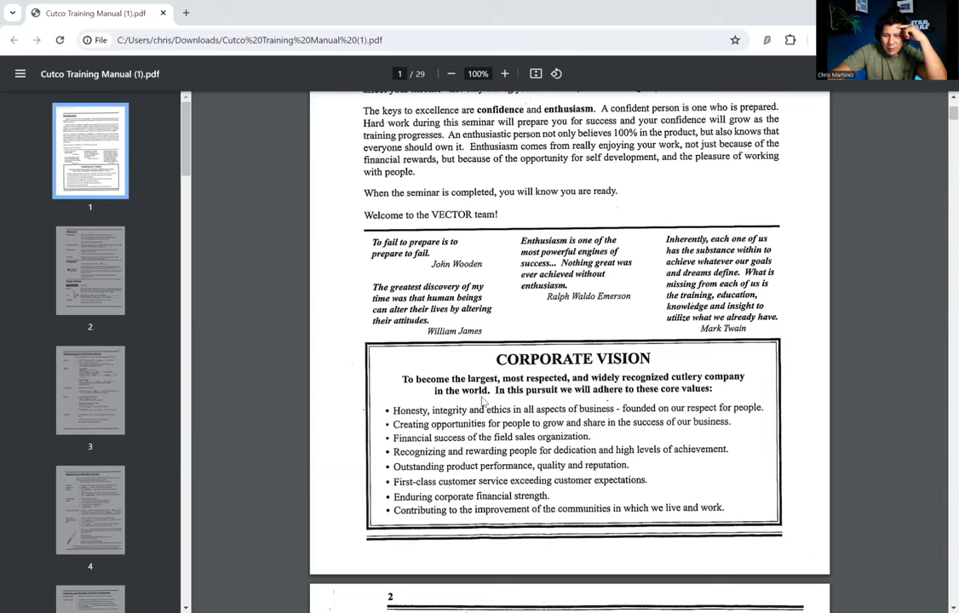
pyautogui.moveTo(463, 424)
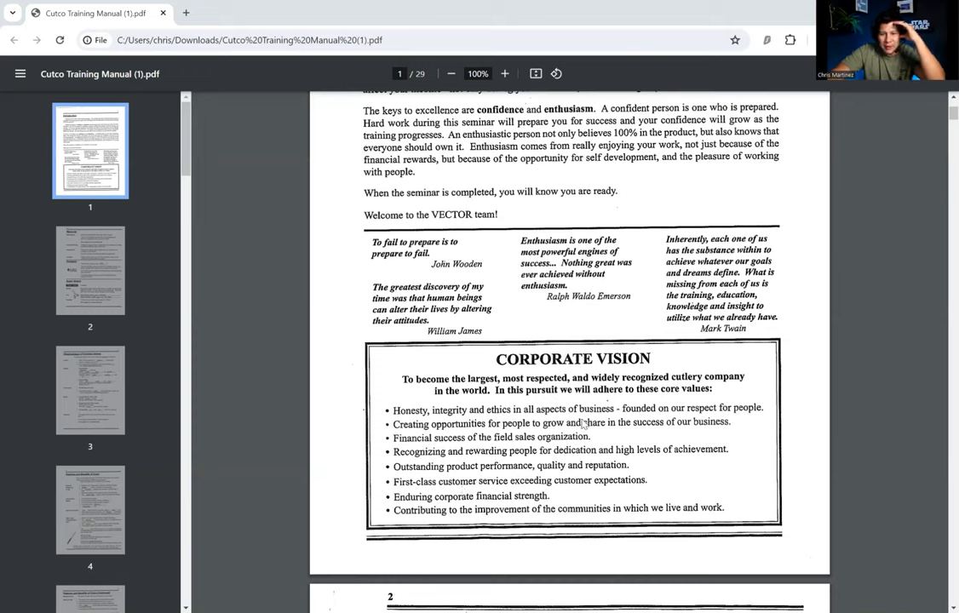
pyautogui.moveTo(153, 288)
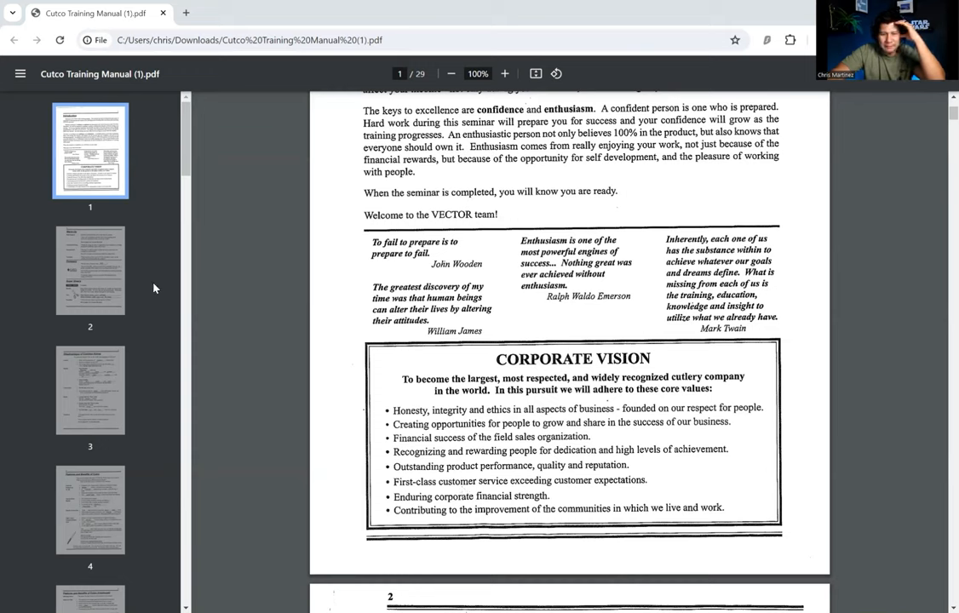
pyautogui.moveTo(255, 297)
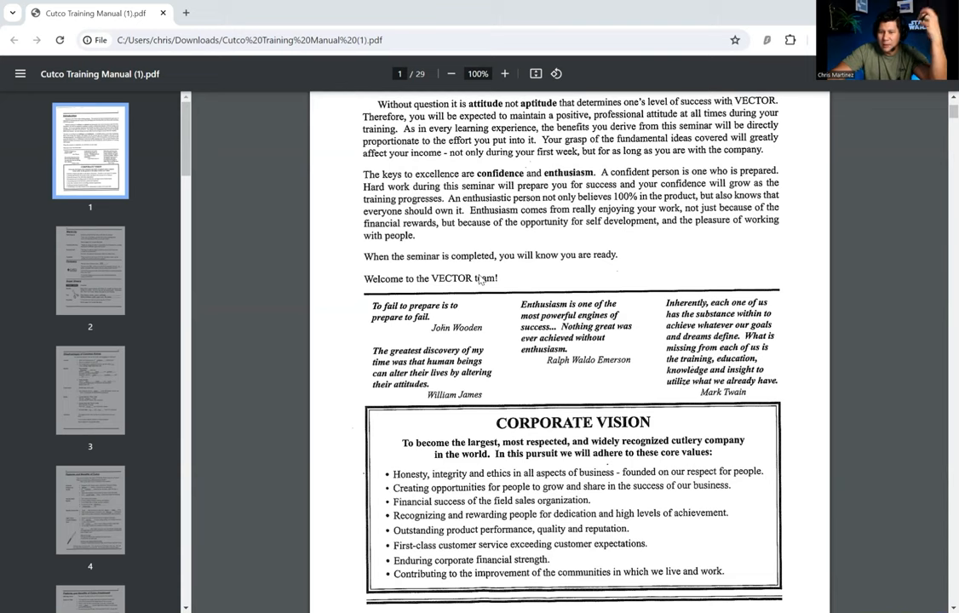
pyautogui.moveTo(107, 269)
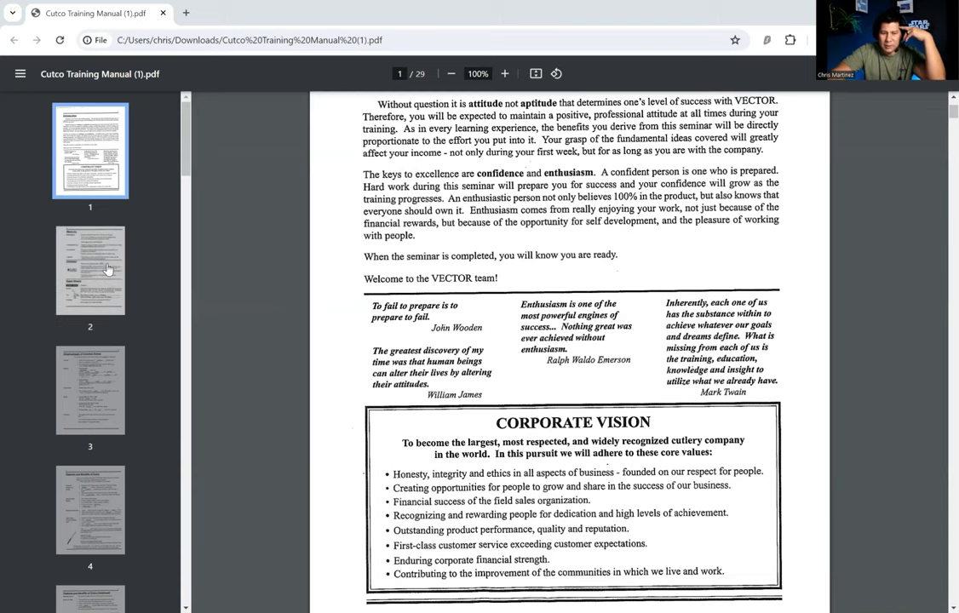
# Step: Jump to page 2 via its sidebar thumbnail, showing Warm-Up, Company and Super Shears
pyautogui.click(91, 271)
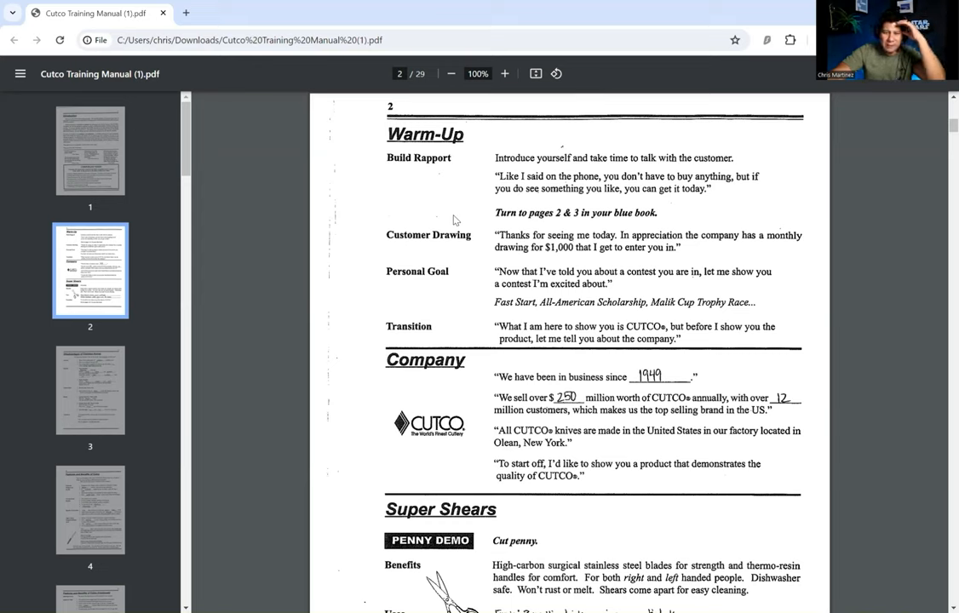
pyautogui.moveTo(521, 229)
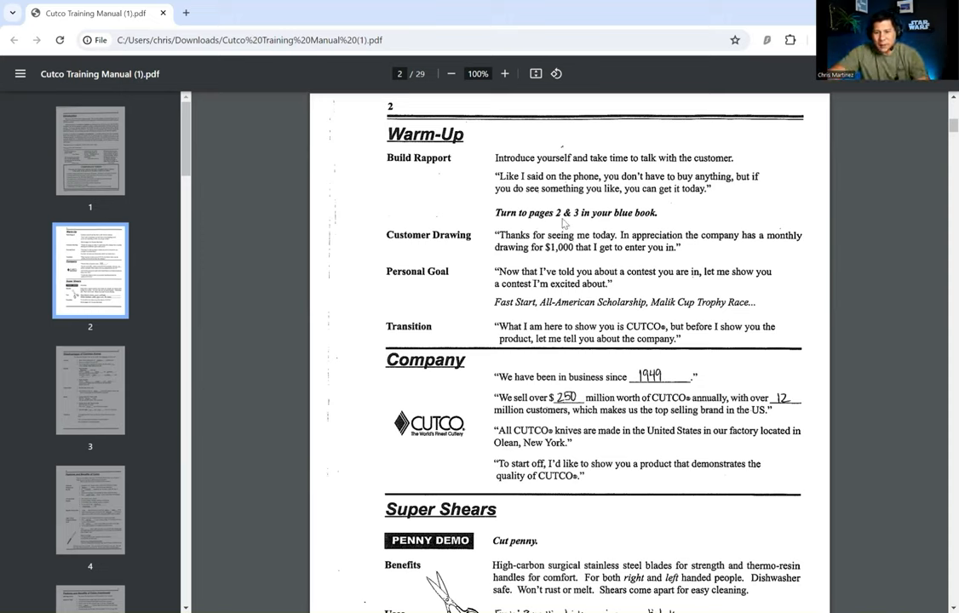
pyautogui.moveTo(494, 247)
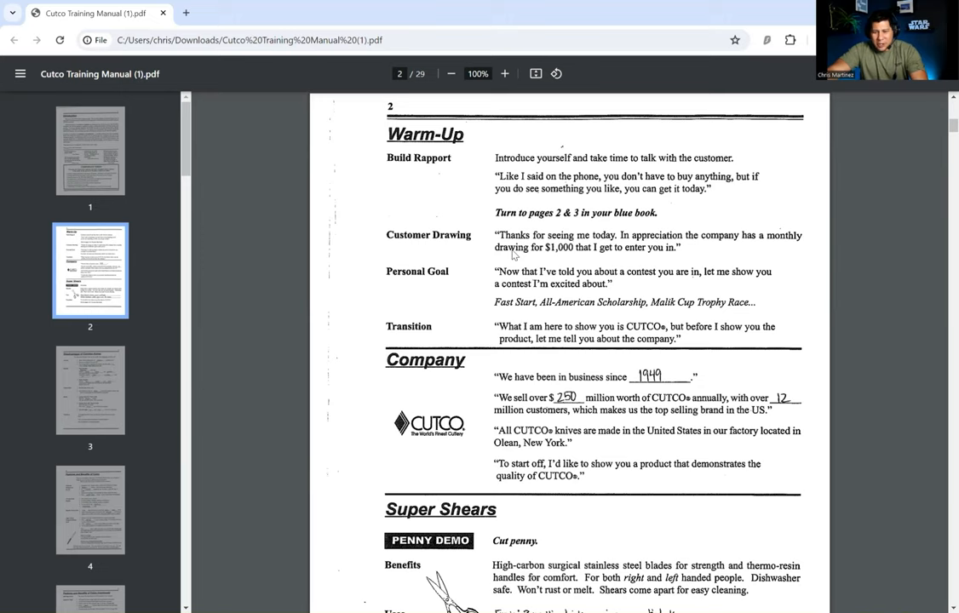
pyautogui.moveTo(579, 260)
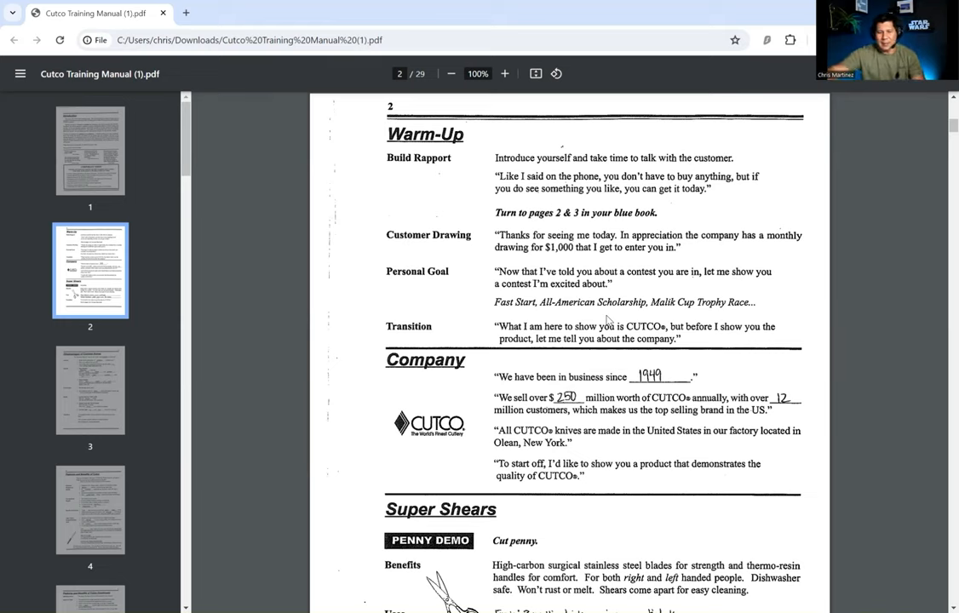
pyautogui.moveTo(491, 327)
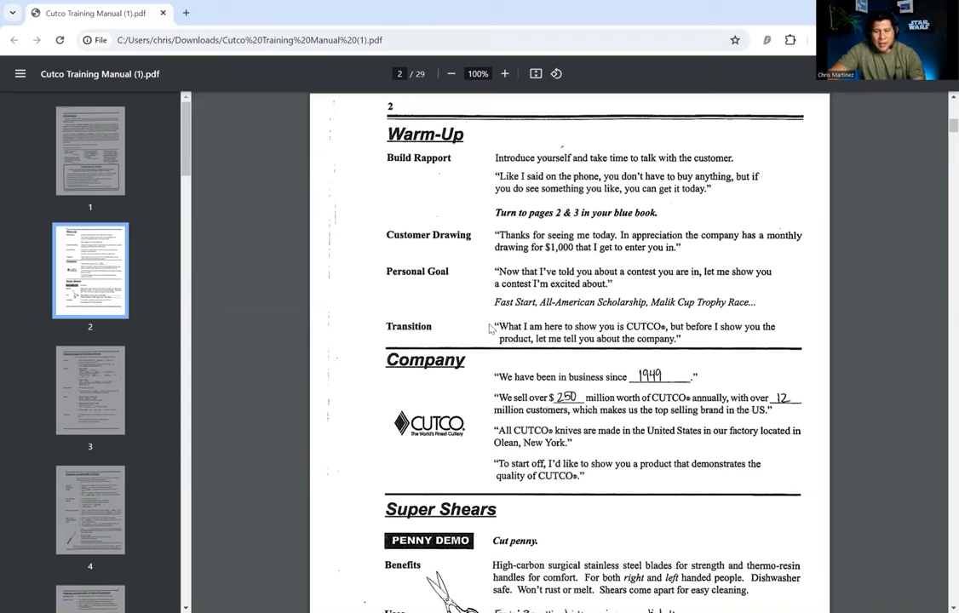
pyautogui.moveTo(500, 345)
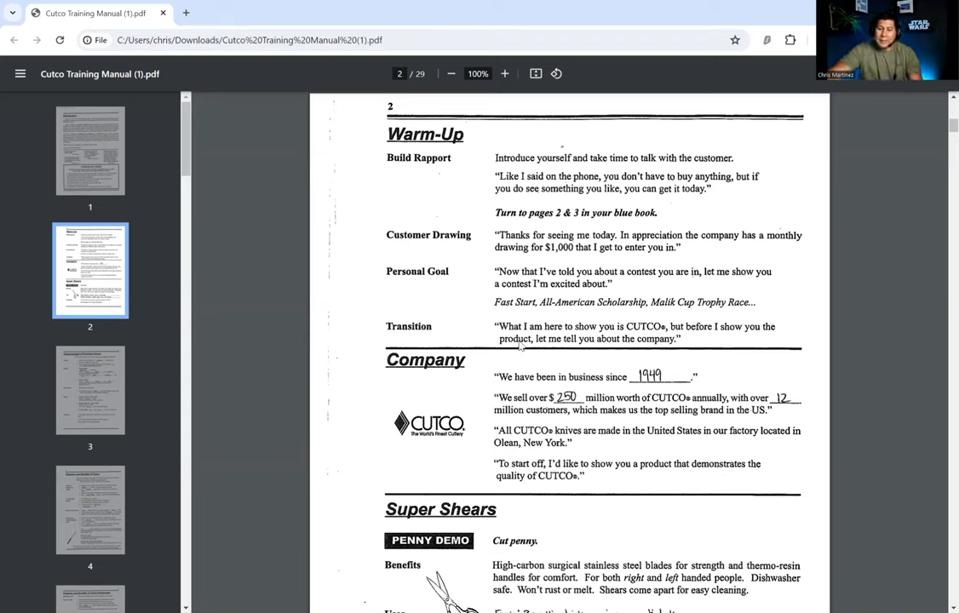
pyautogui.moveTo(577, 358)
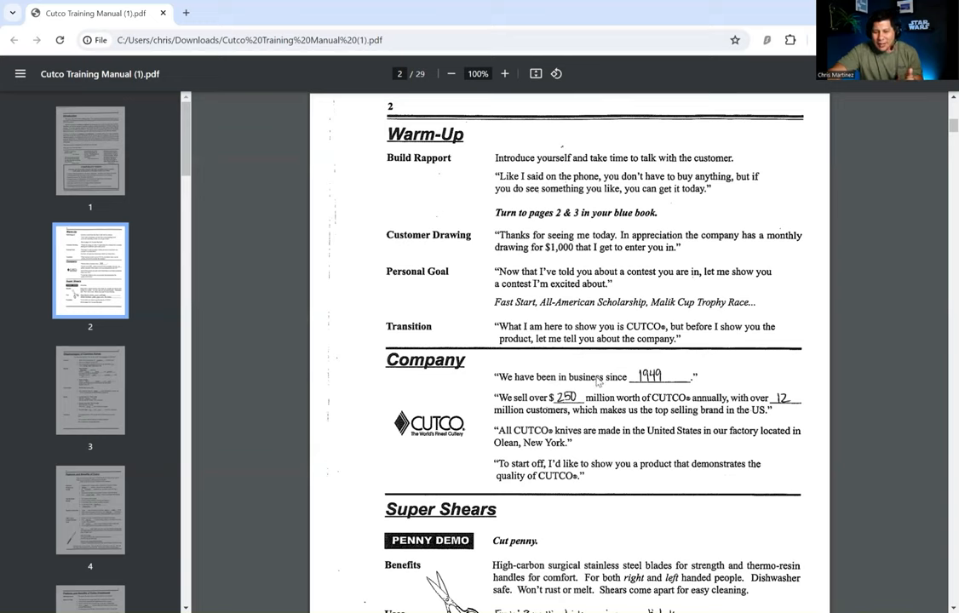
# Step: Scroll page 2 down to the full Super Shears section with its uses and transition
pyautogui.scroll(-3)
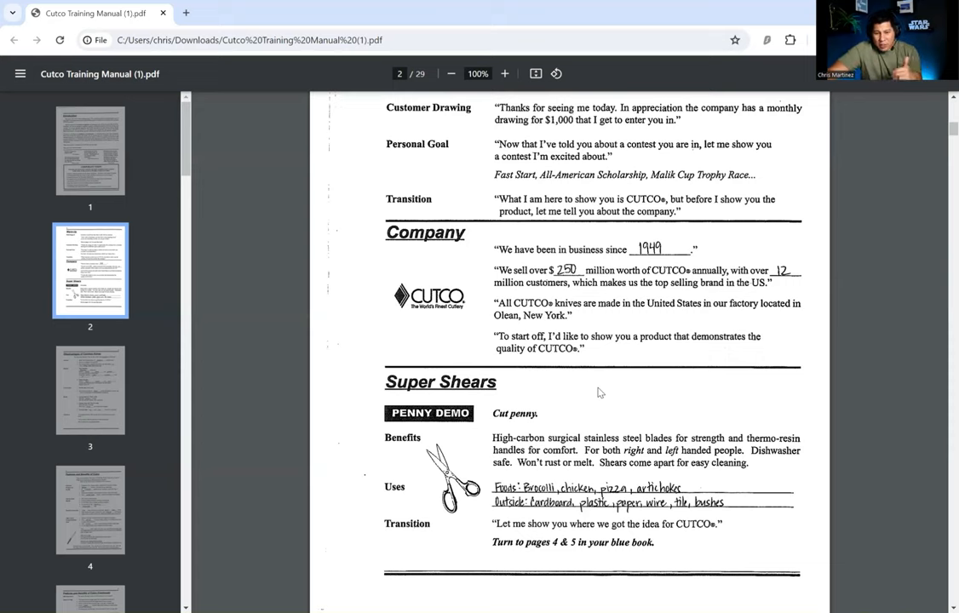
# Step: Scroll past the end of page 2 until page 3, Disadvantages of Common Knives, appears
pyautogui.scroll(-3)
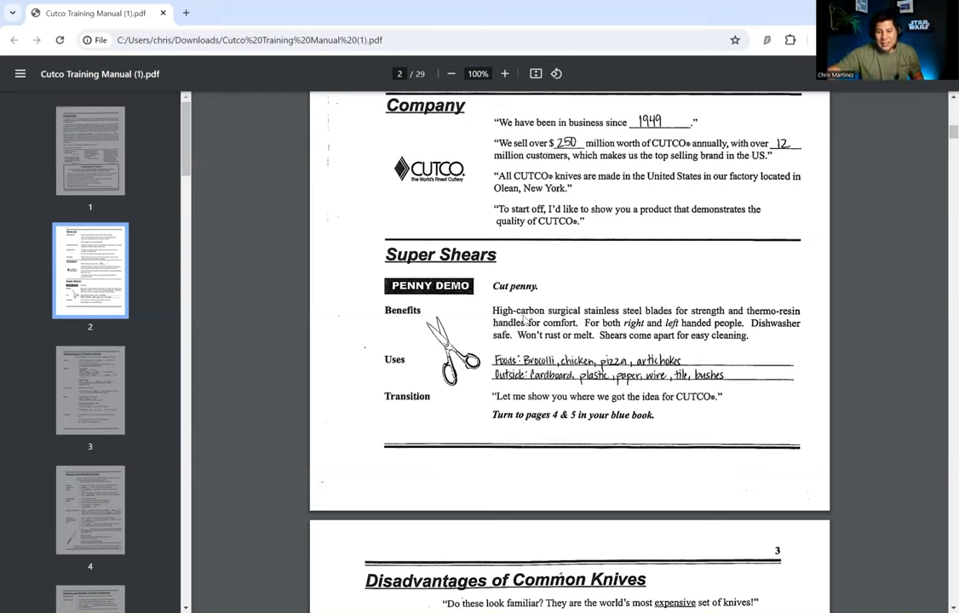
pyautogui.scroll(-3)
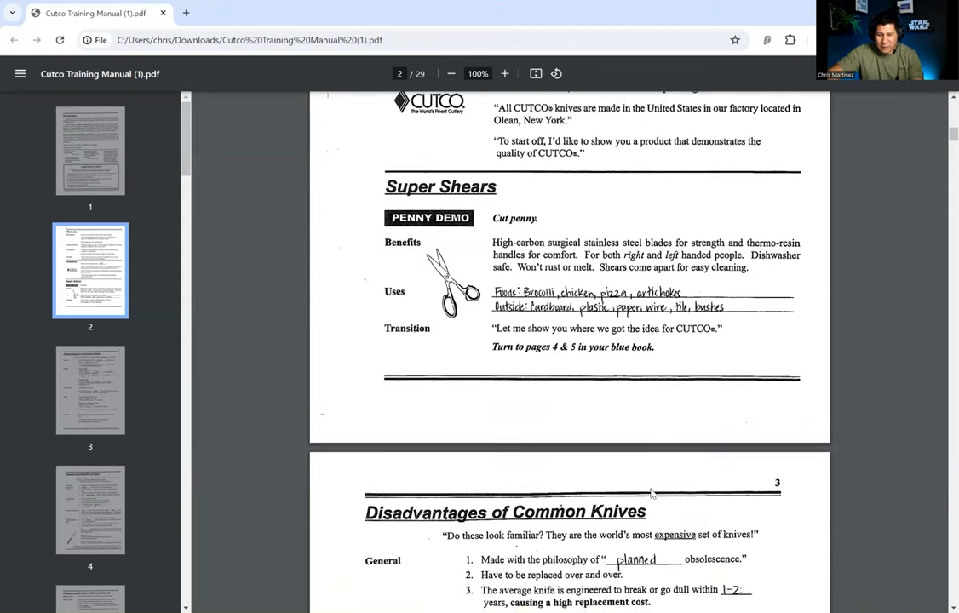
# Step: Scroll through page 3 to its Transition section, with page 4 starting below
pyautogui.scroll(-3)
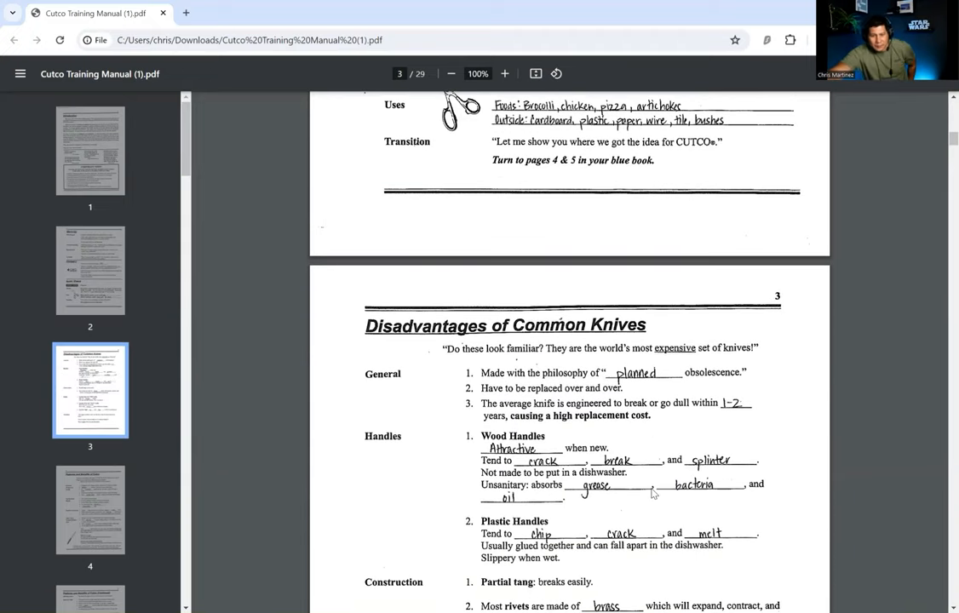
pyautogui.scroll(-3)
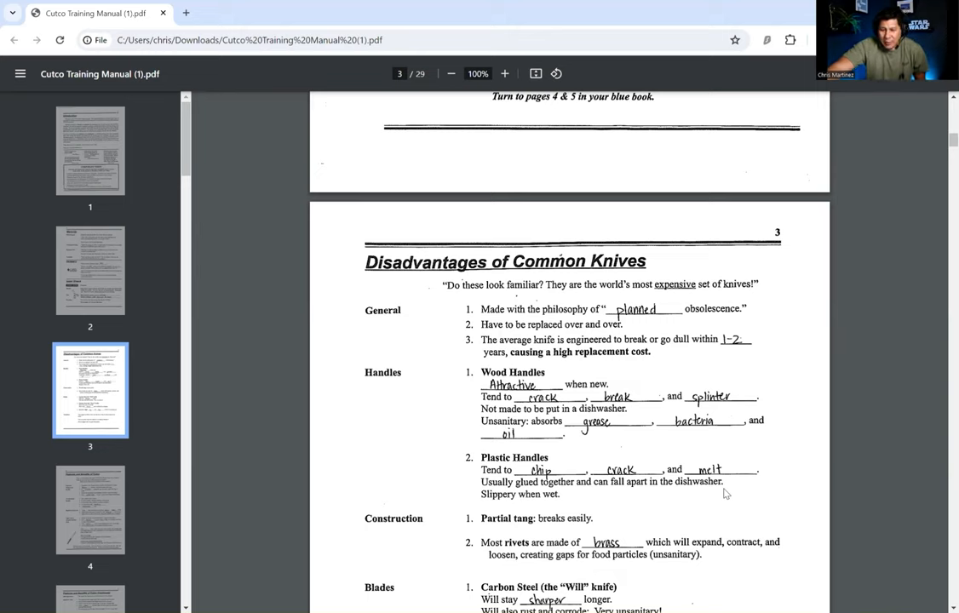
pyautogui.scroll(-3)
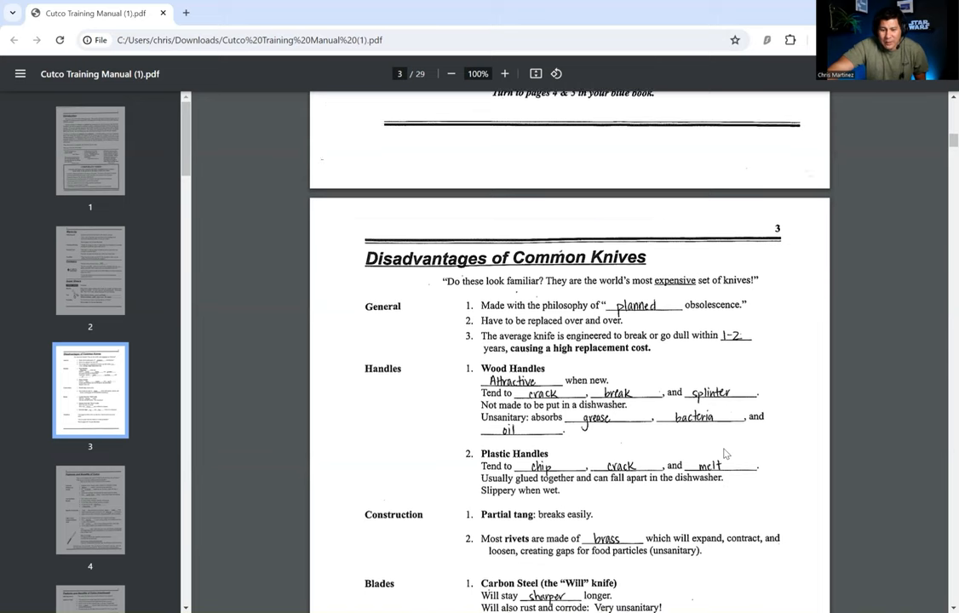
pyautogui.scroll(-3)
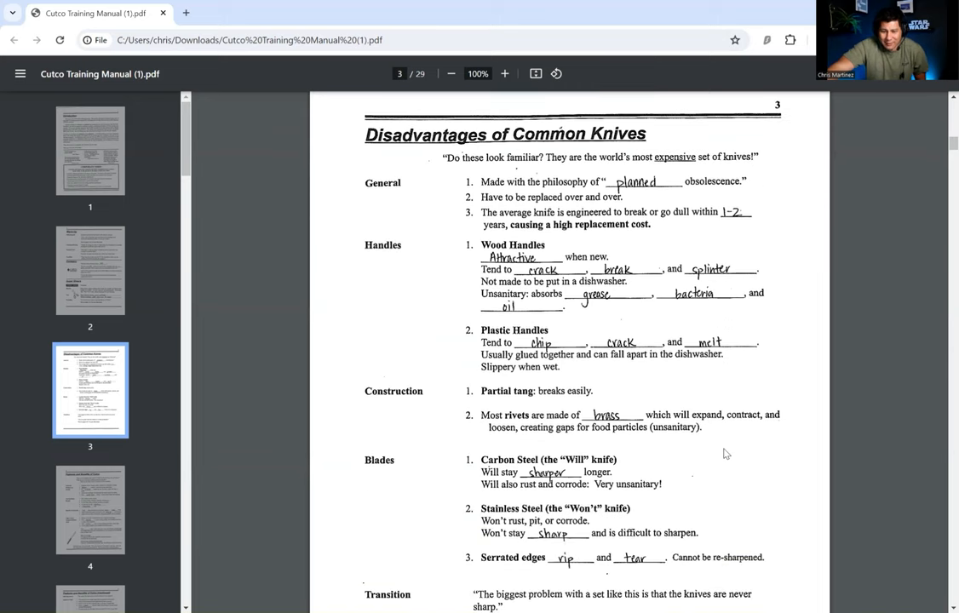
pyautogui.scroll(-3)
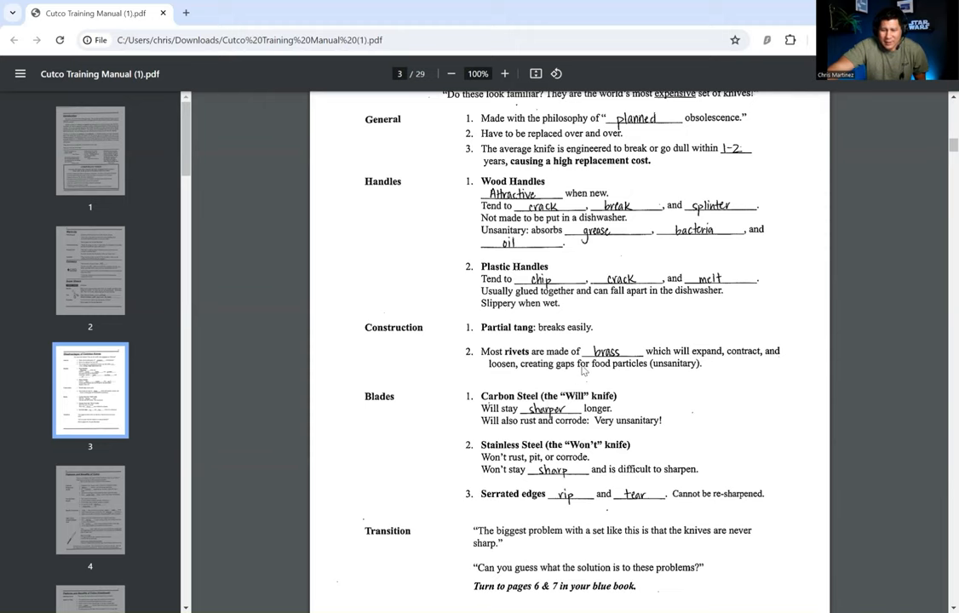
pyautogui.moveTo(576, 385)
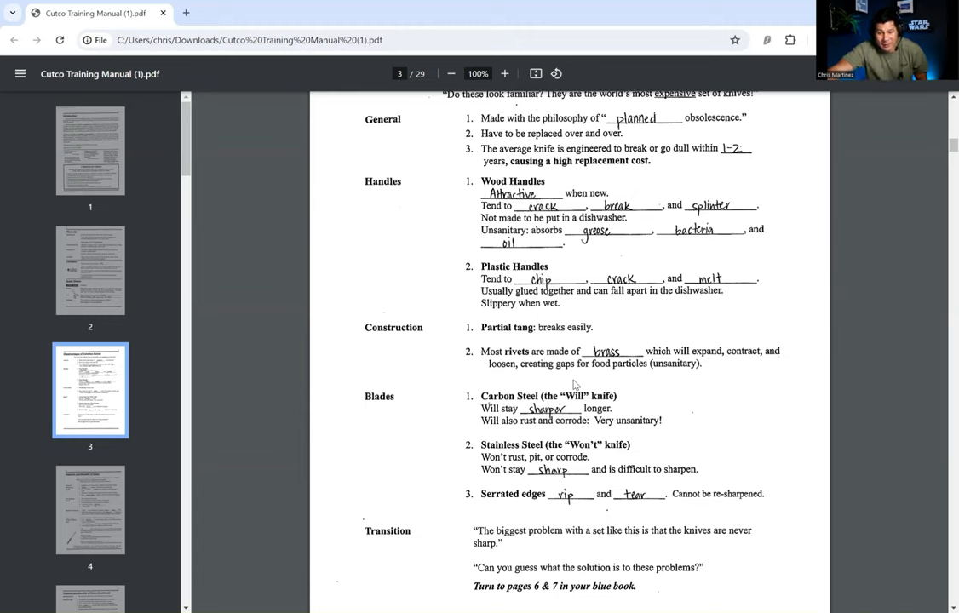
pyautogui.scroll(-3)
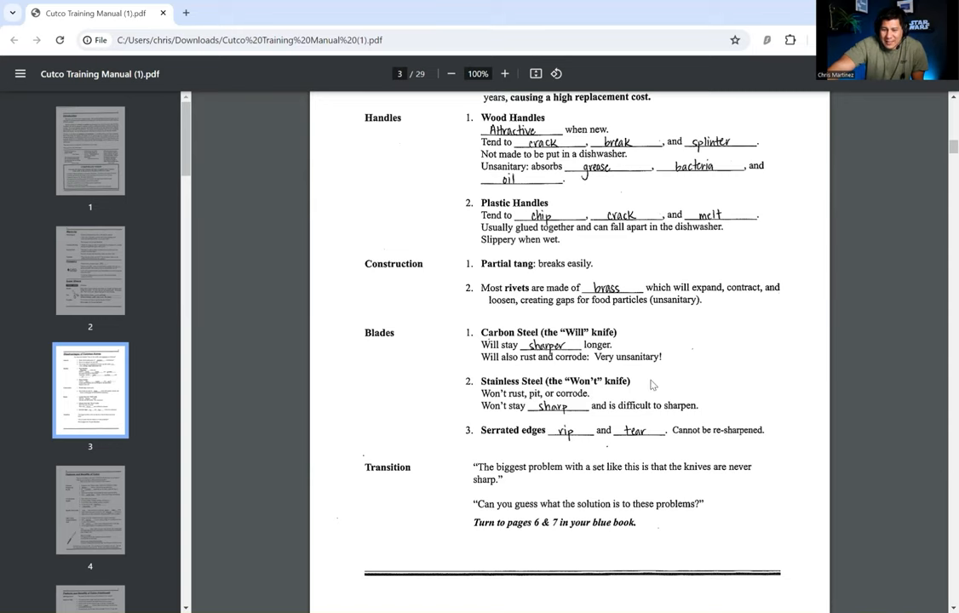
pyautogui.scroll(-3)
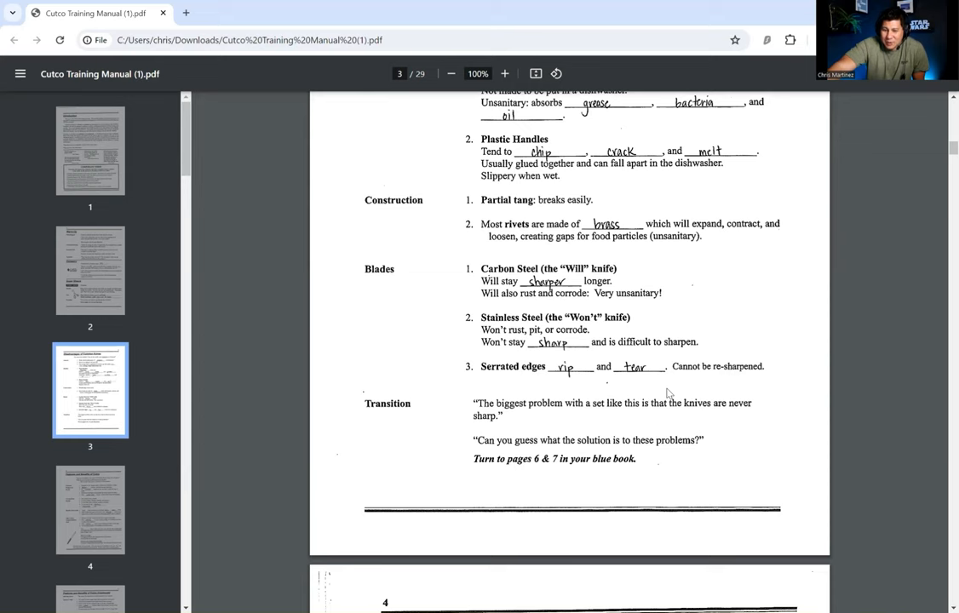
pyautogui.scroll(-3)
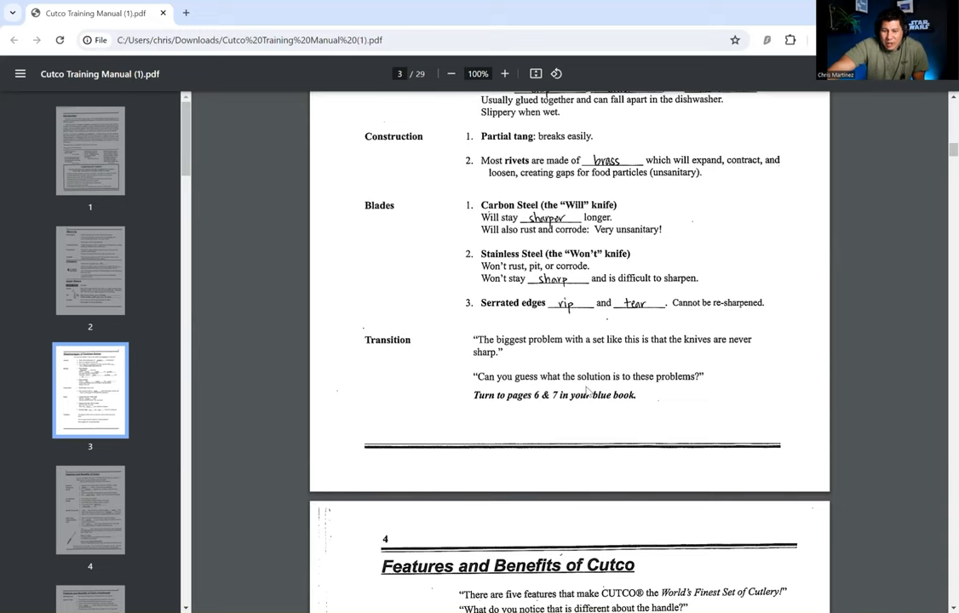
pyautogui.scroll(-3)
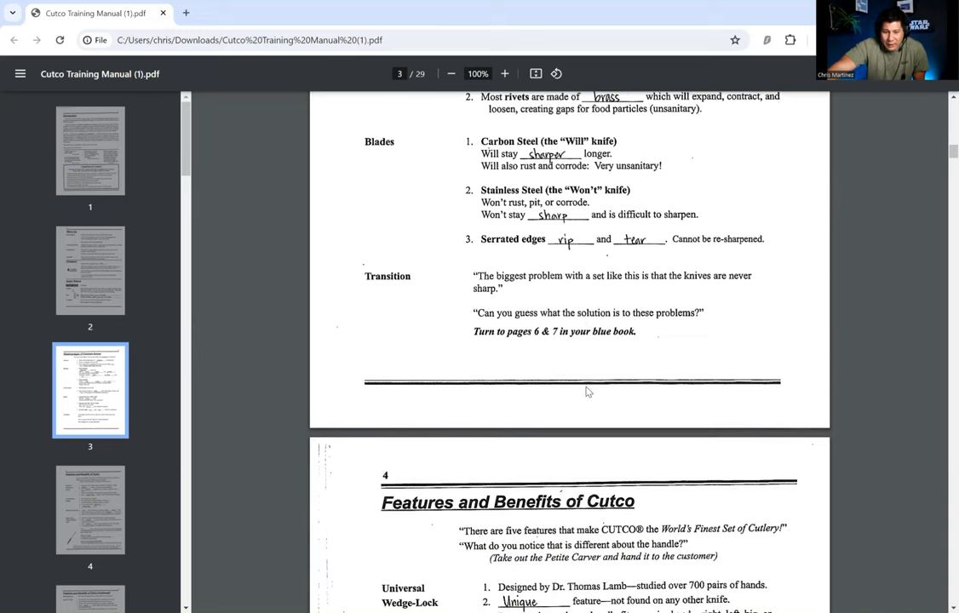
pyautogui.moveTo(421, 347)
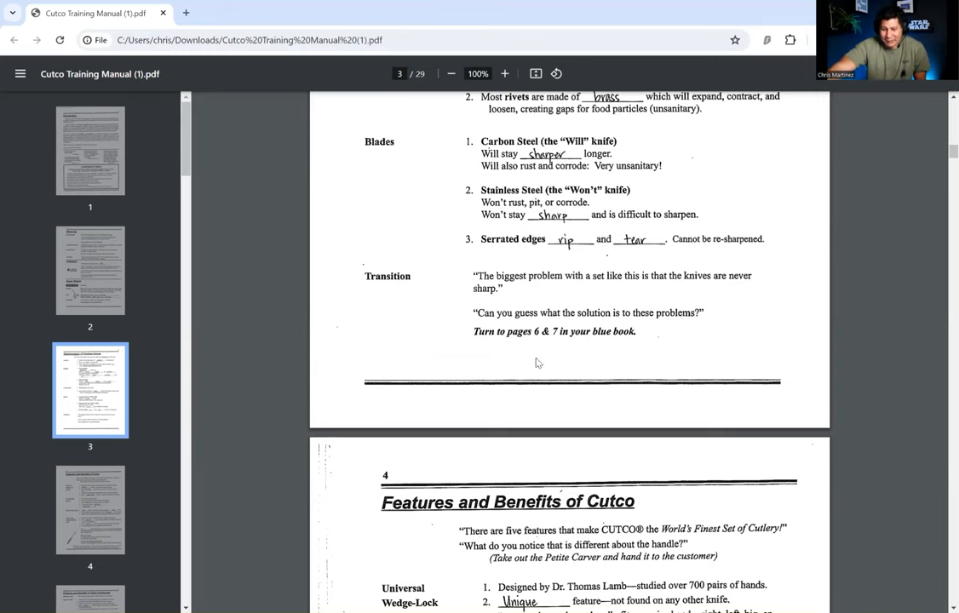
# Step: Scroll into page 4's features list through High Carbon Surgical Stainless Steel and the rope-cutting demonstration
pyautogui.scroll(-3)
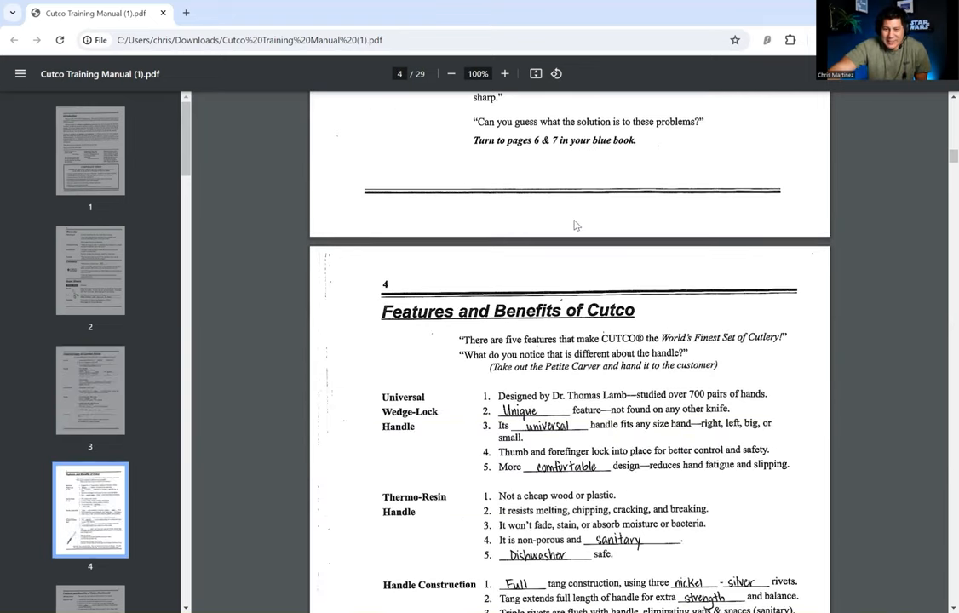
pyautogui.scroll(-3)
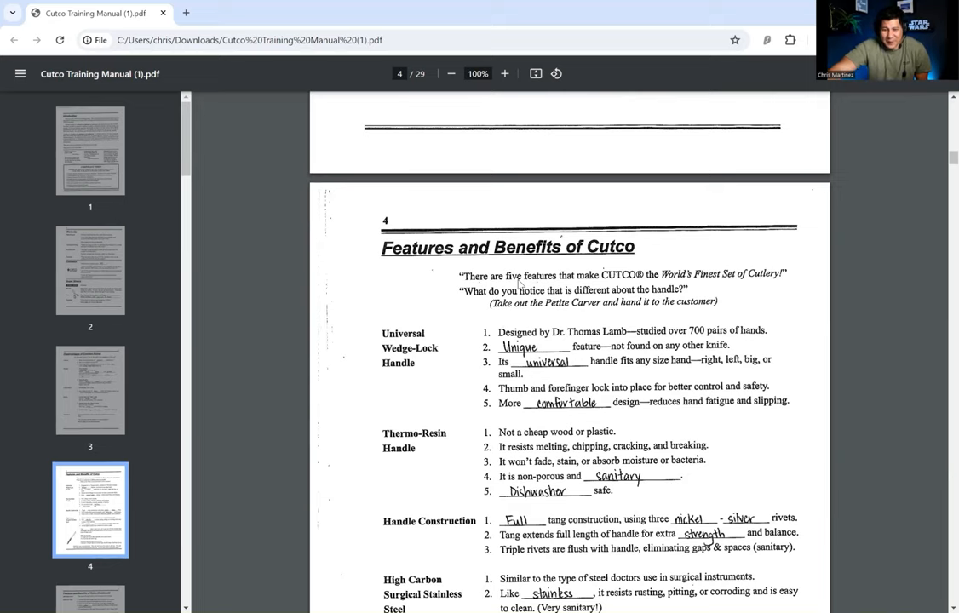
pyautogui.scroll(-3)
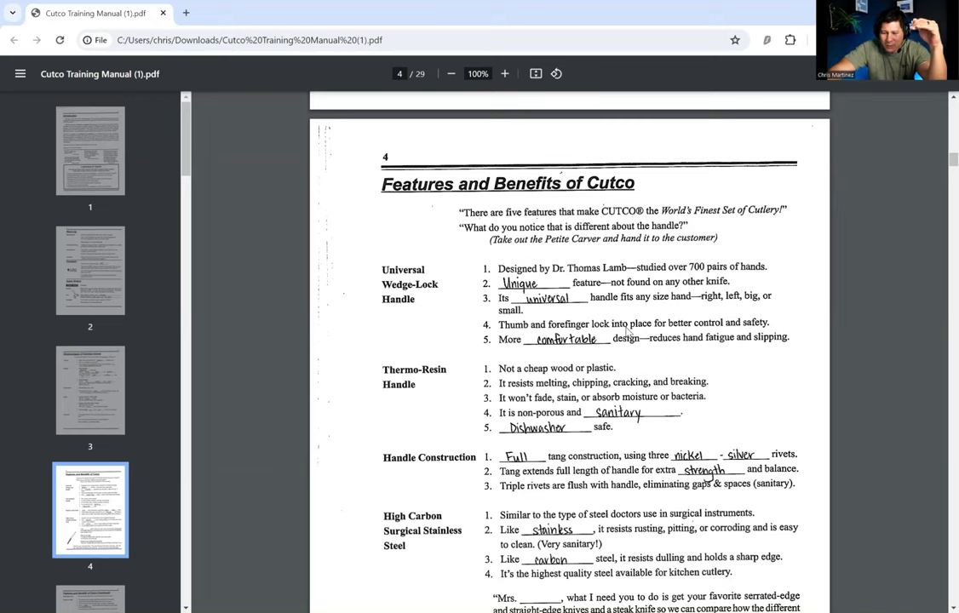
pyautogui.moveTo(608, 356)
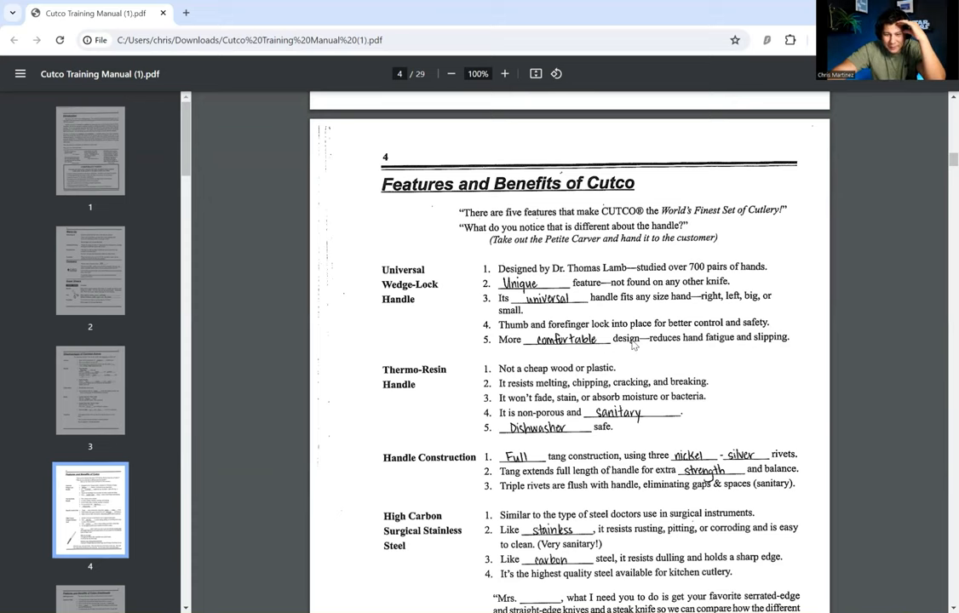
pyautogui.scroll(-3)
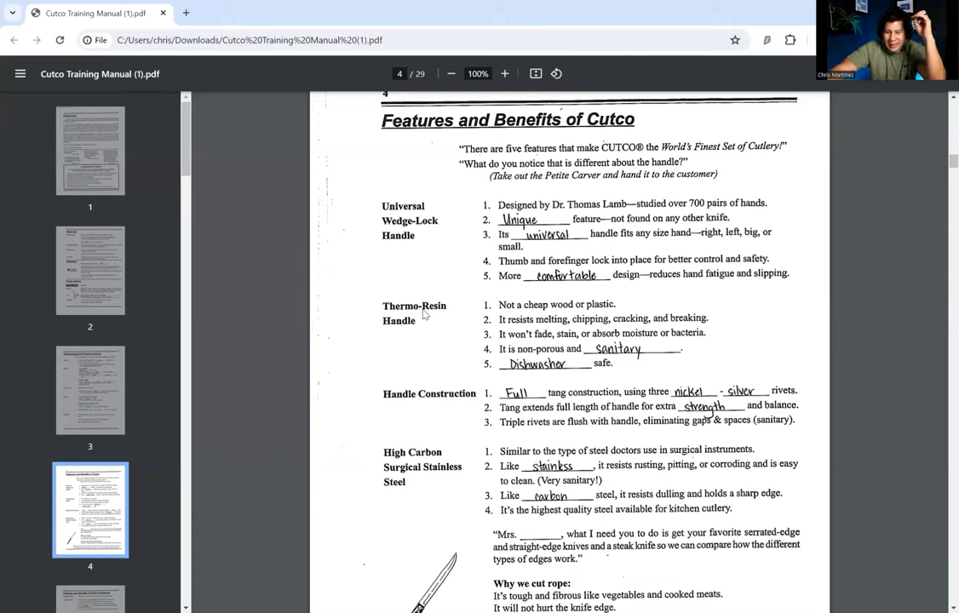
pyautogui.moveTo(420, 238)
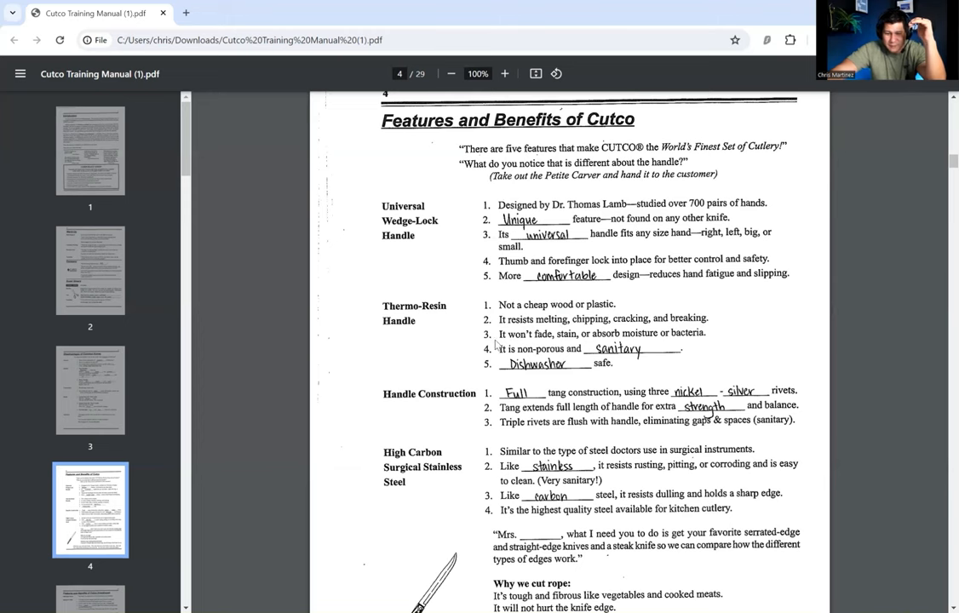
pyautogui.scroll(-3)
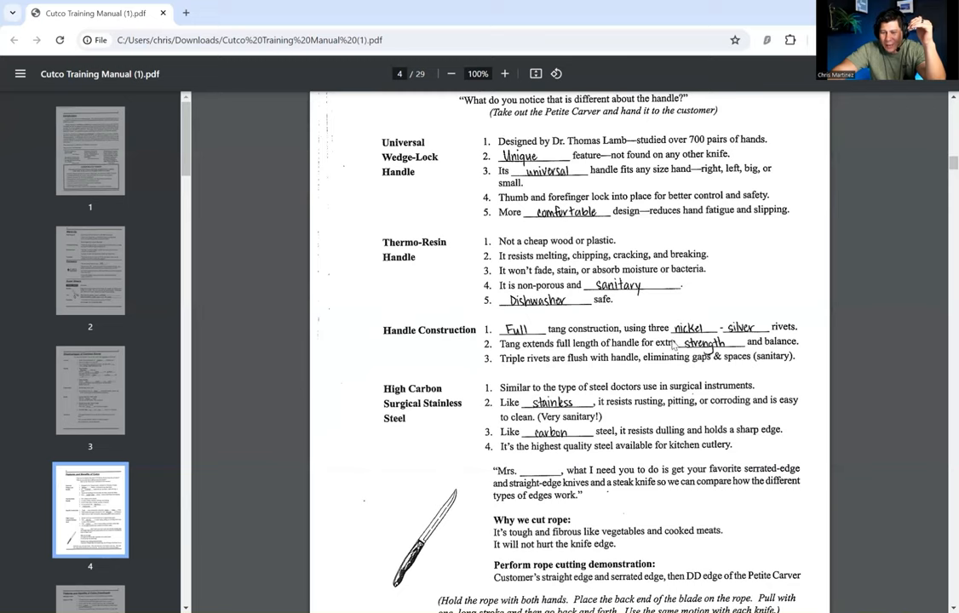
pyautogui.moveTo(564, 377)
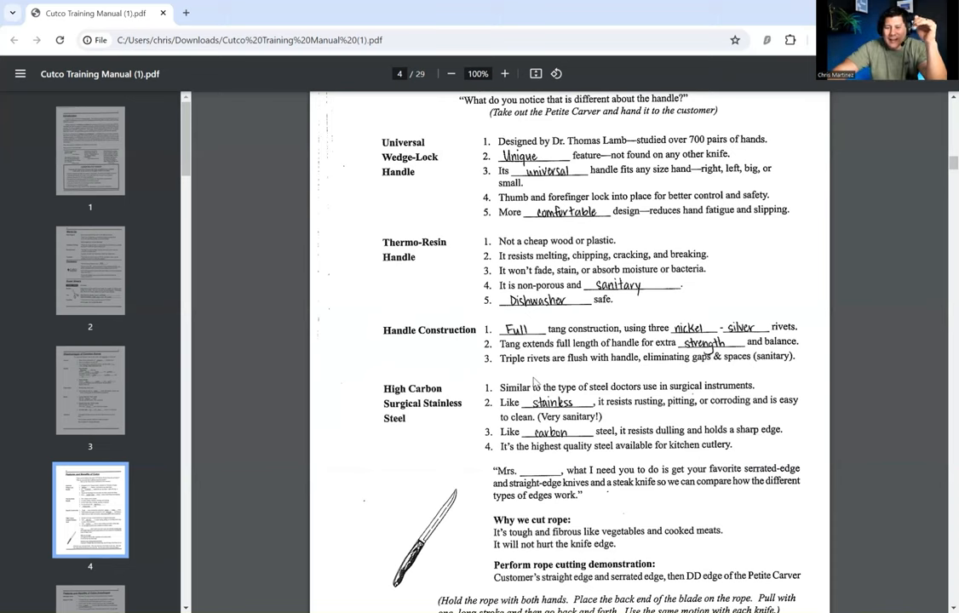
pyautogui.scroll(-3)
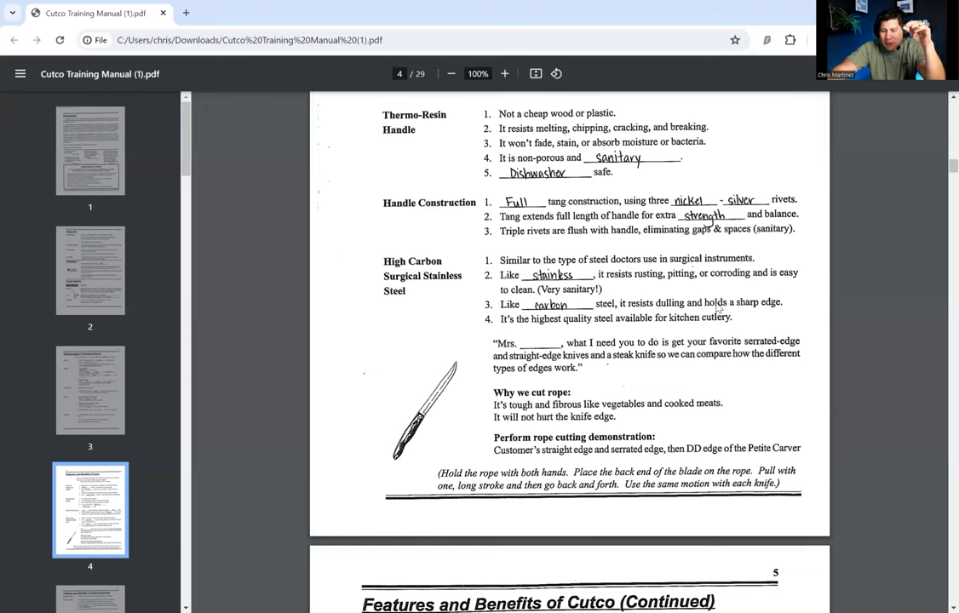
pyautogui.moveTo(702, 281)
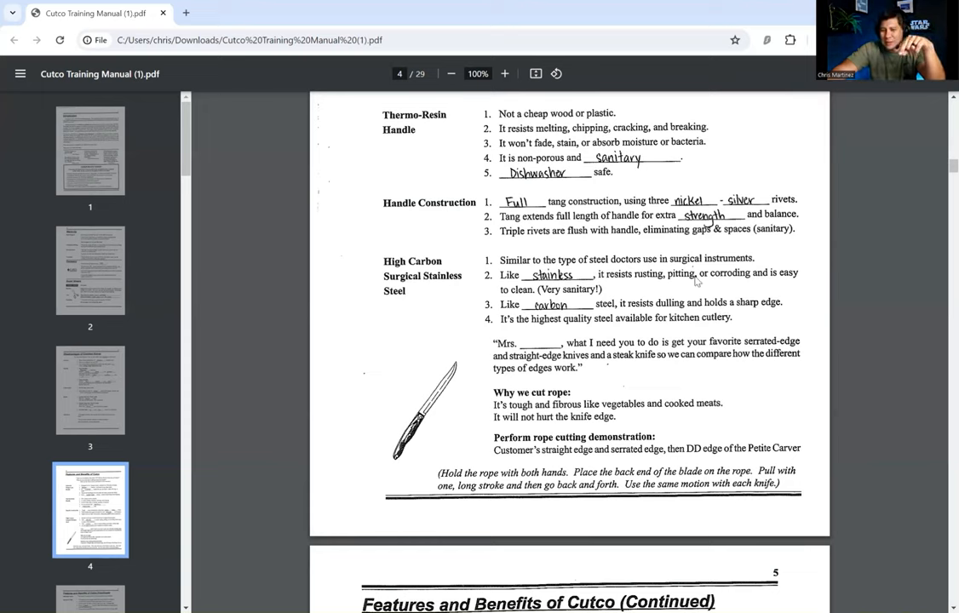
pyautogui.moveTo(600, 314)
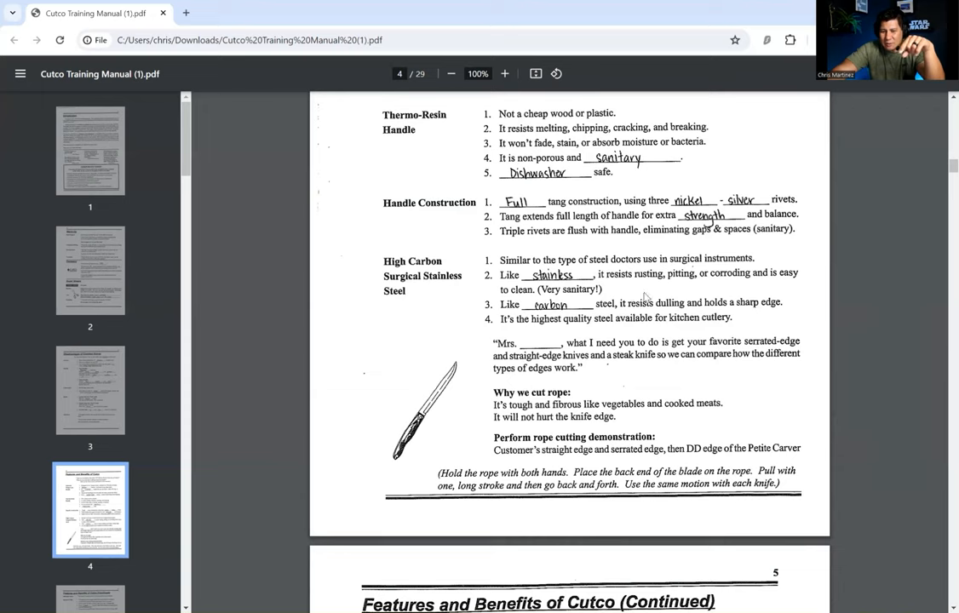
pyautogui.moveTo(630, 319)
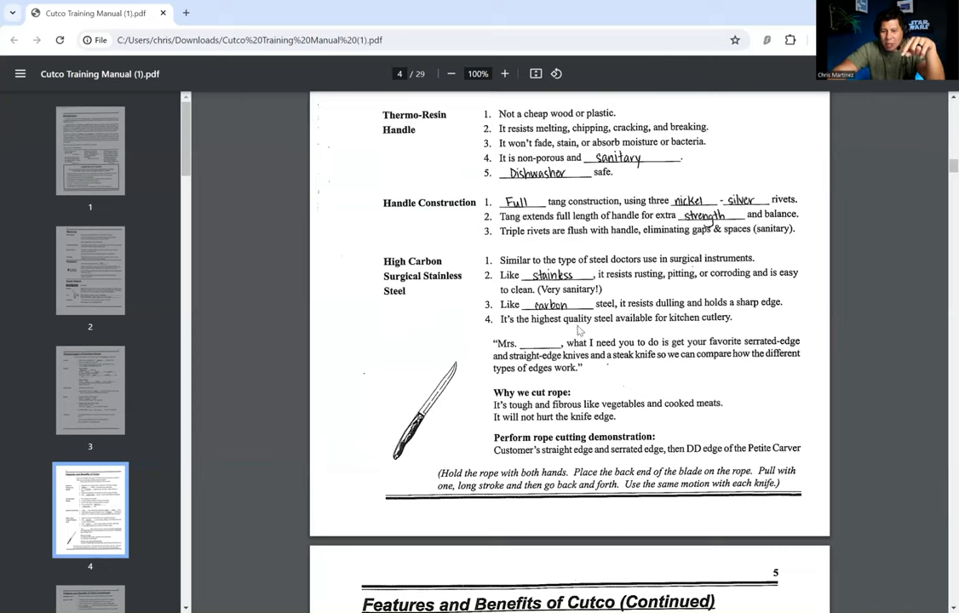
pyautogui.moveTo(622, 323)
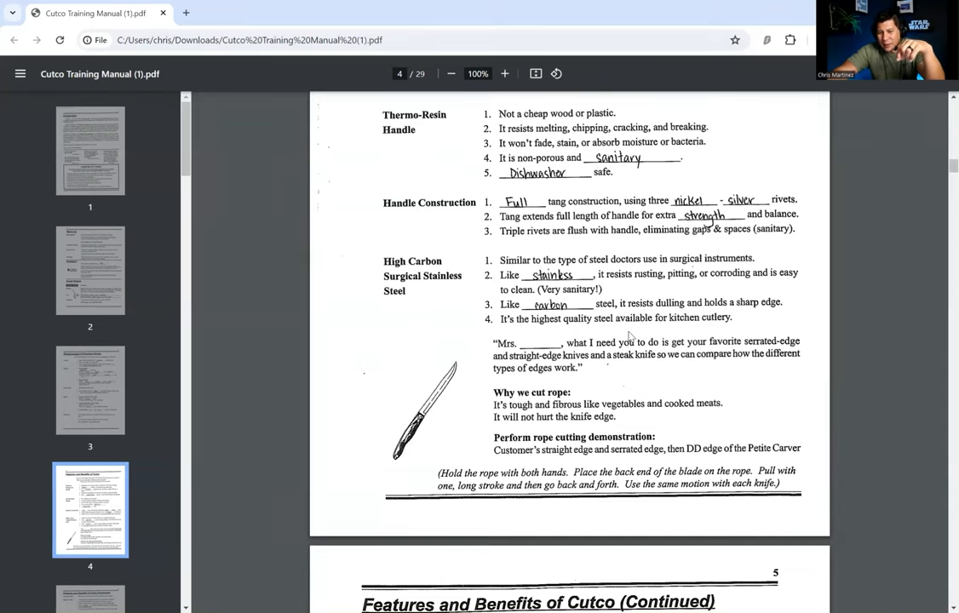
pyautogui.scroll(-3)
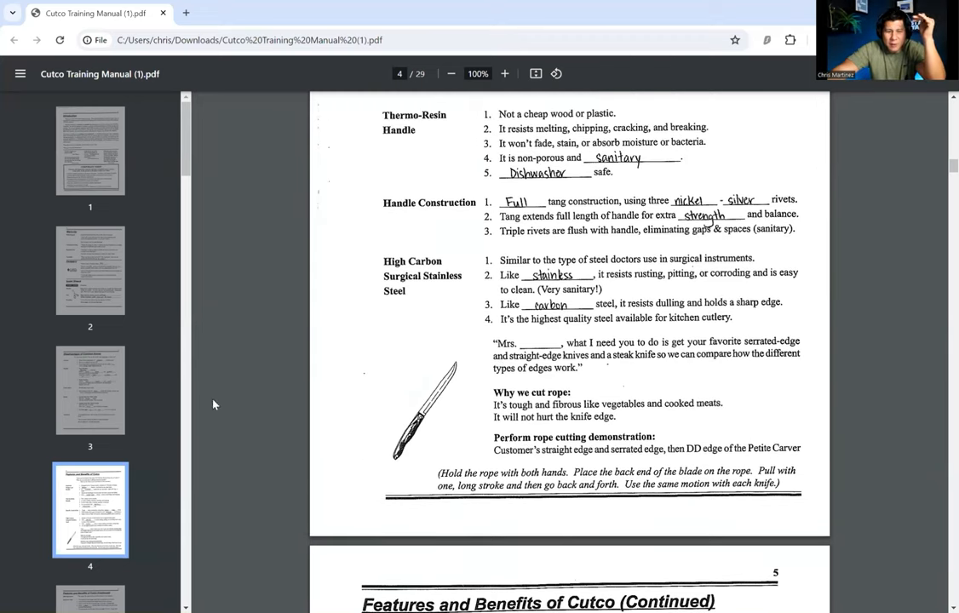
# Step: Flip between pages 3 and 4 via the sidebar thumbnails, ending back at the top of page 3
pyautogui.click(89, 395)
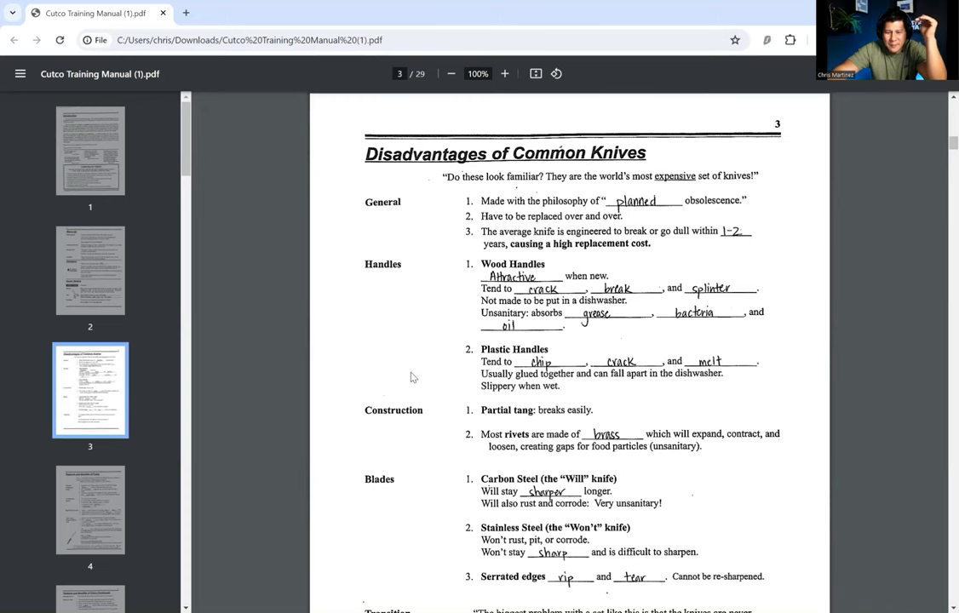
pyautogui.scroll(-3)
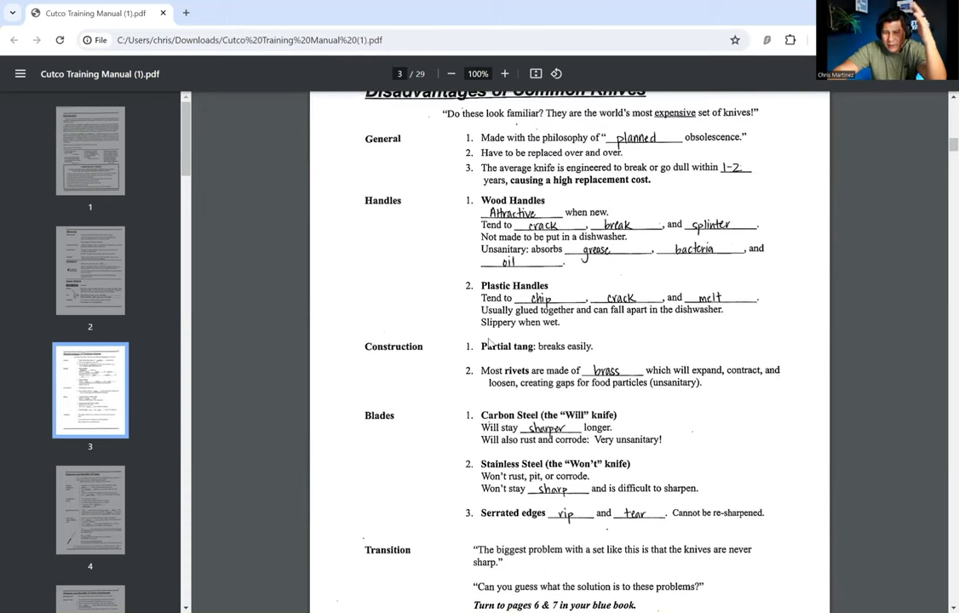
pyautogui.click(86, 521)
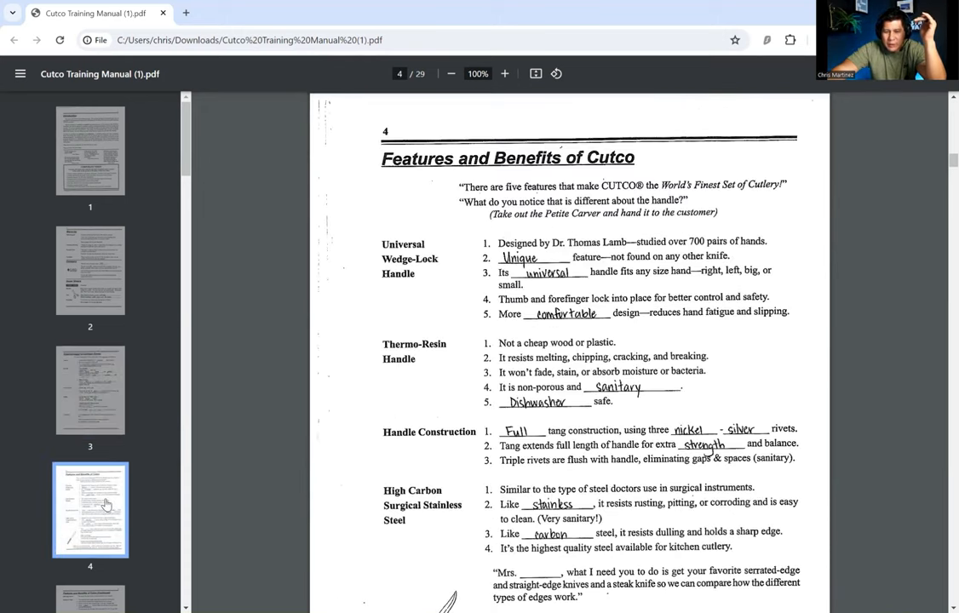
pyautogui.scroll(-3)
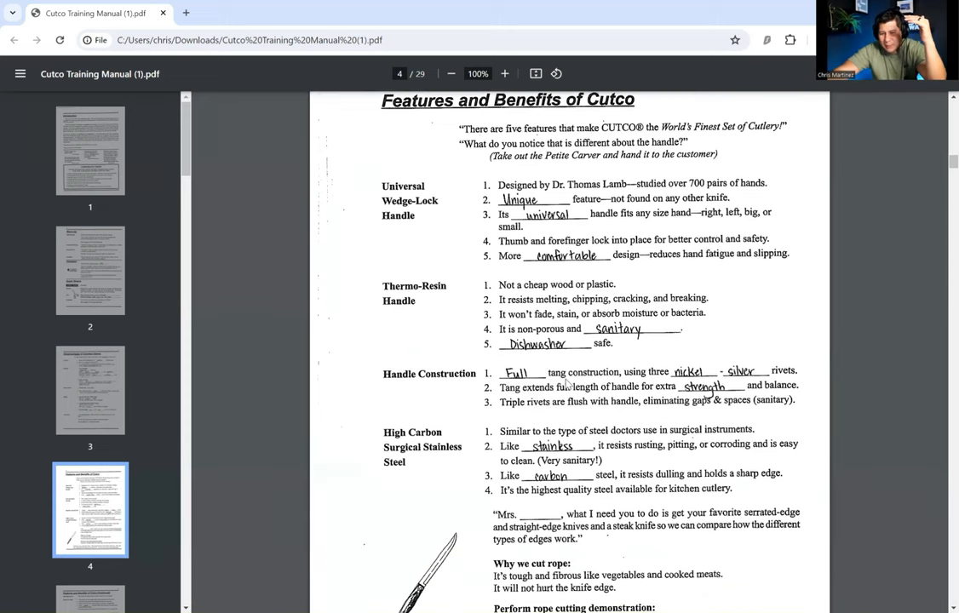
pyautogui.scroll(-3)
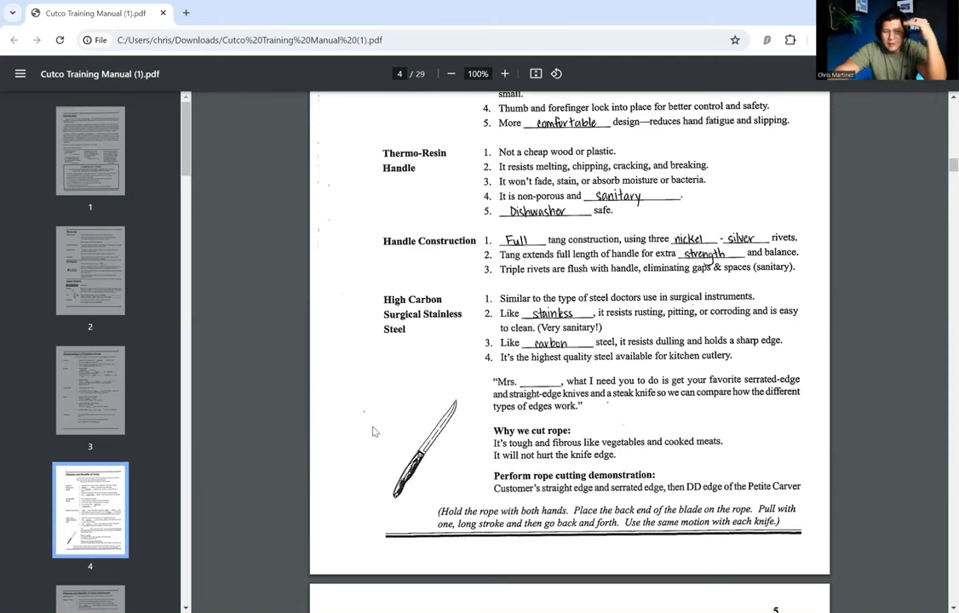
pyautogui.click(90, 398)
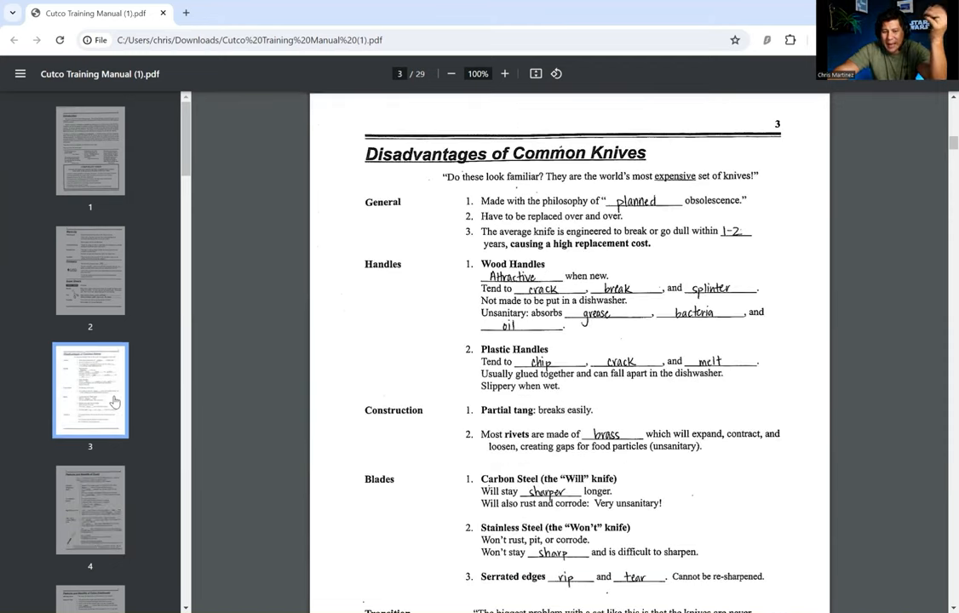
pyautogui.moveTo(172, 500)
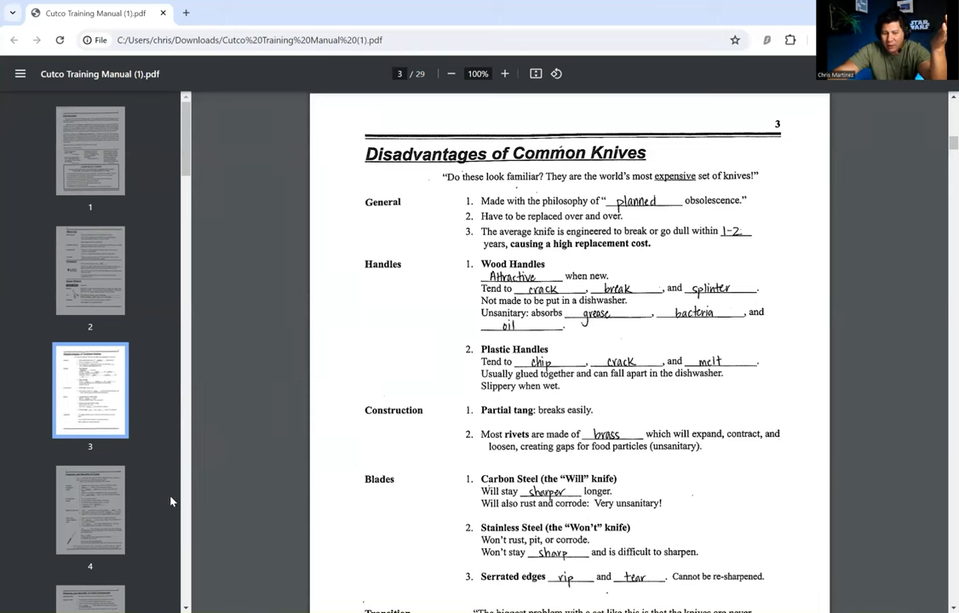
pyautogui.moveTo(101, 522)
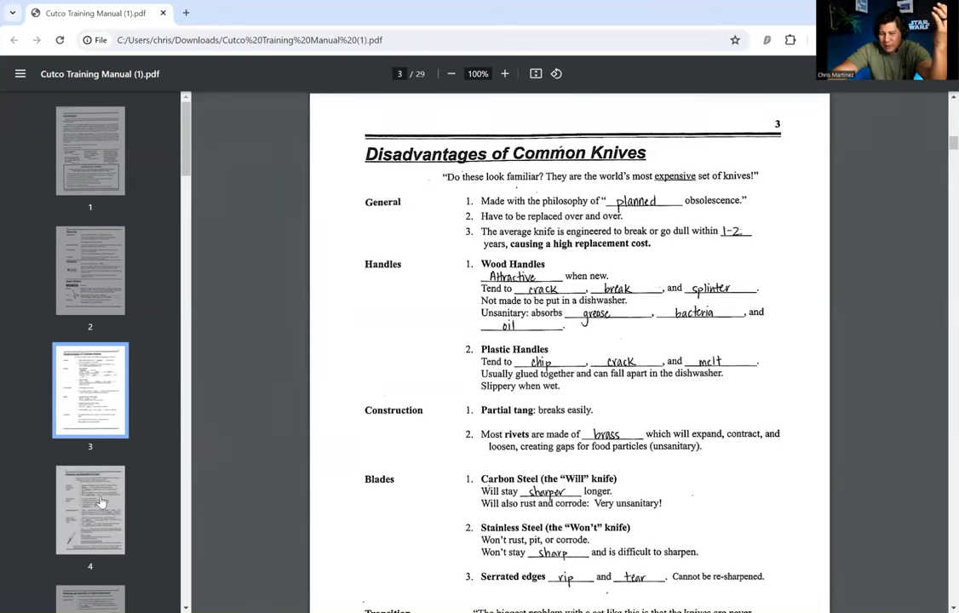
# Step: Reopen page 4 from the sidebar and scroll to the stainless steel features and rope-cutting demonstration
pyautogui.click(88, 510)
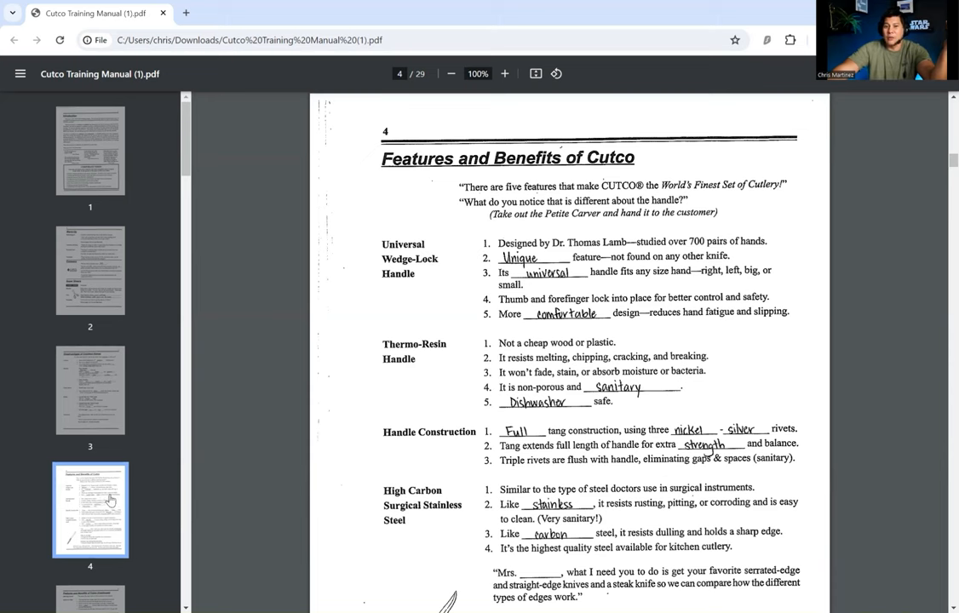
pyautogui.scroll(-3)
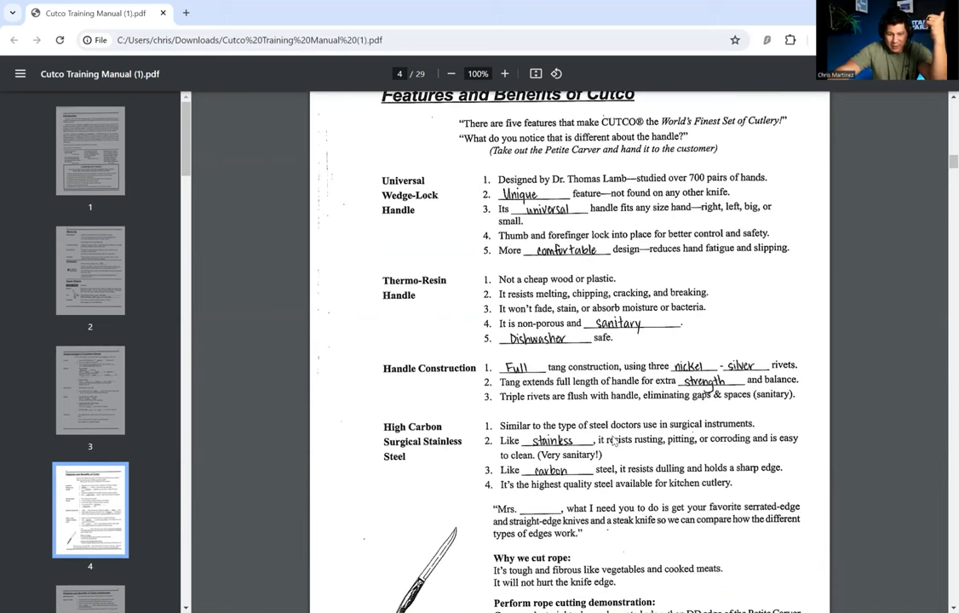
pyautogui.scroll(-3)
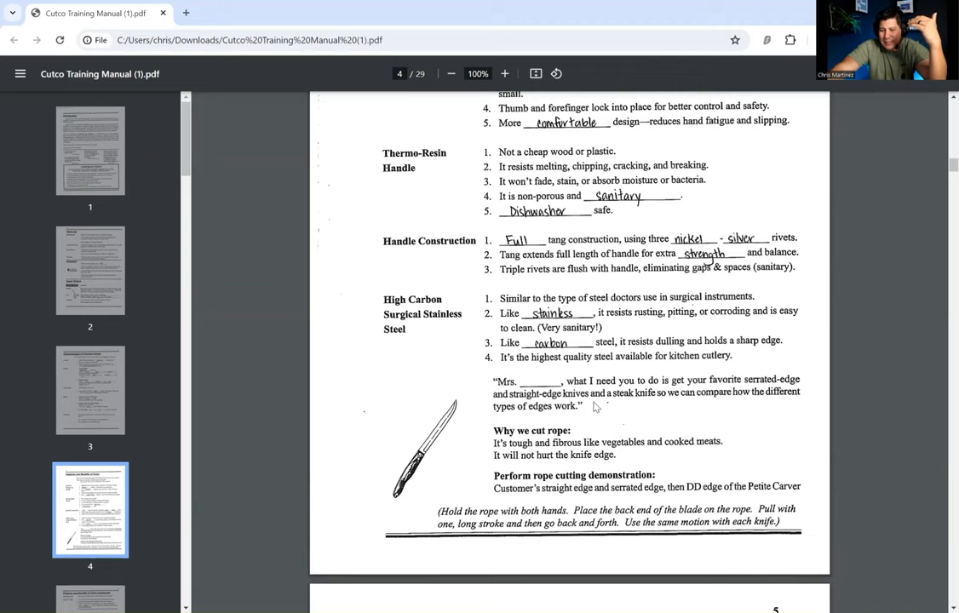
pyautogui.moveTo(657, 426)
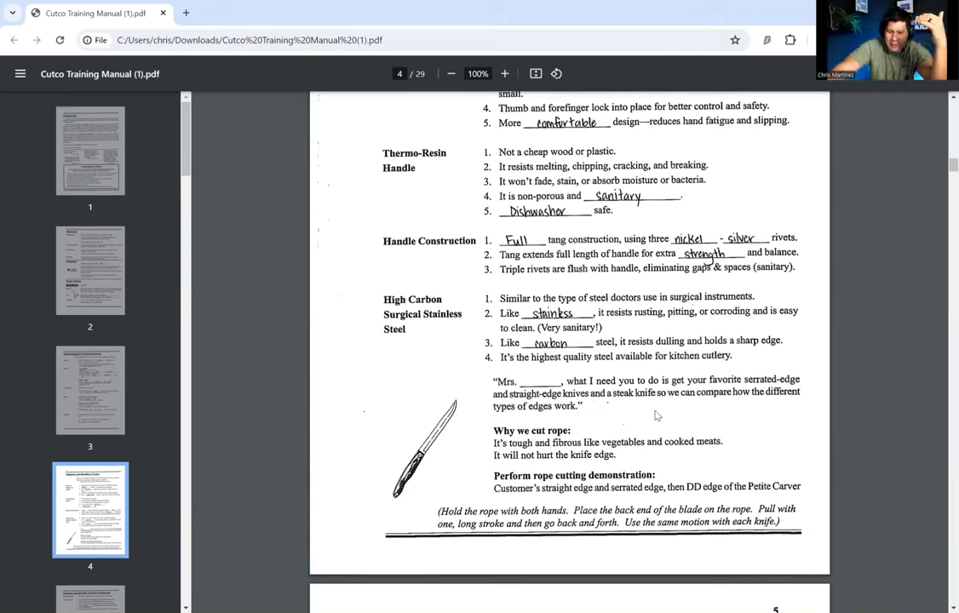
pyautogui.moveTo(644, 417)
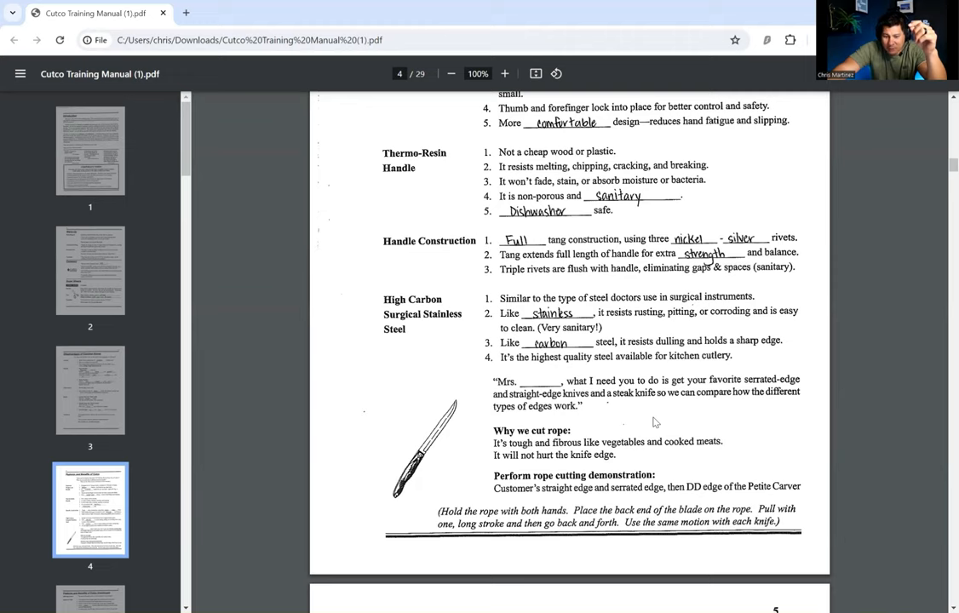
pyautogui.moveTo(722, 422)
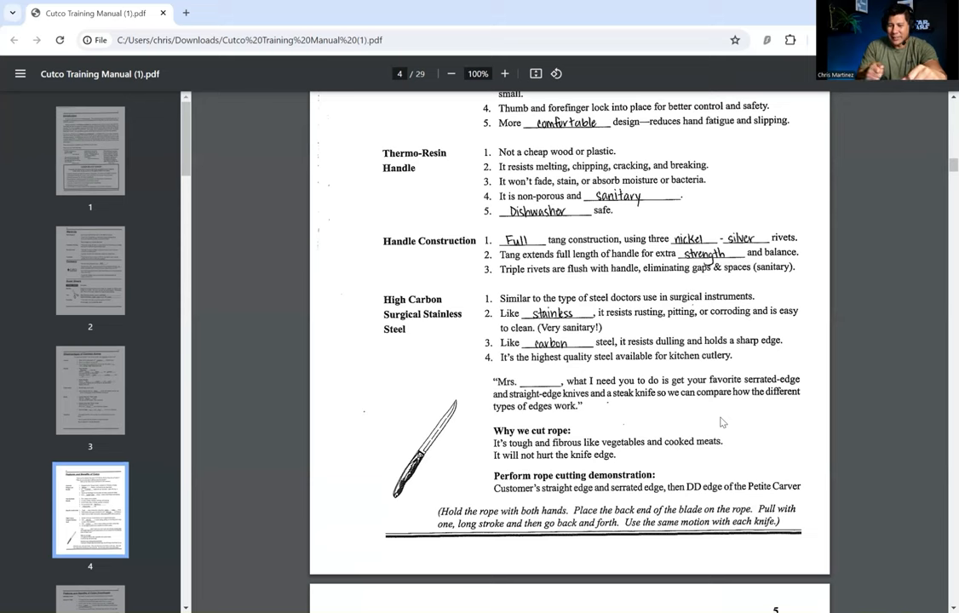
pyautogui.moveTo(109, 239)
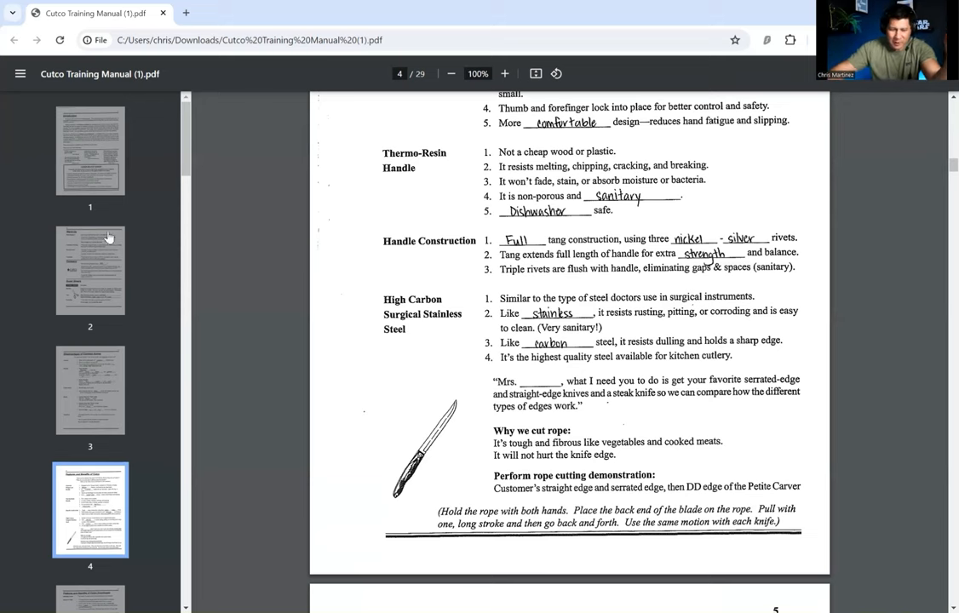
# Step: Advance to page 5 via its thumbnail, showing the Double D Edge and Forever Guarantee
pyautogui.click(90, 455)
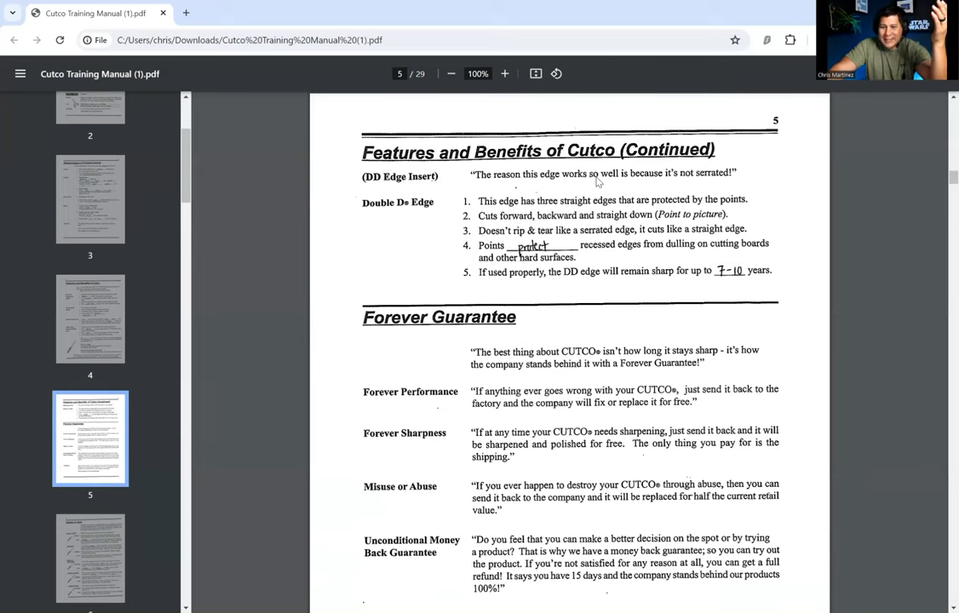
pyautogui.moveTo(632, 187)
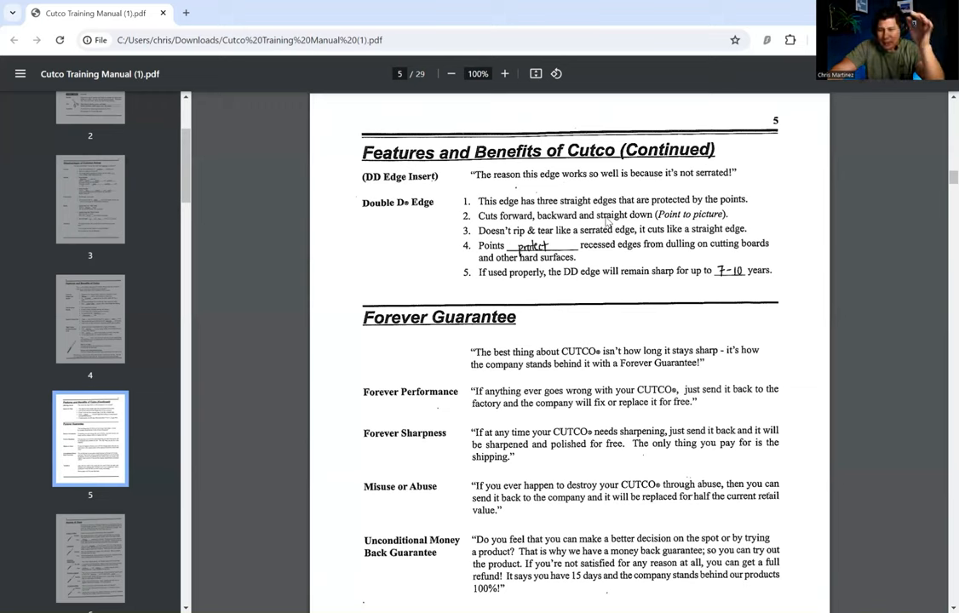
pyautogui.moveTo(553, 279)
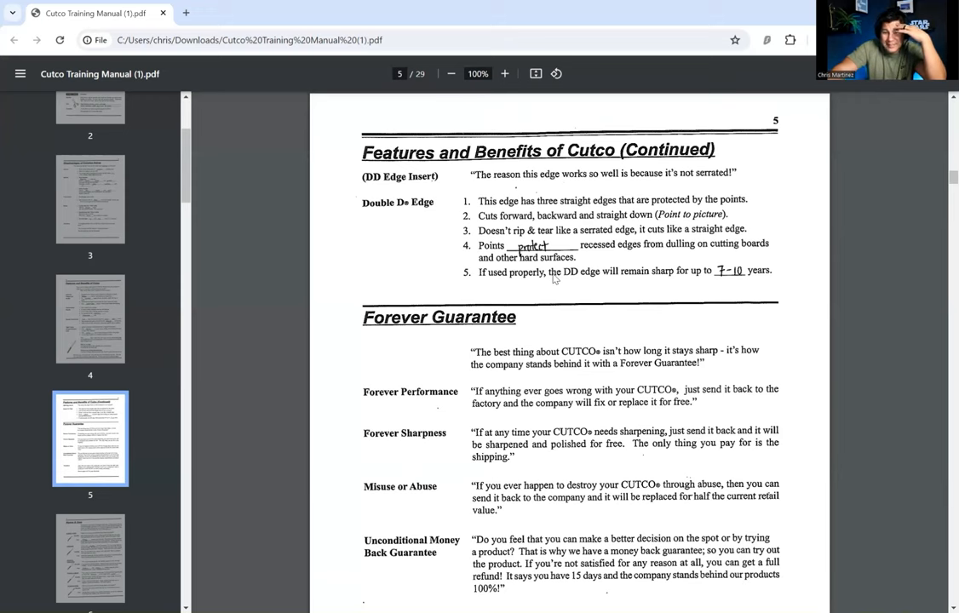
# Step: Scroll past page 5's Forever Guarantee and Transition until page 6, Names & Uses, begins
pyautogui.scroll(-3)
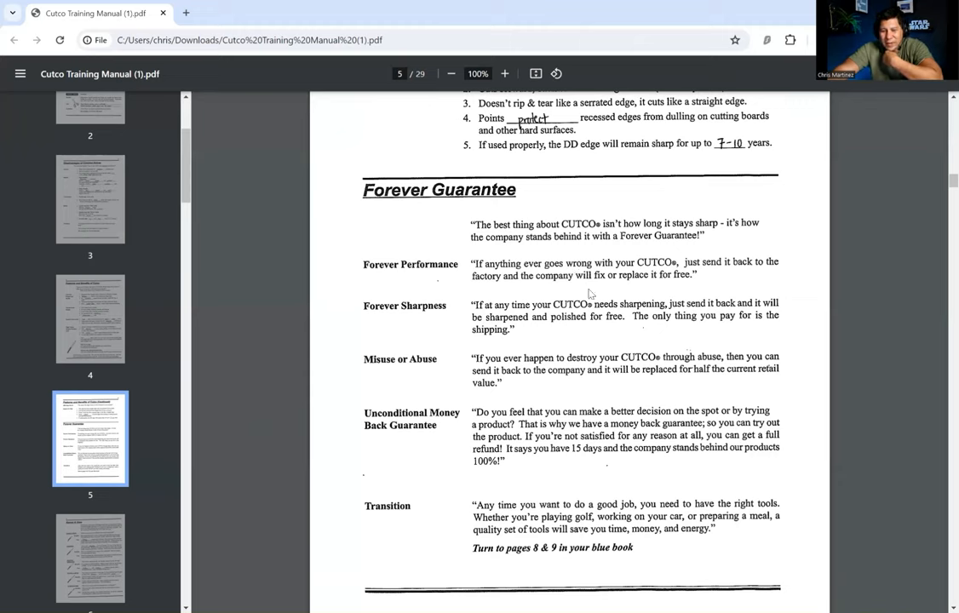
pyautogui.moveTo(613, 307)
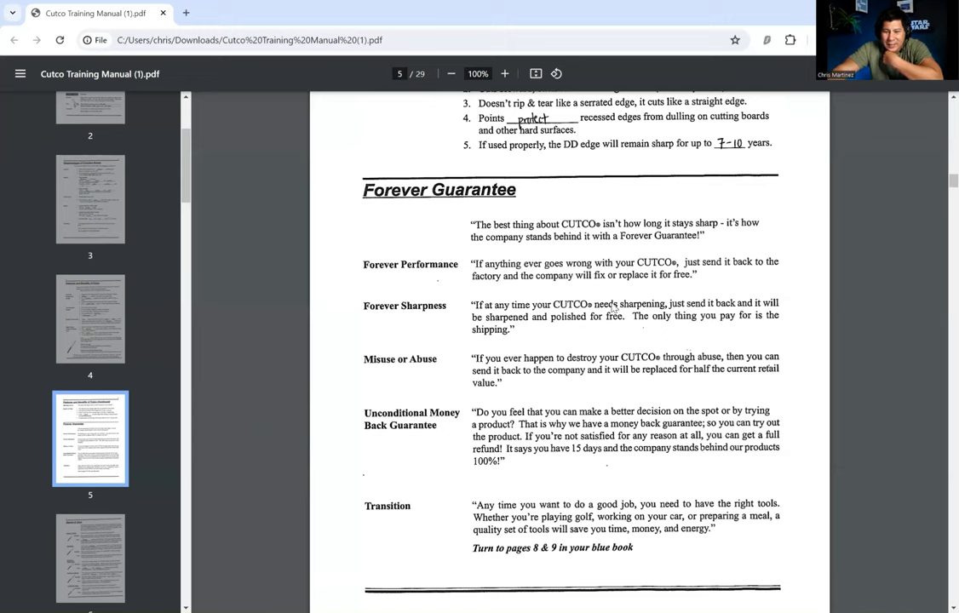
pyautogui.moveTo(647, 320)
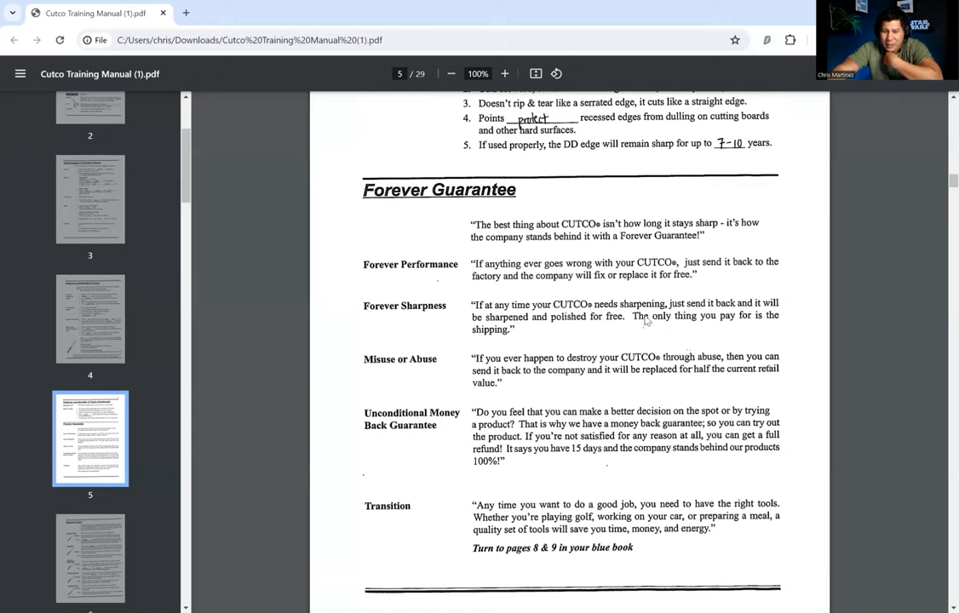
pyautogui.moveTo(601, 340)
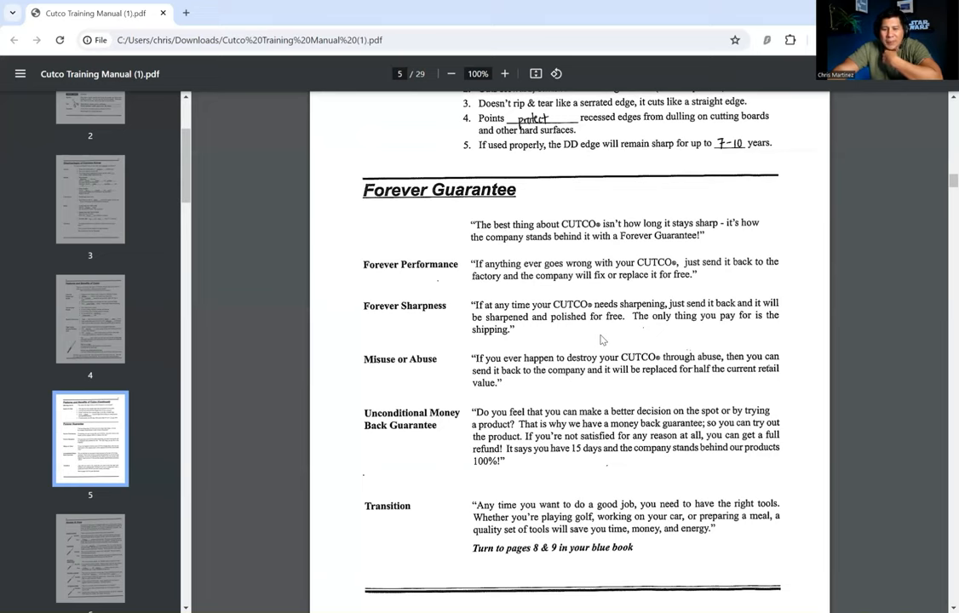
pyautogui.scroll(-3)
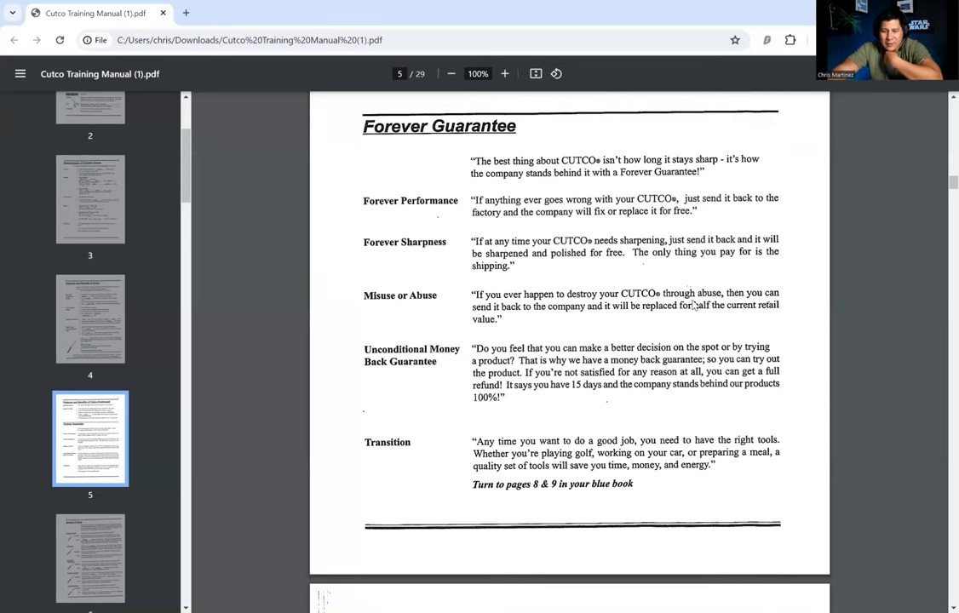
pyautogui.moveTo(615, 334)
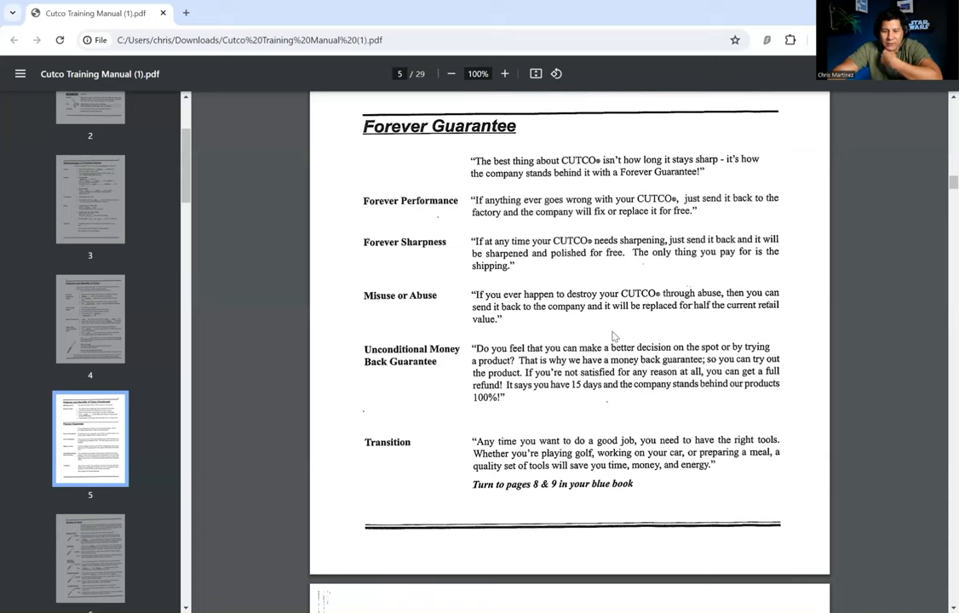
pyautogui.moveTo(599, 318)
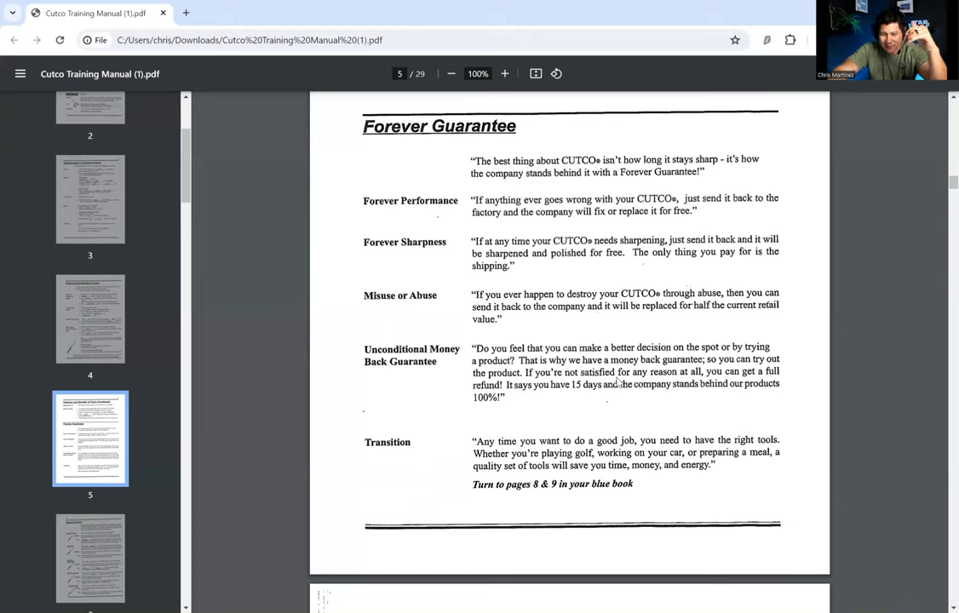
pyautogui.moveTo(531, 432)
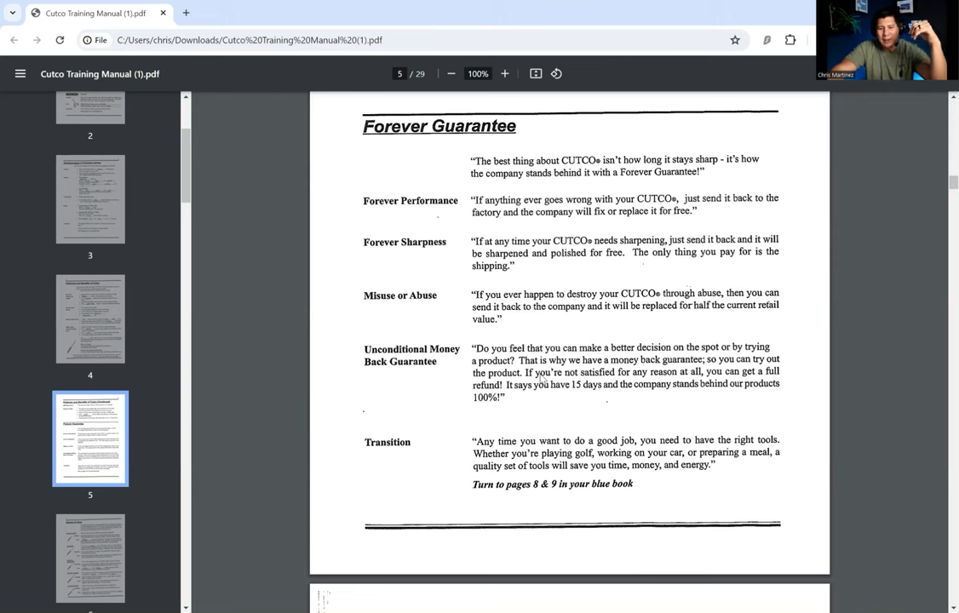
pyautogui.scroll(-3)
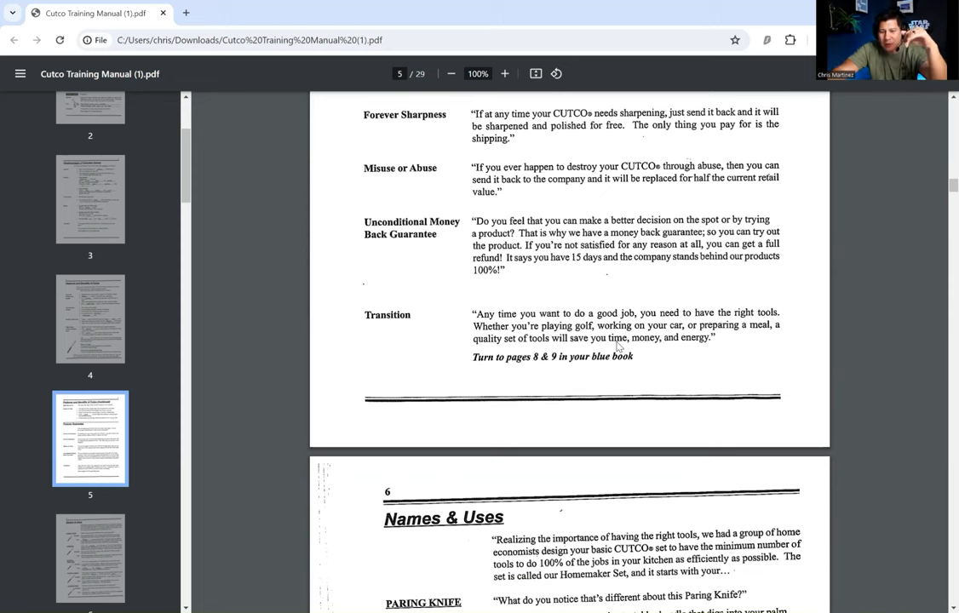
# Step: Scroll down until page 6, Names & Uses, fills the viewer with Paring Knife through Petite Carver
pyautogui.scroll(-3)
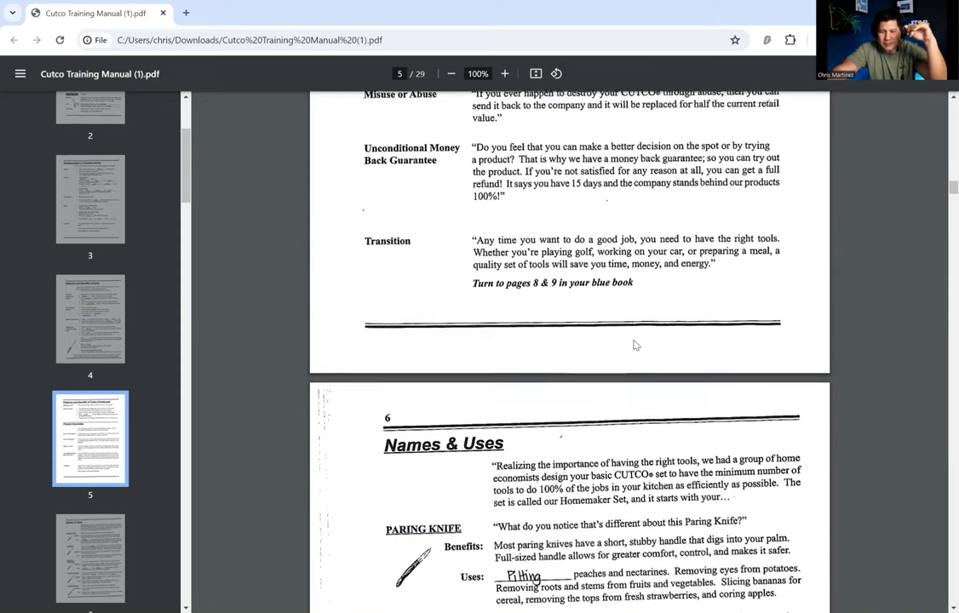
pyautogui.scroll(-3)
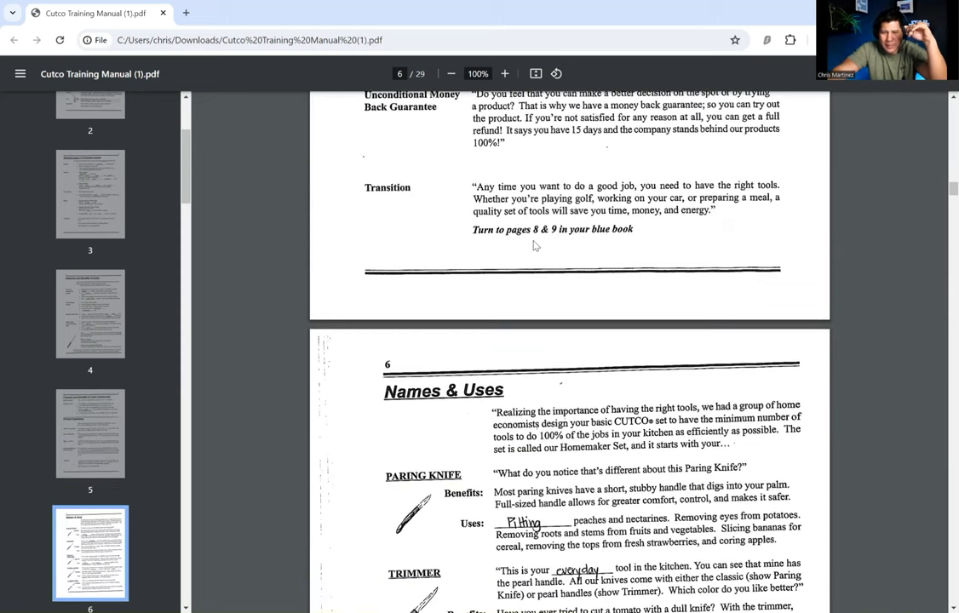
pyautogui.scroll(-3)
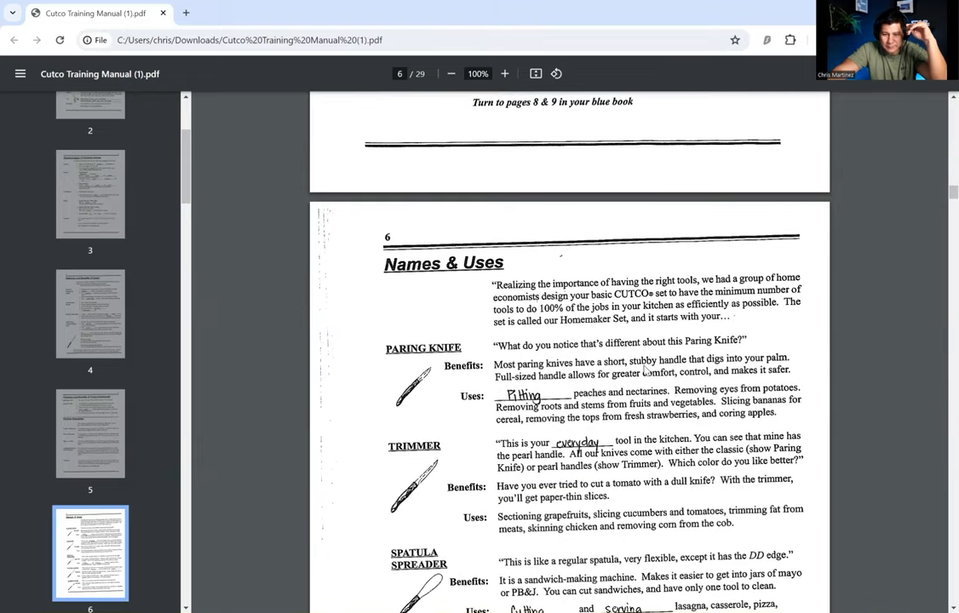
pyautogui.scroll(-3)
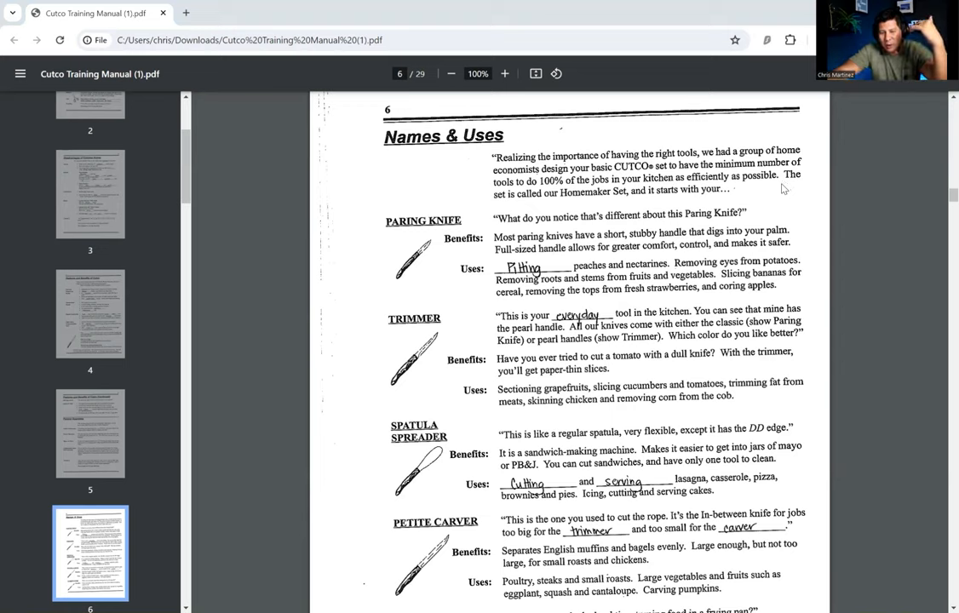
pyautogui.moveTo(705, 246)
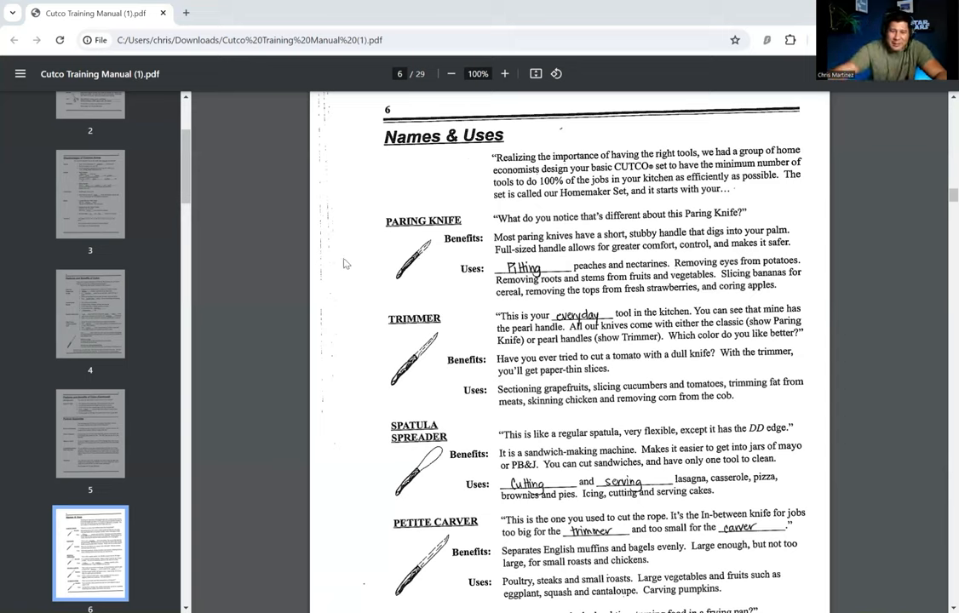
# Step: Scroll down page 6 through the Trimmer, Spatula Spreader, Petite Carver and Turning Fork entries
pyautogui.scroll(-3)
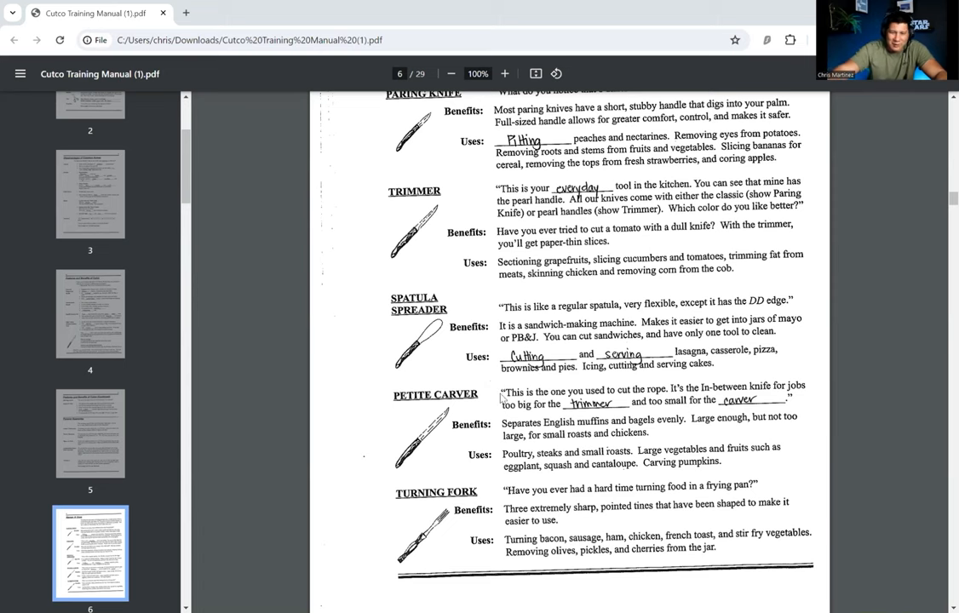
pyautogui.scroll(-3)
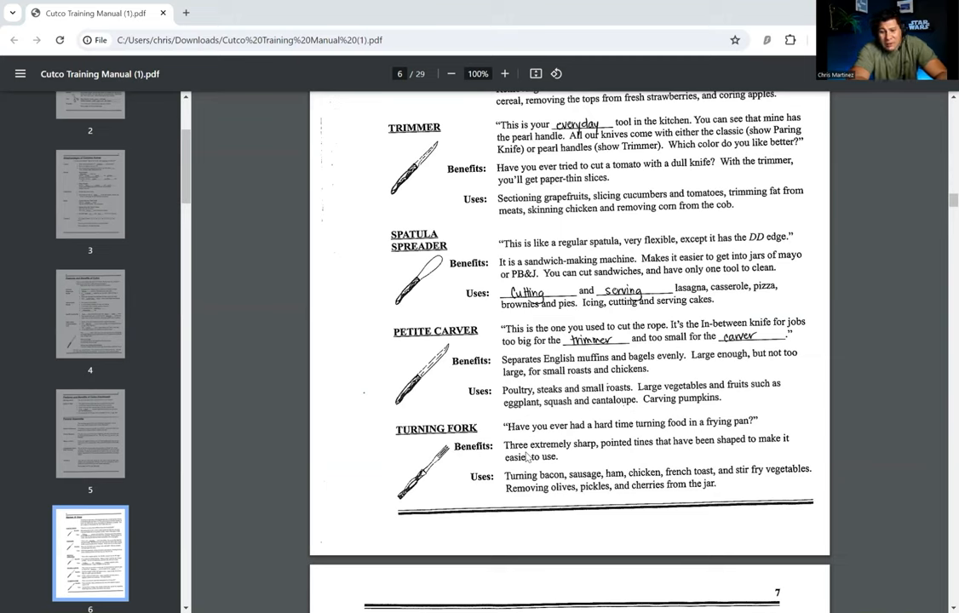
# Step: Scroll down to page 7, Names & Uses (Continued), showing Butcher Knife, French Chef and Slicer
pyautogui.scroll(-3)
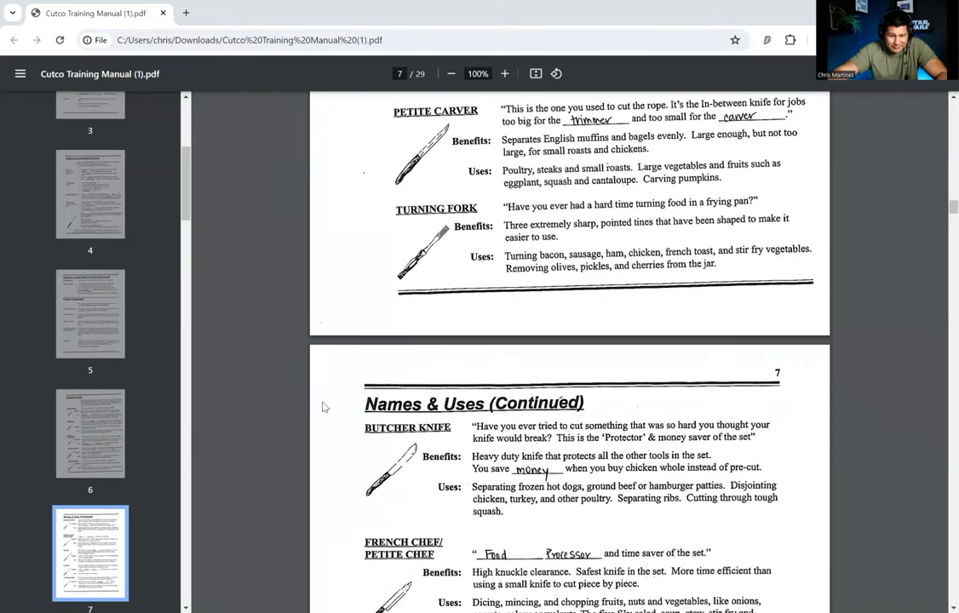
pyautogui.scroll(-3)
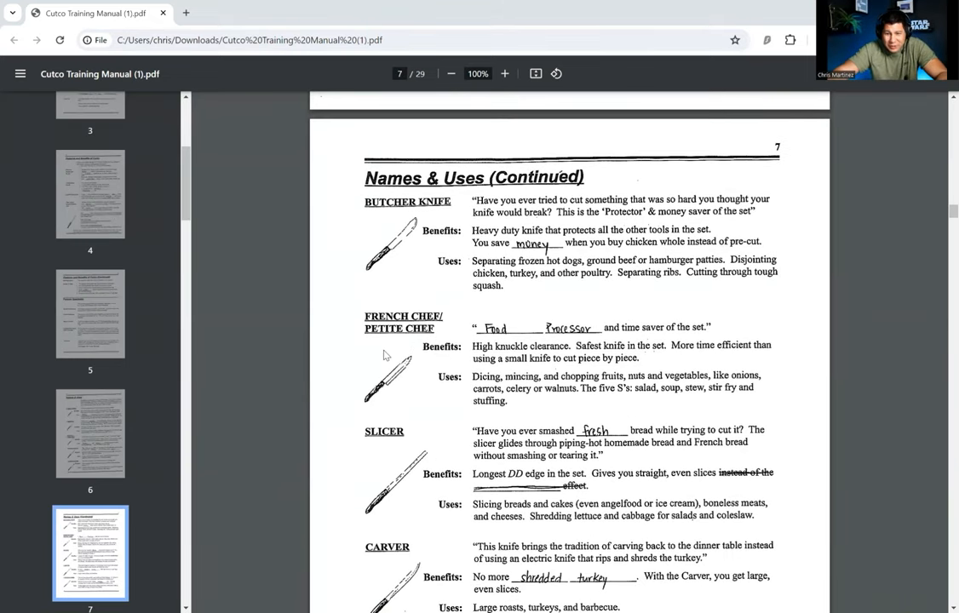
pyautogui.scroll(-3)
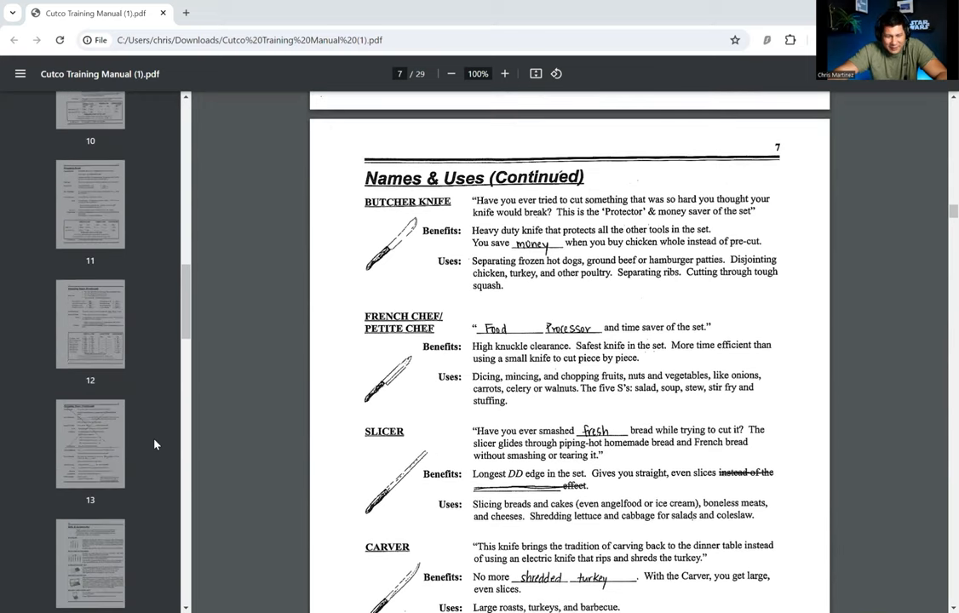
pyautogui.scroll(-3)
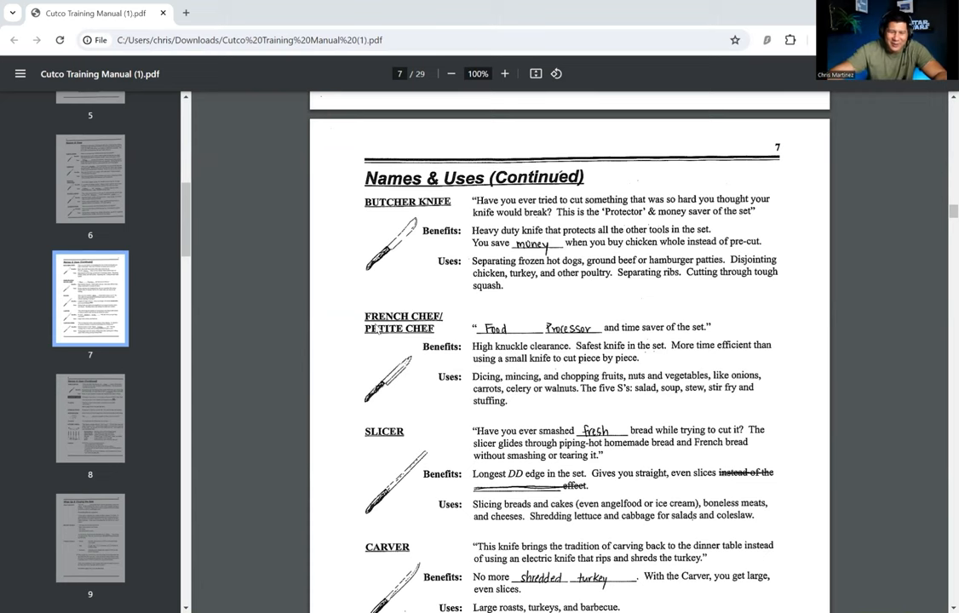
# Step: Scroll to the end of page 7 so the Carver and Carving Fork entries and page 8 heading show
pyautogui.scroll(-3)
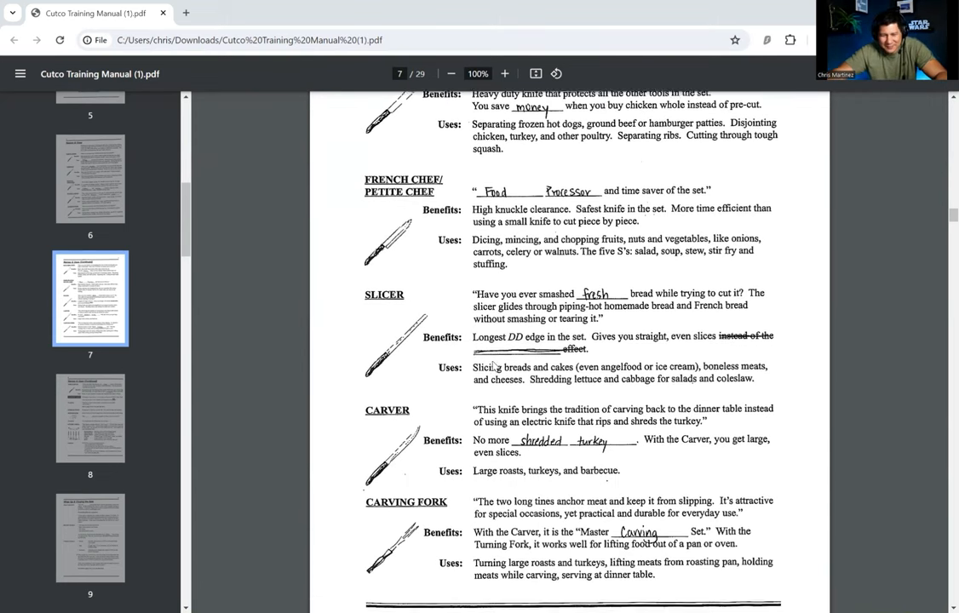
pyautogui.scroll(-3)
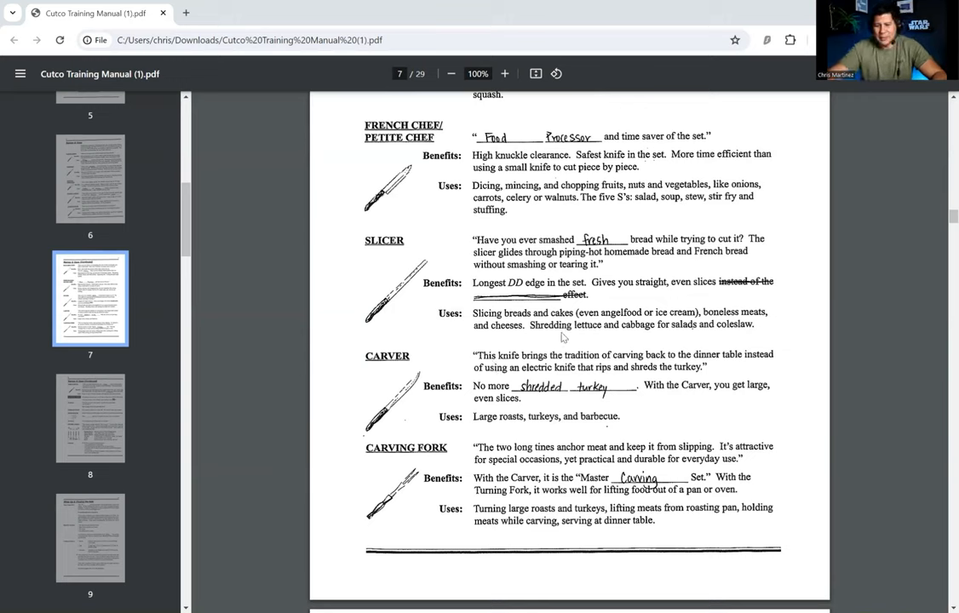
pyautogui.moveTo(782, 356)
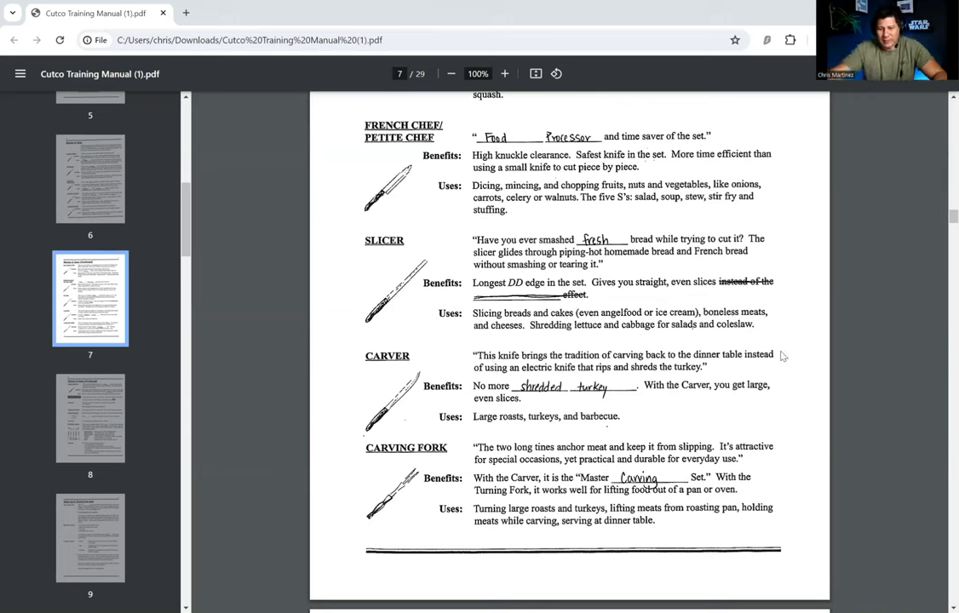
pyautogui.scroll(-3)
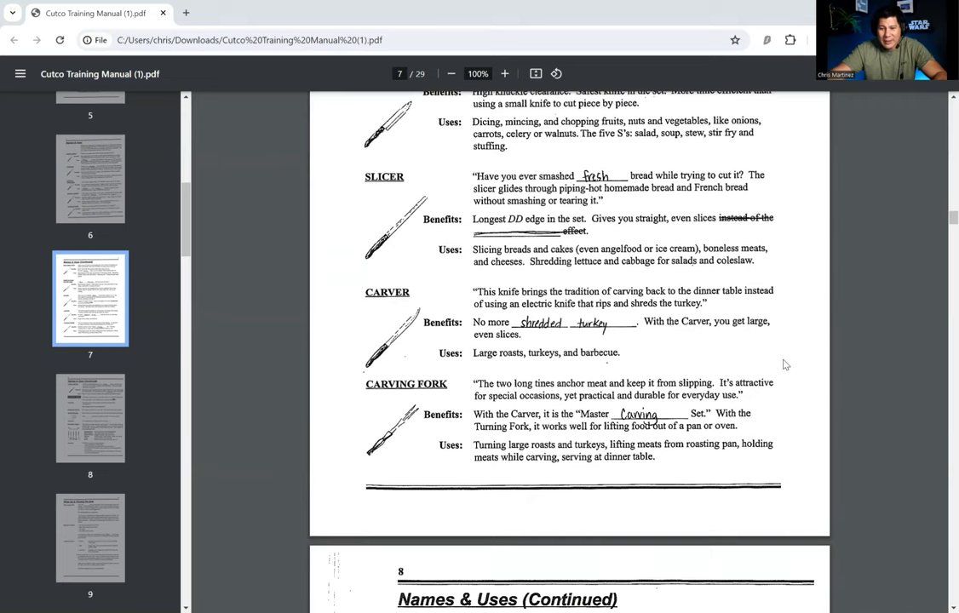
pyautogui.moveTo(644, 368)
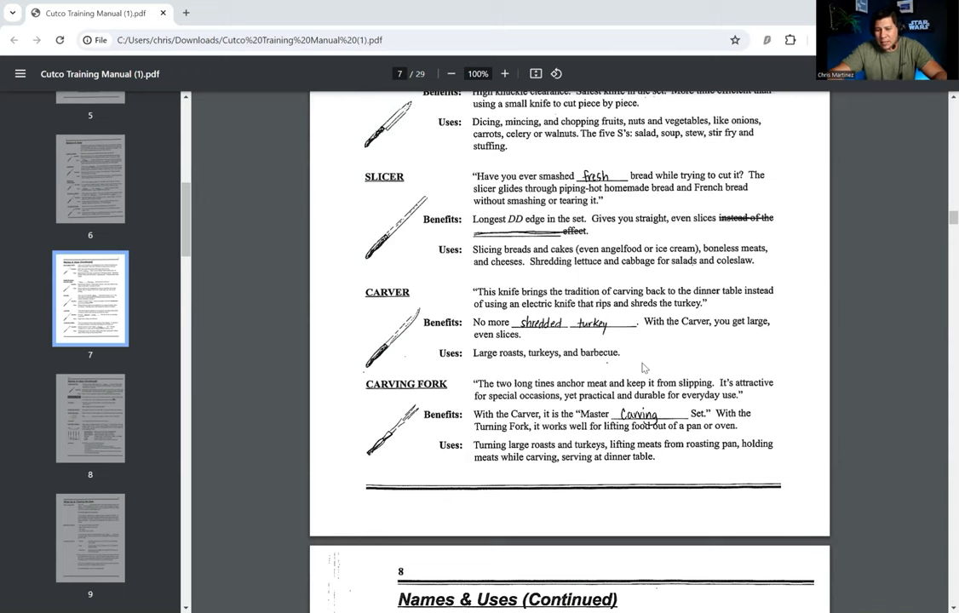
# Step: Scroll to the top of page 8 so Table Knives, Leather Demo and Storage Trays fill the viewer
pyautogui.scroll(-3)
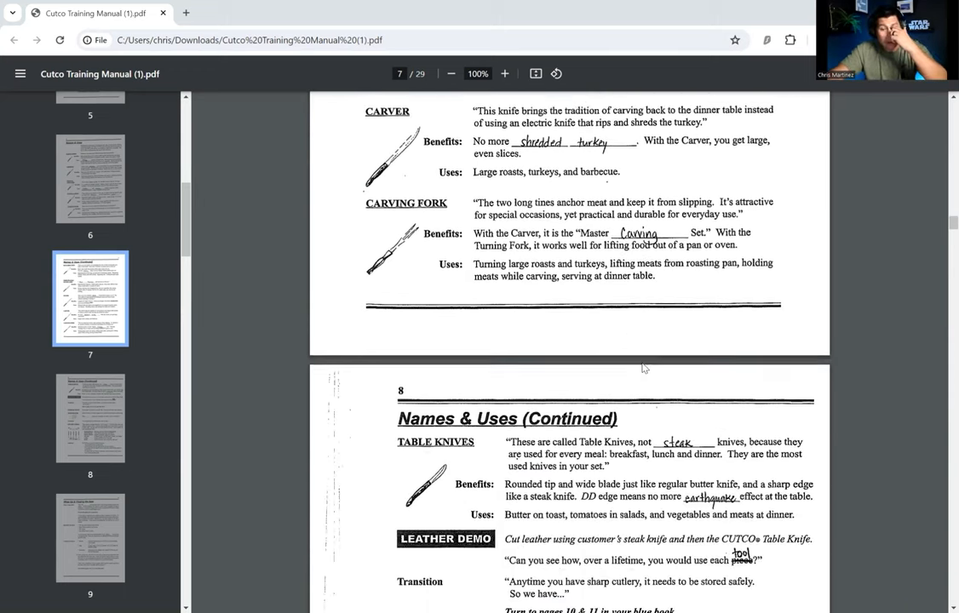
pyautogui.scroll(-3)
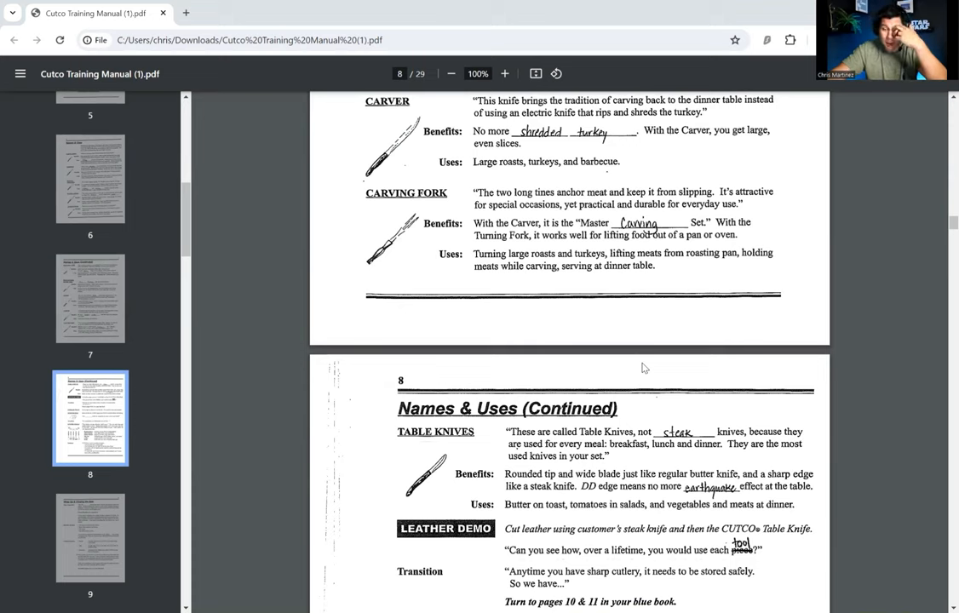
pyautogui.moveTo(520, 235)
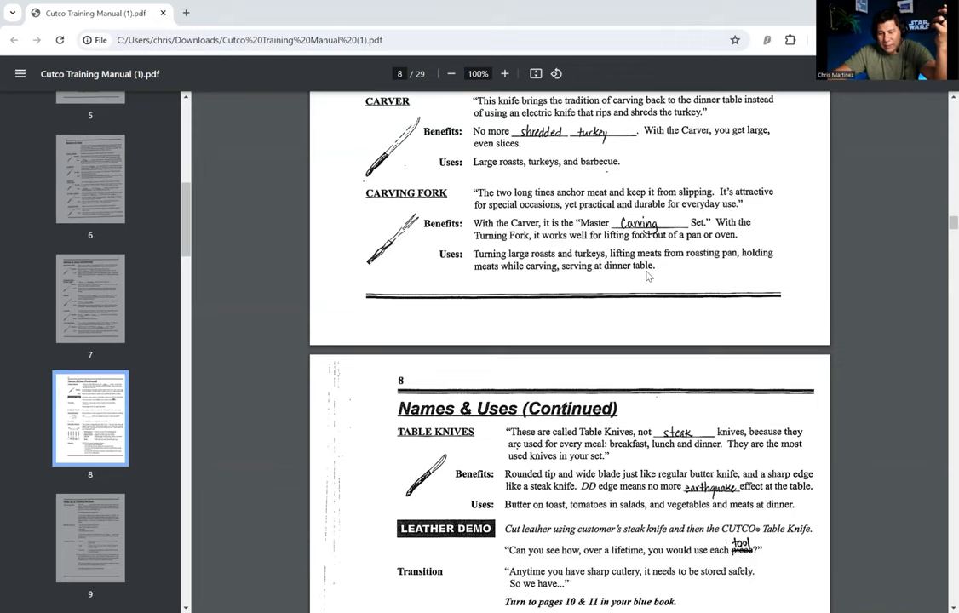
pyautogui.moveTo(642, 293)
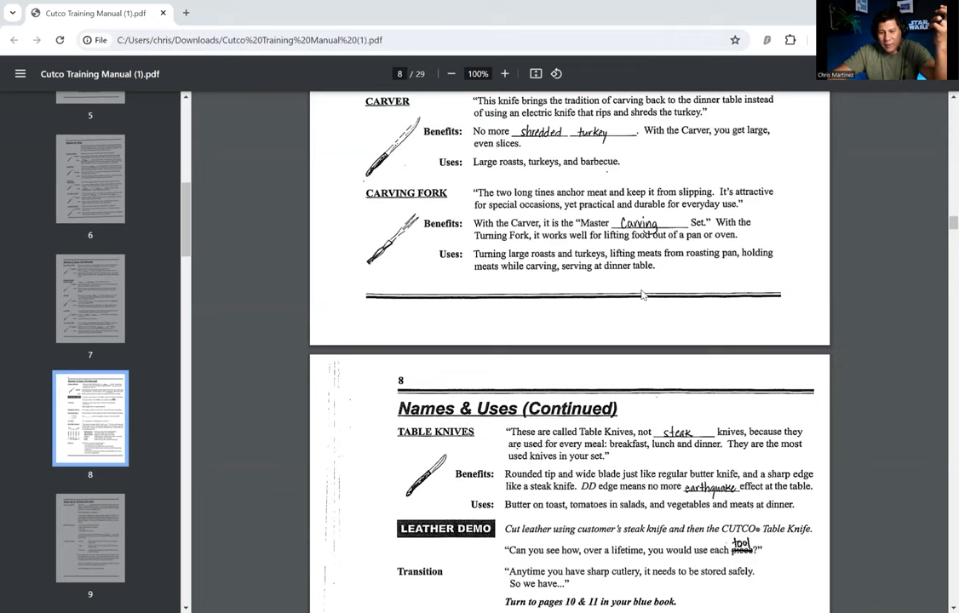
pyautogui.scroll(-3)
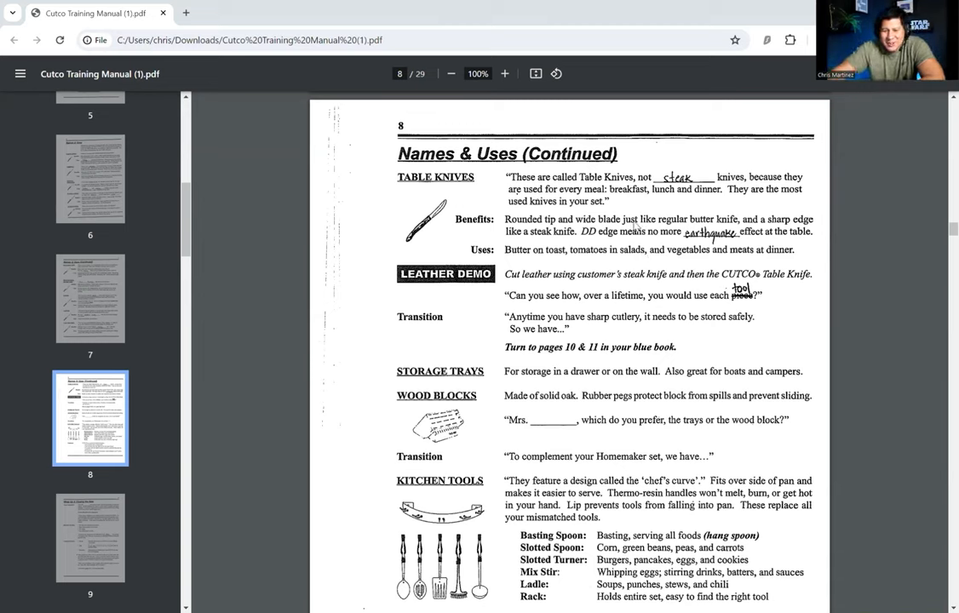
pyautogui.moveTo(542, 239)
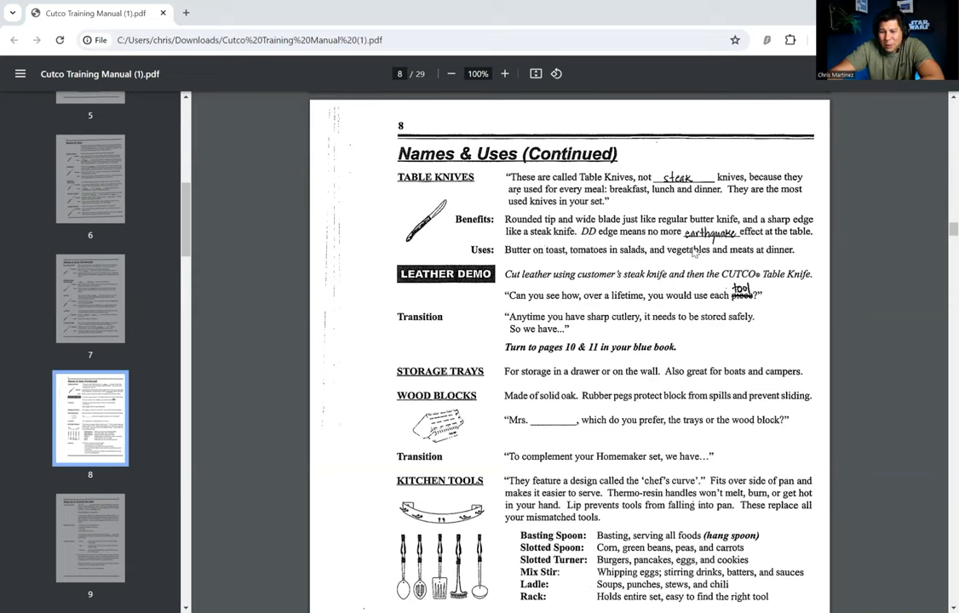
pyautogui.moveTo(562, 252)
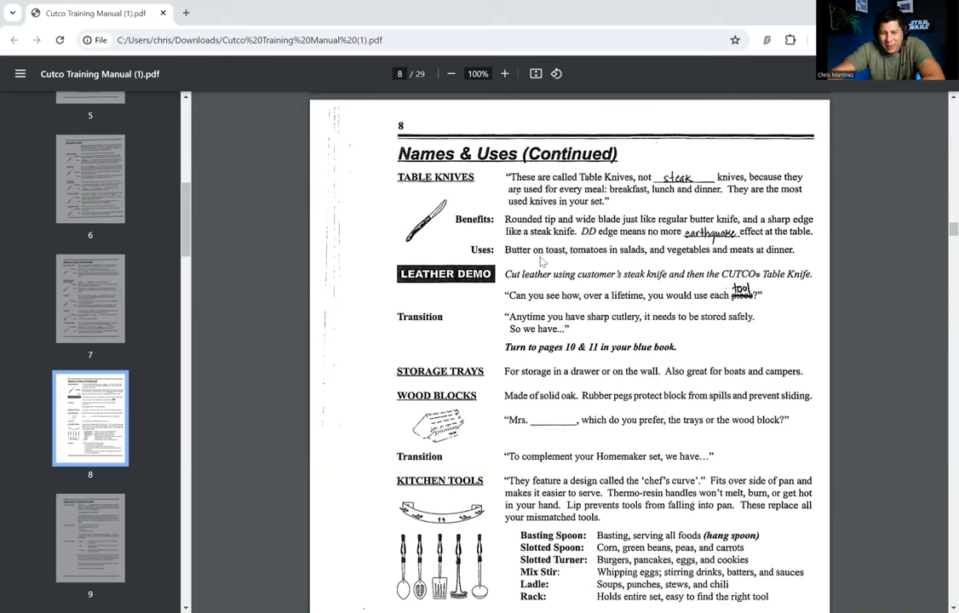
pyautogui.moveTo(702, 262)
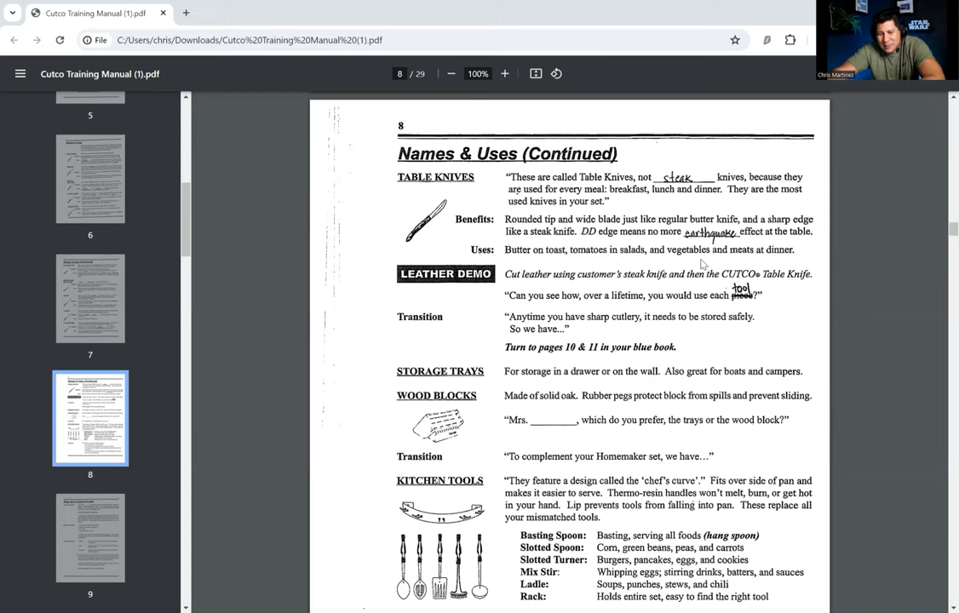
# Step: Scroll down page 8 to the Kitchen Tools list and closing Summary section
pyautogui.scroll(-3)
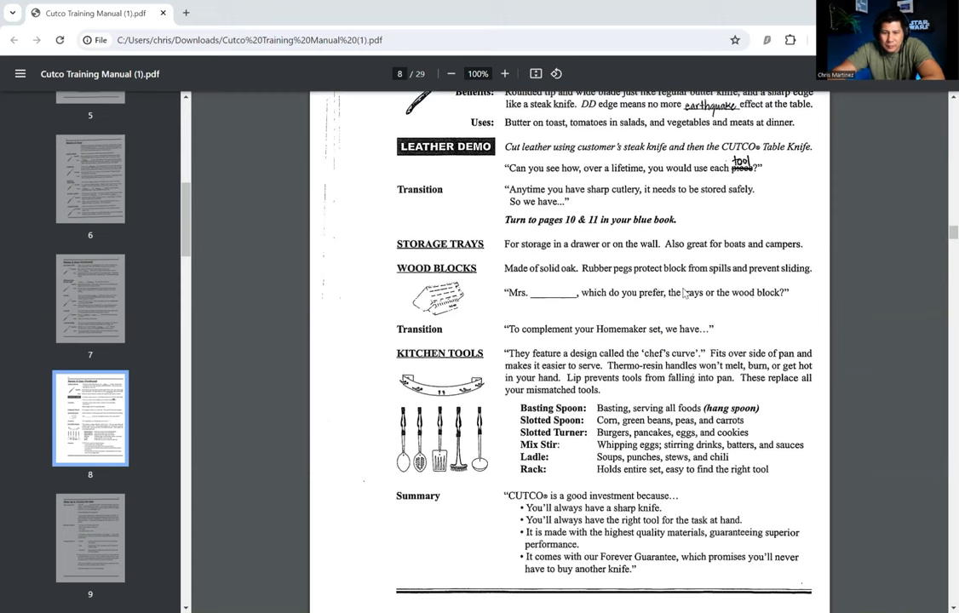
pyautogui.moveTo(610, 185)
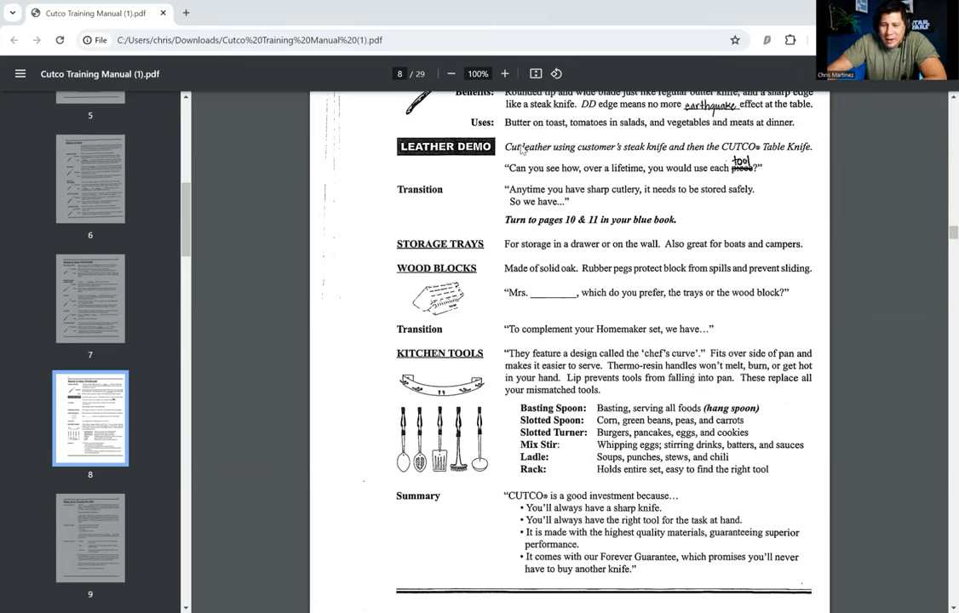
pyautogui.moveTo(605, 153)
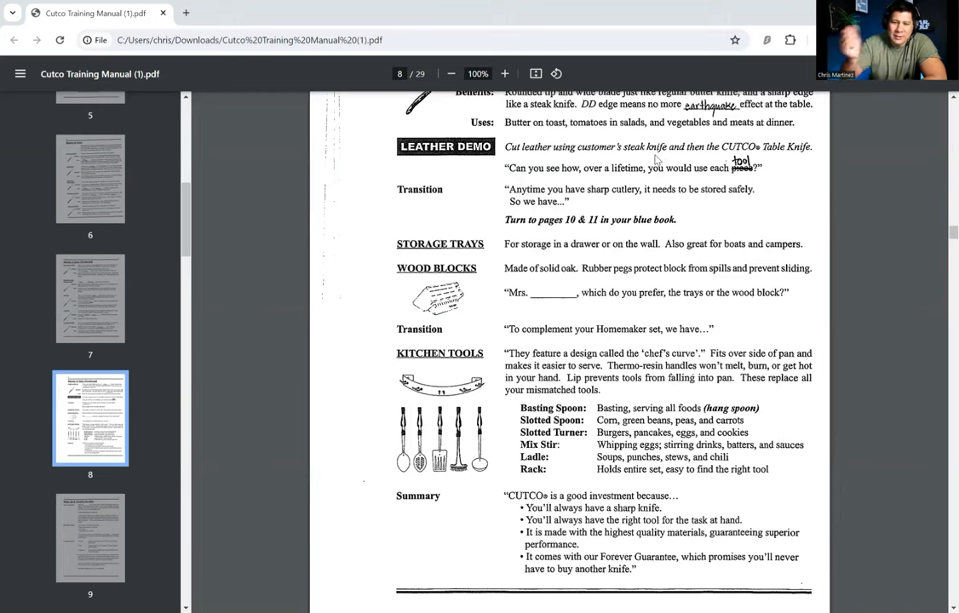
pyautogui.moveTo(593, 184)
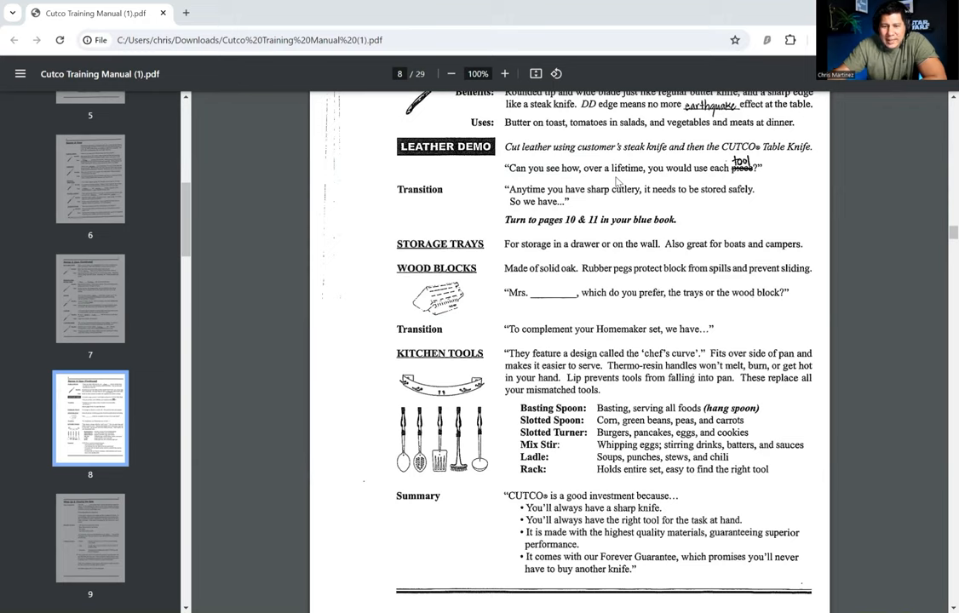
pyautogui.moveTo(691, 172)
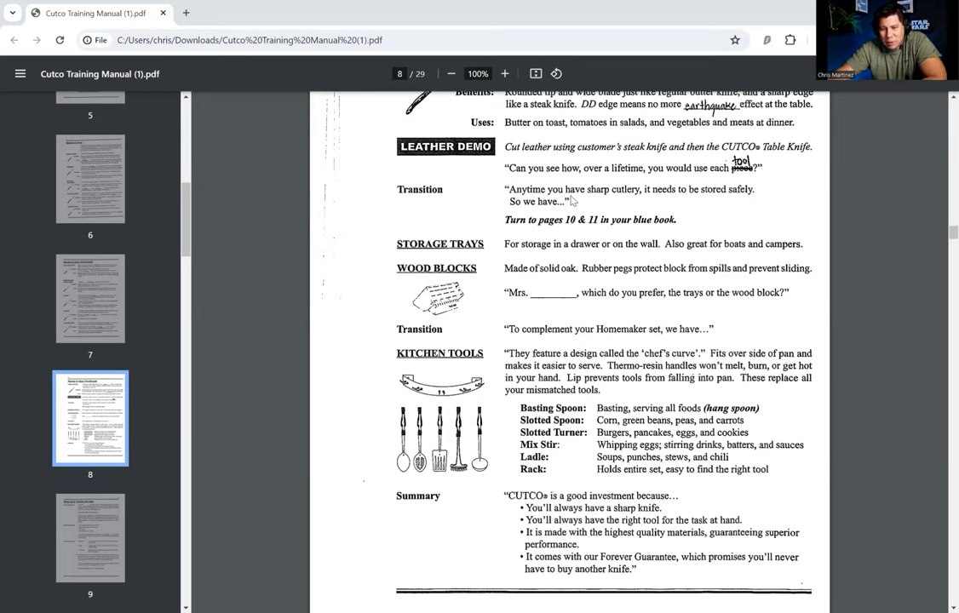
pyautogui.moveTo(599, 232)
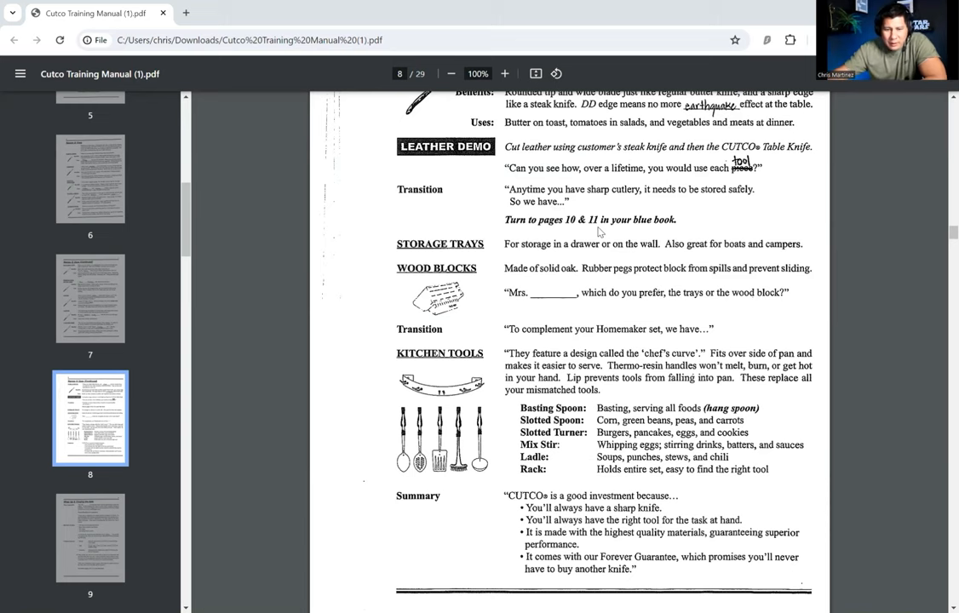
pyautogui.scroll(-3)
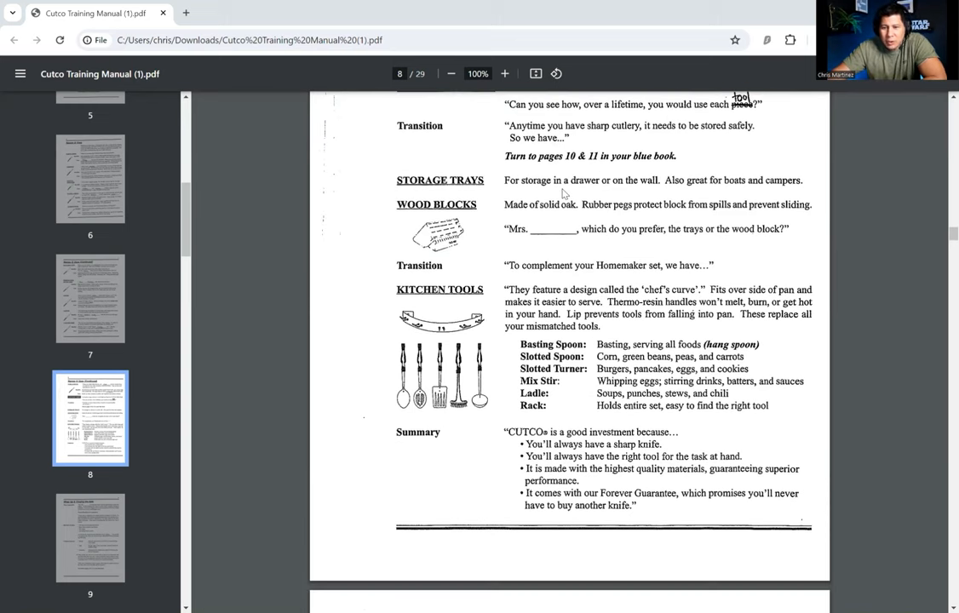
pyautogui.moveTo(455, 190)
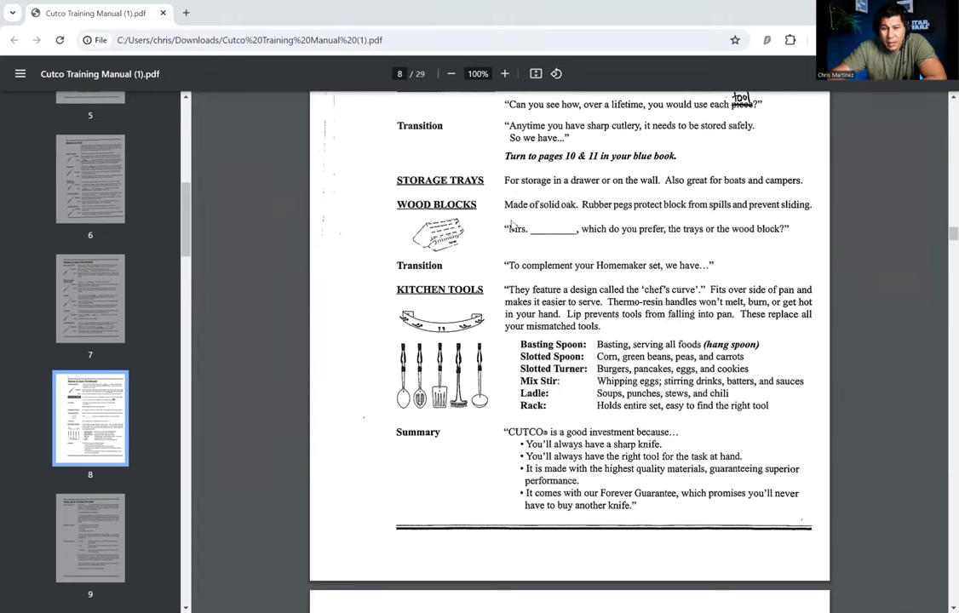
pyautogui.moveTo(539, 220)
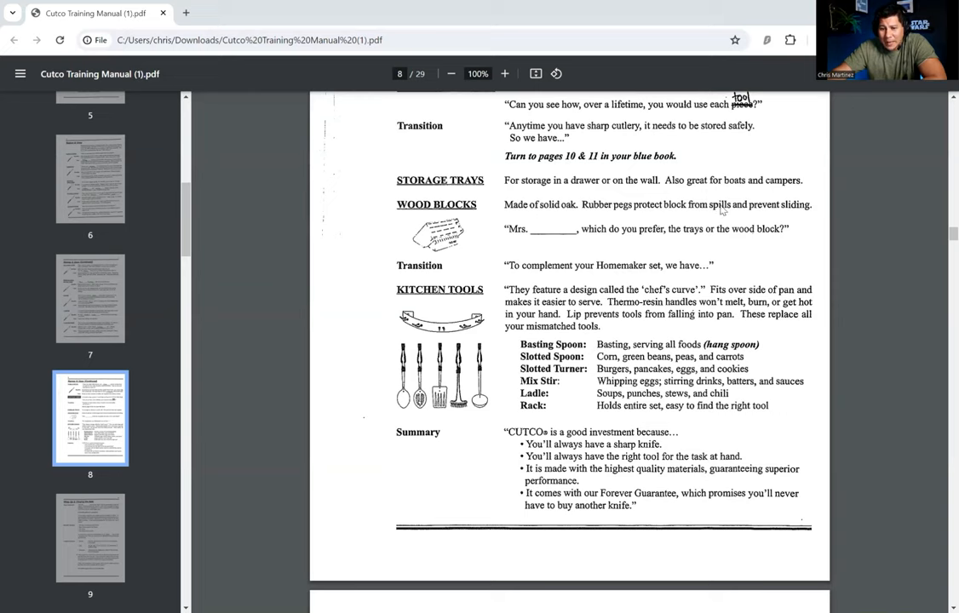
pyautogui.moveTo(711, 219)
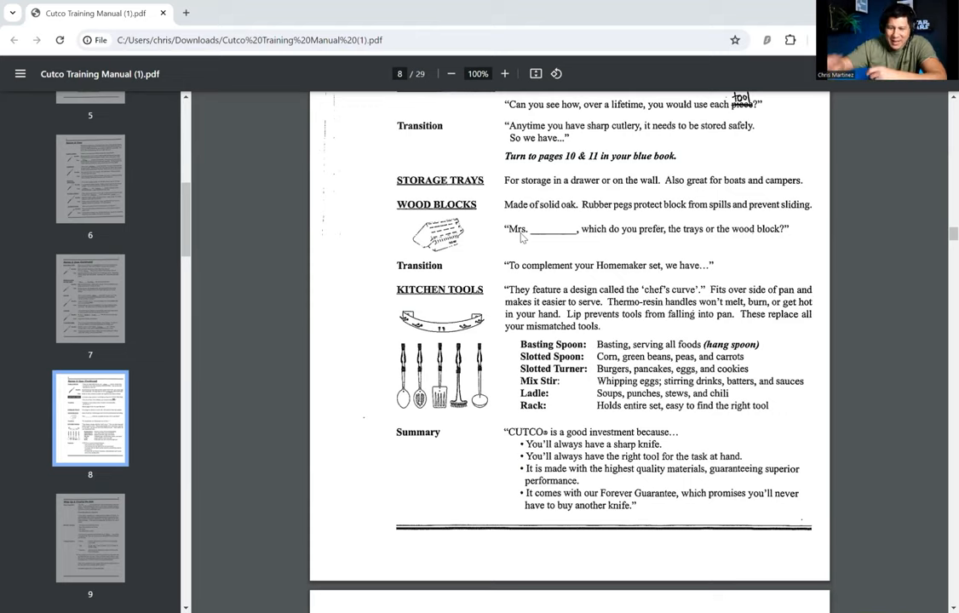
pyautogui.moveTo(608, 249)
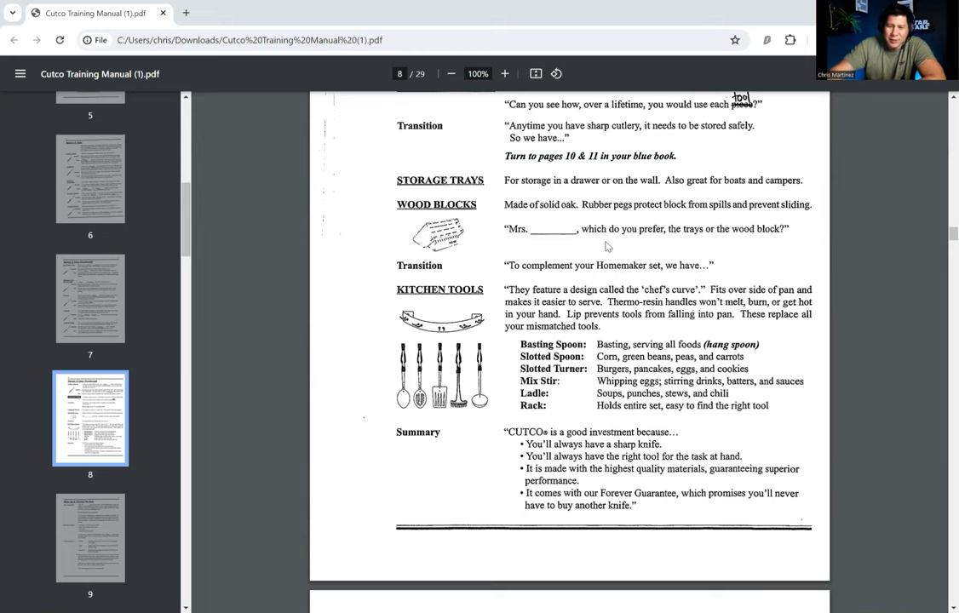
# Step: Scroll past page 8's Summary until page 9's Wrap Up & Closing the Sale heading appears
pyautogui.scroll(-3)
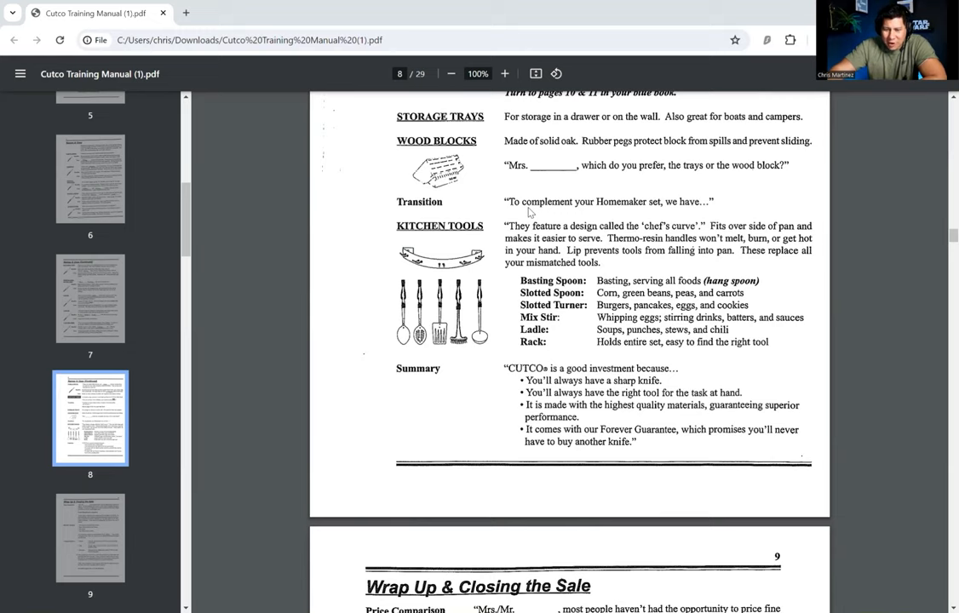
pyautogui.moveTo(569, 235)
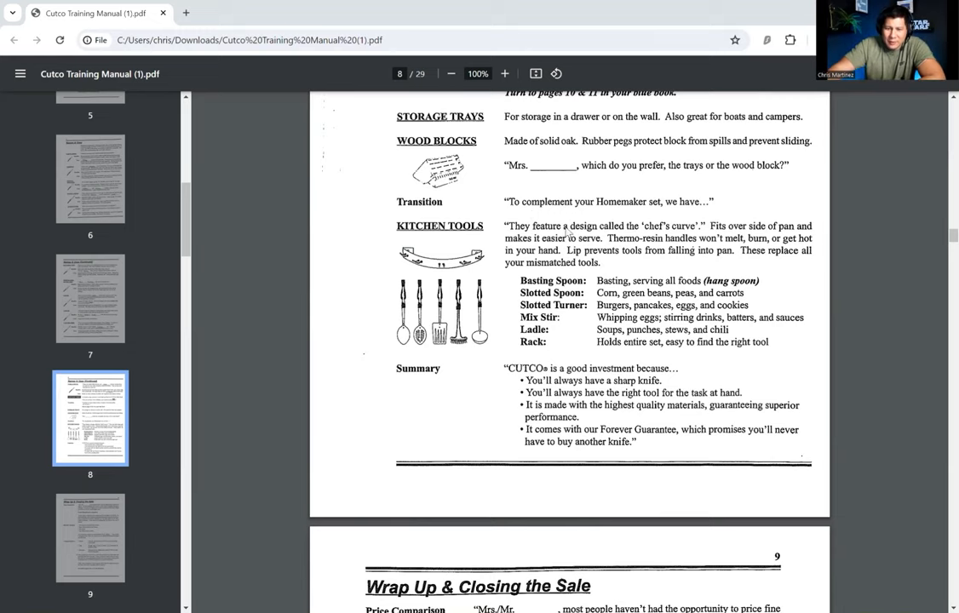
pyautogui.moveTo(650, 281)
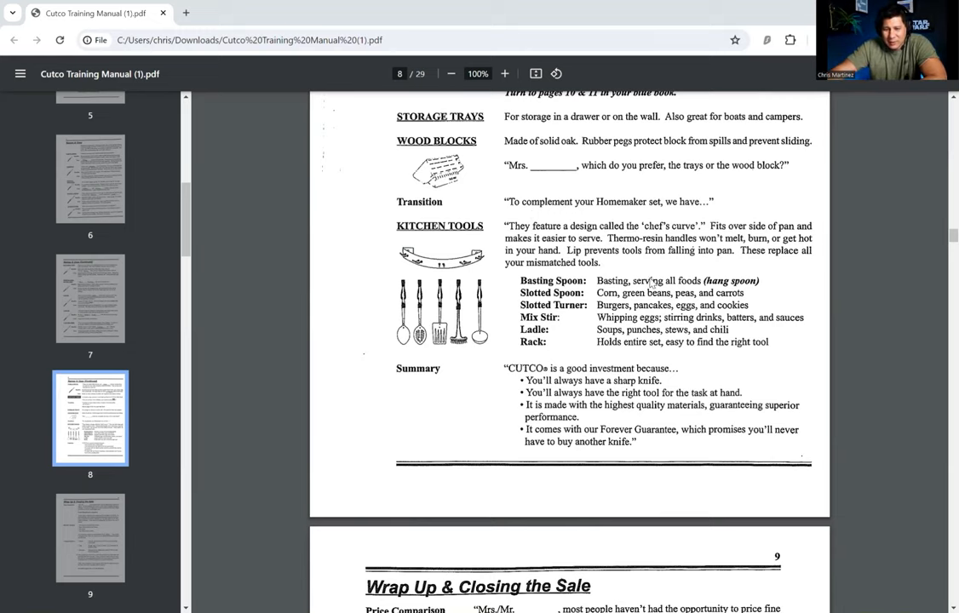
pyautogui.scroll(-3)
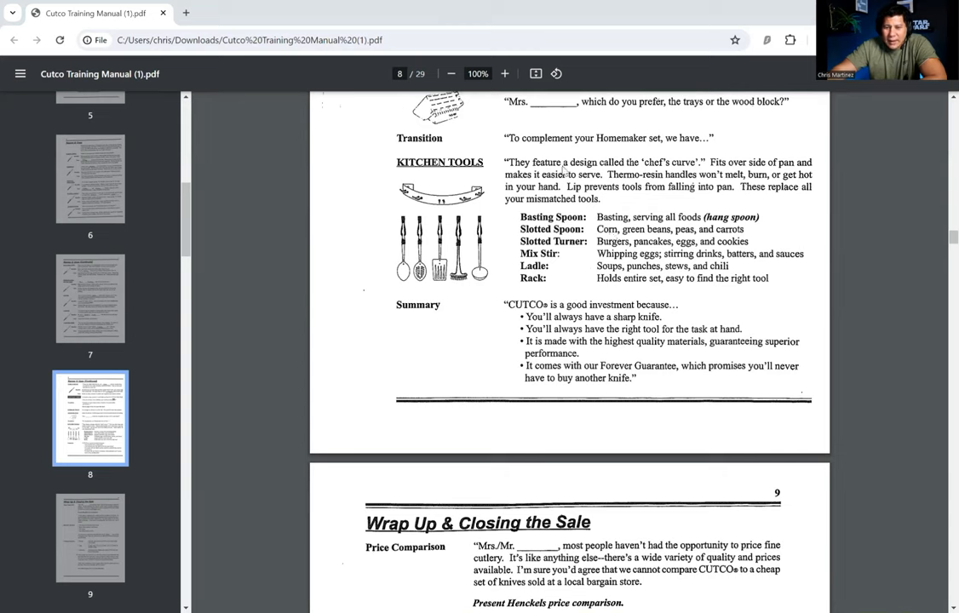
pyautogui.moveTo(632, 186)
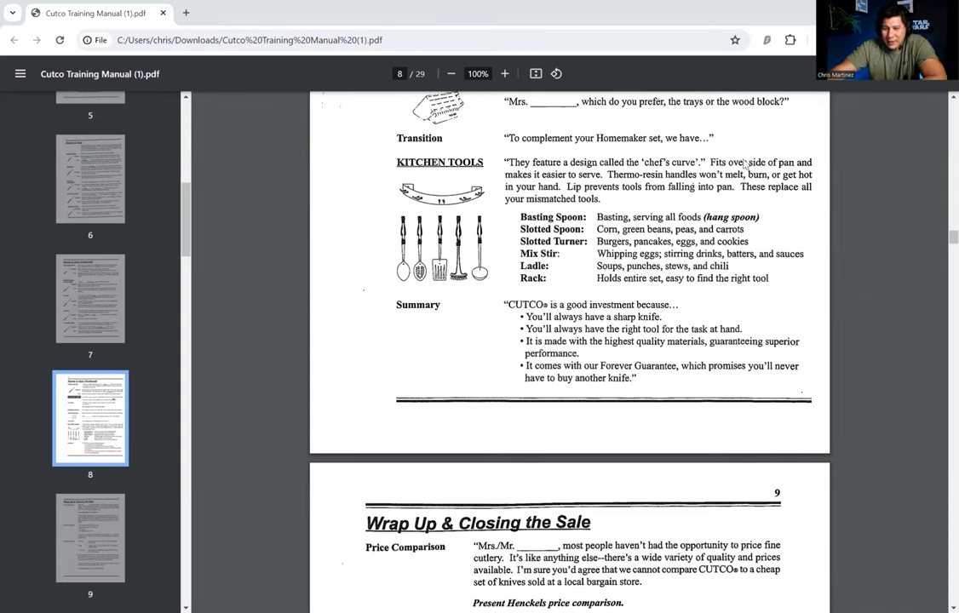
pyautogui.moveTo(627, 186)
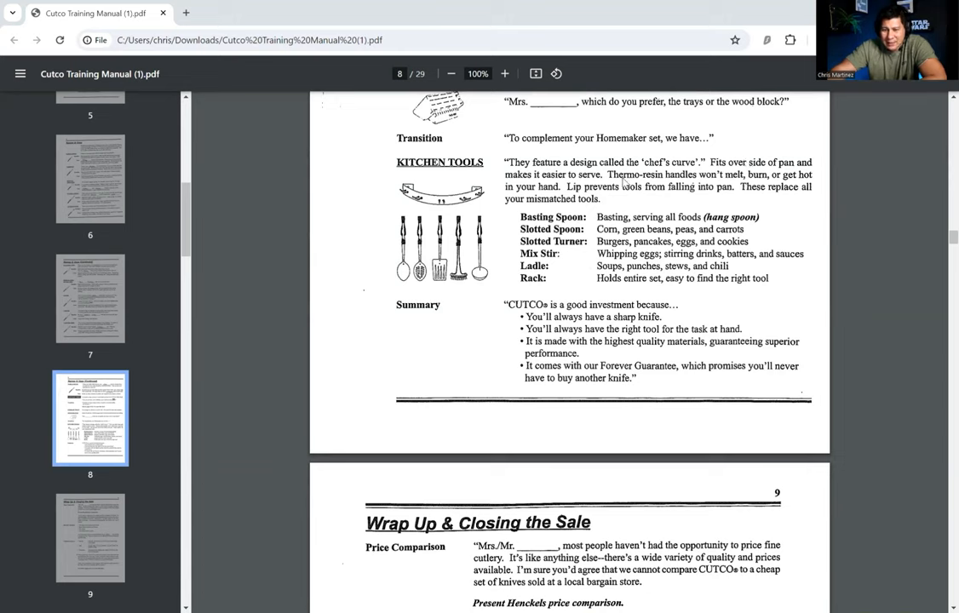
pyautogui.moveTo(770, 185)
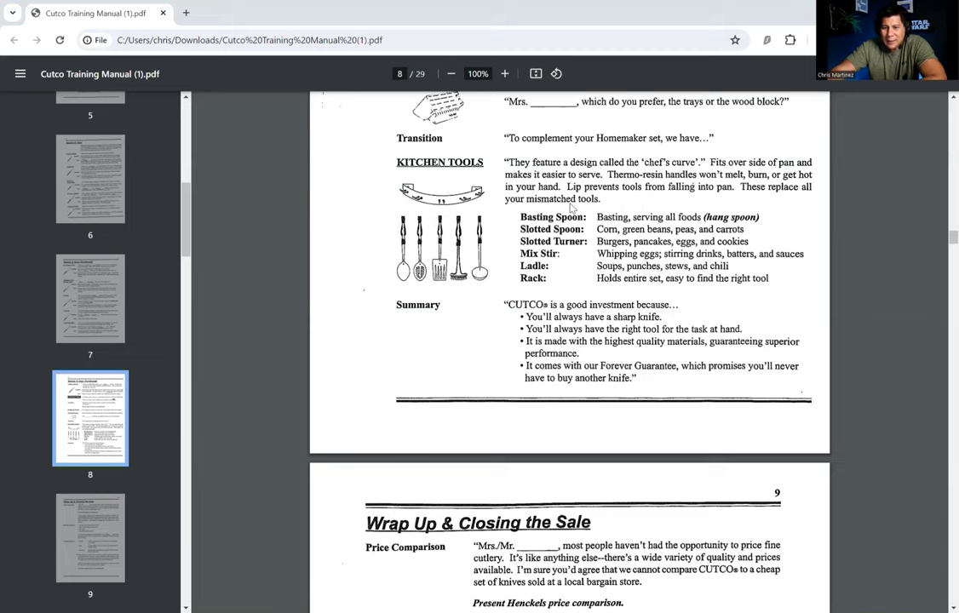
pyautogui.moveTo(661, 201)
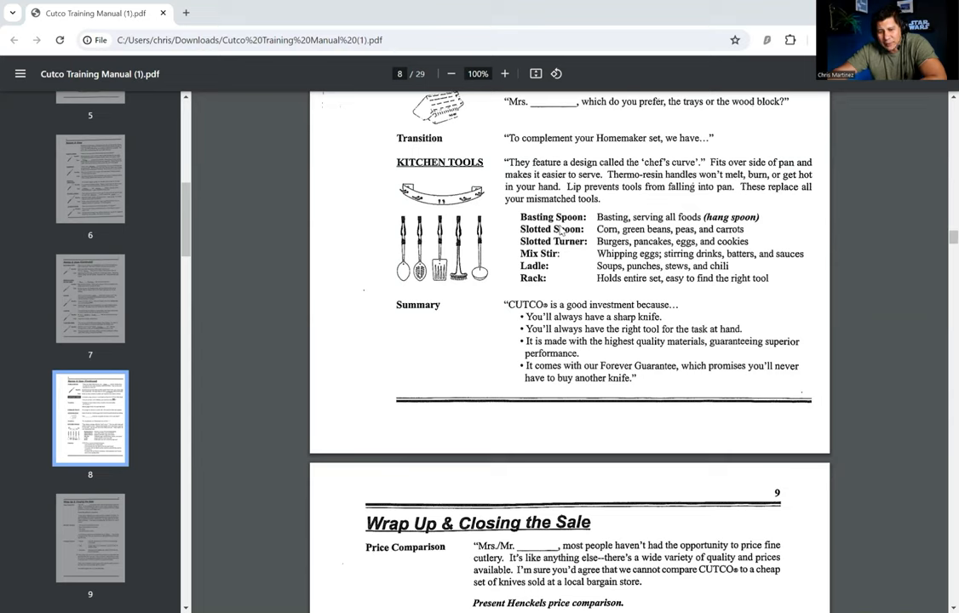
pyautogui.moveTo(586, 242)
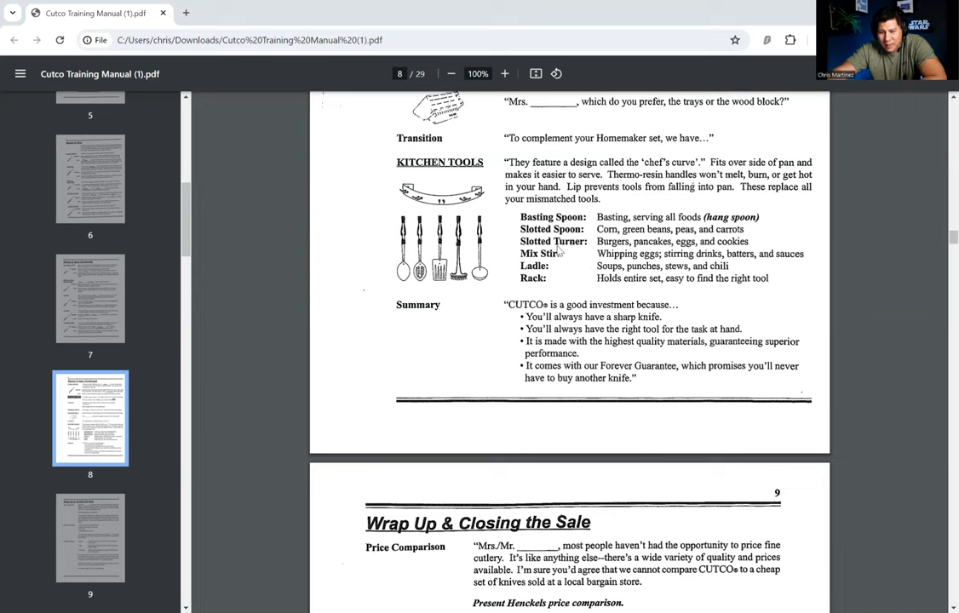
pyautogui.moveTo(554, 271)
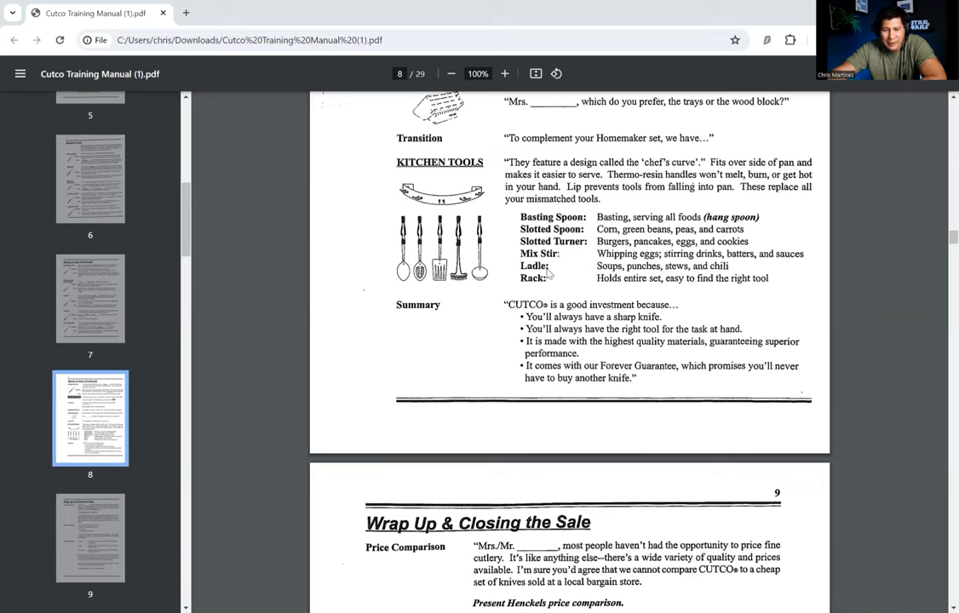
pyautogui.moveTo(637, 254)
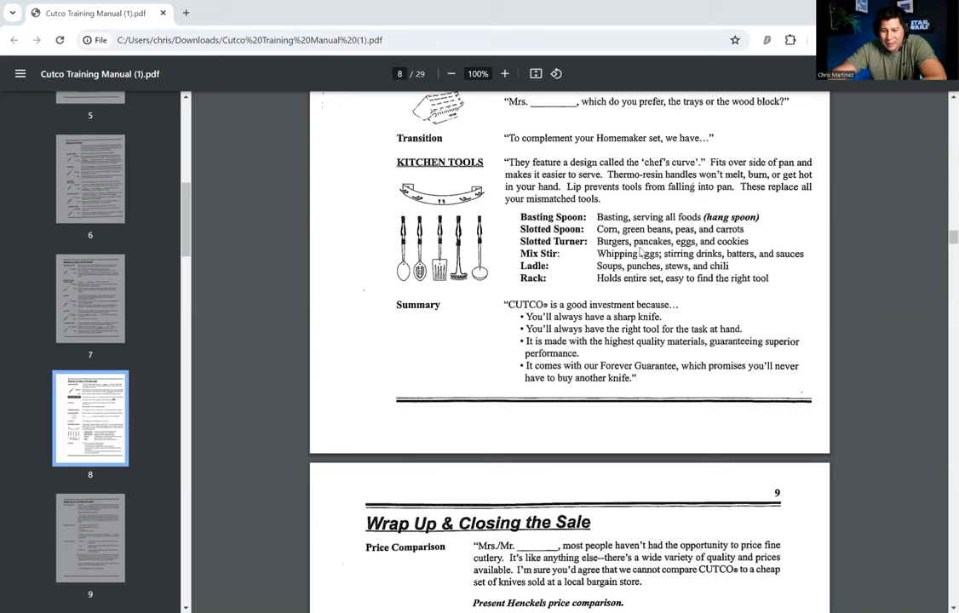
pyautogui.scroll(-3)
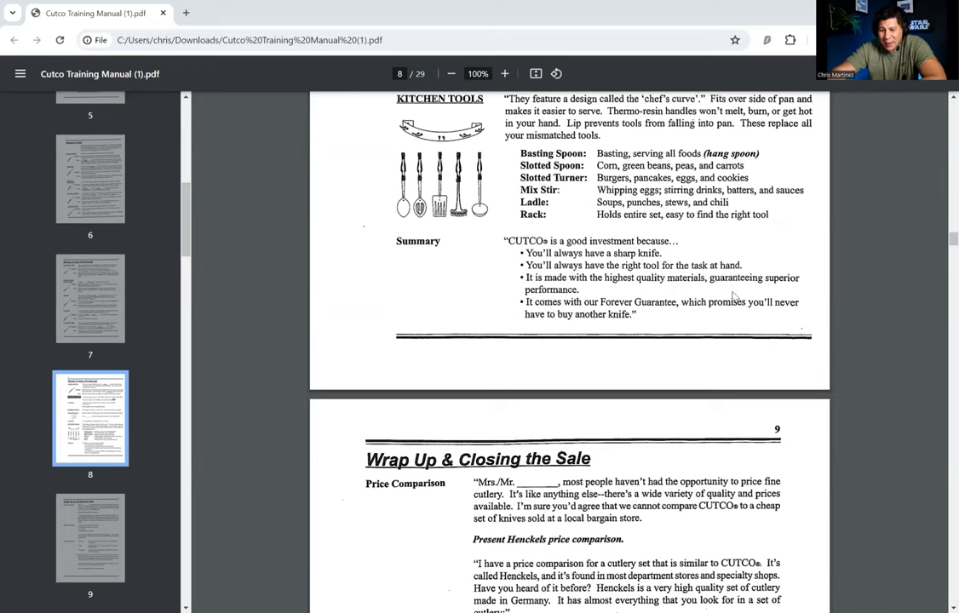
pyautogui.moveTo(593, 302)
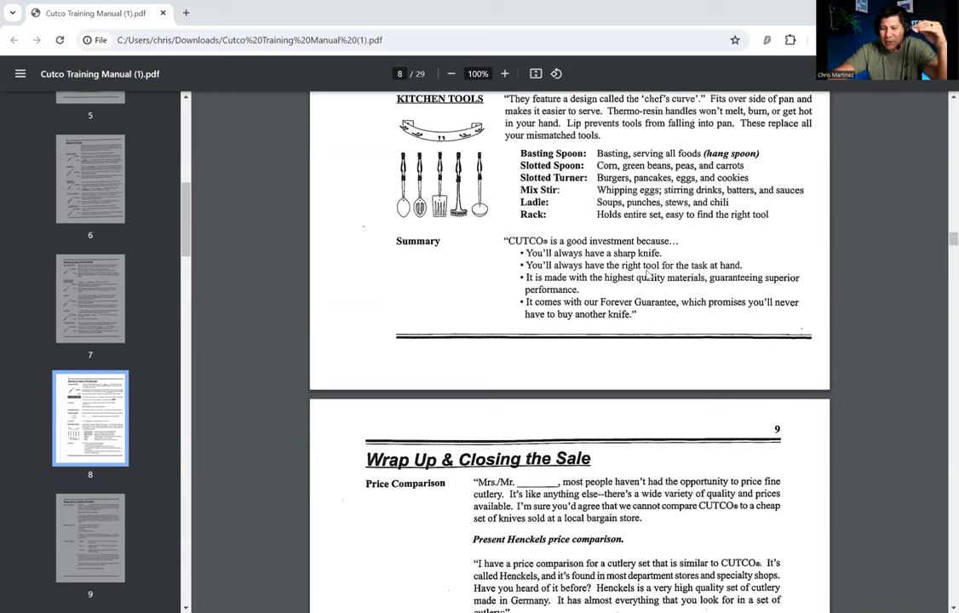
# Step: Scroll so page 9 fills the viewer, showing Price Comparison, Henckels' Features and Compare Features
pyautogui.scroll(-3)
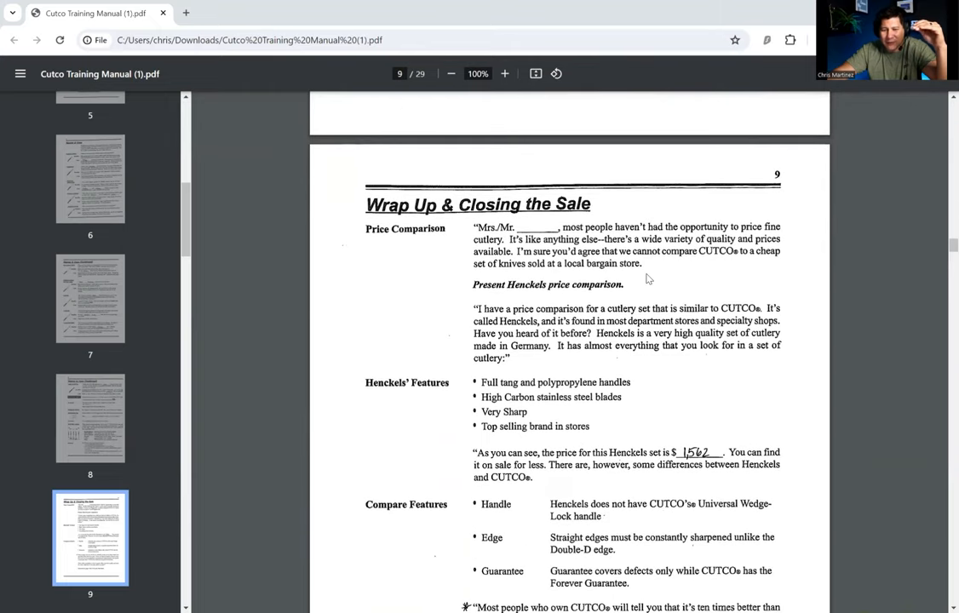
pyautogui.moveTo(286, 438)
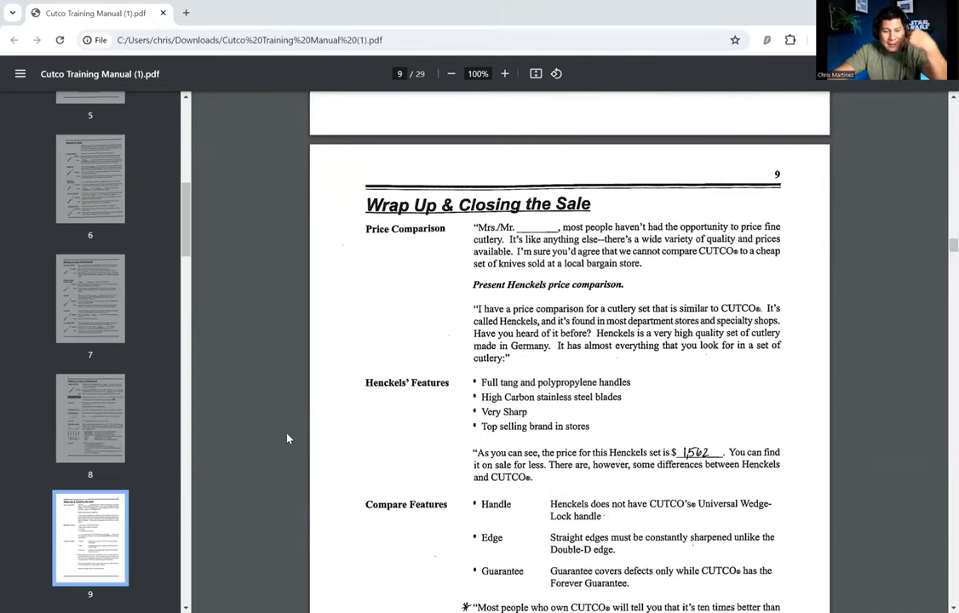
pyautogui.scroll(-3)
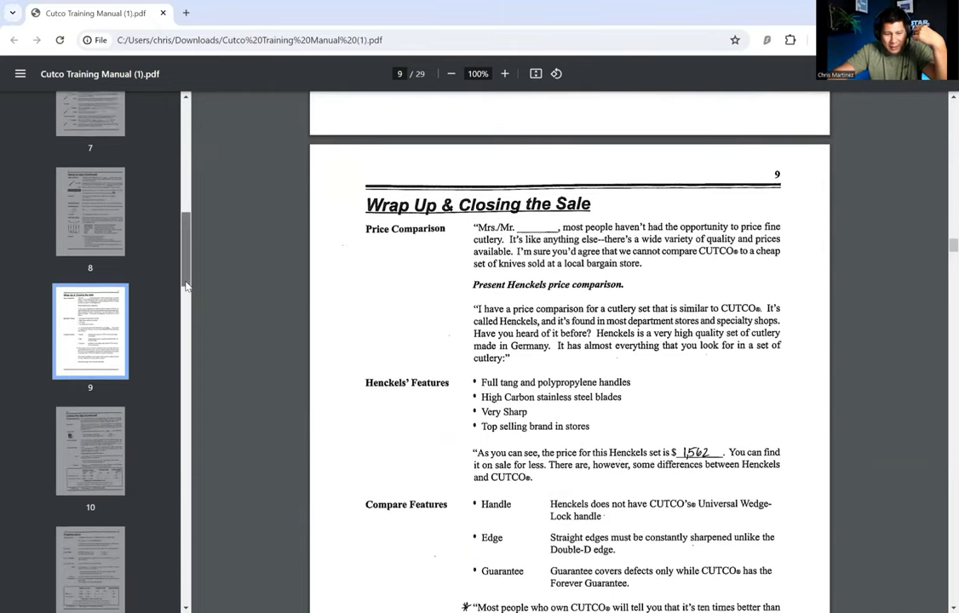
pyautogui.scroll(-3)
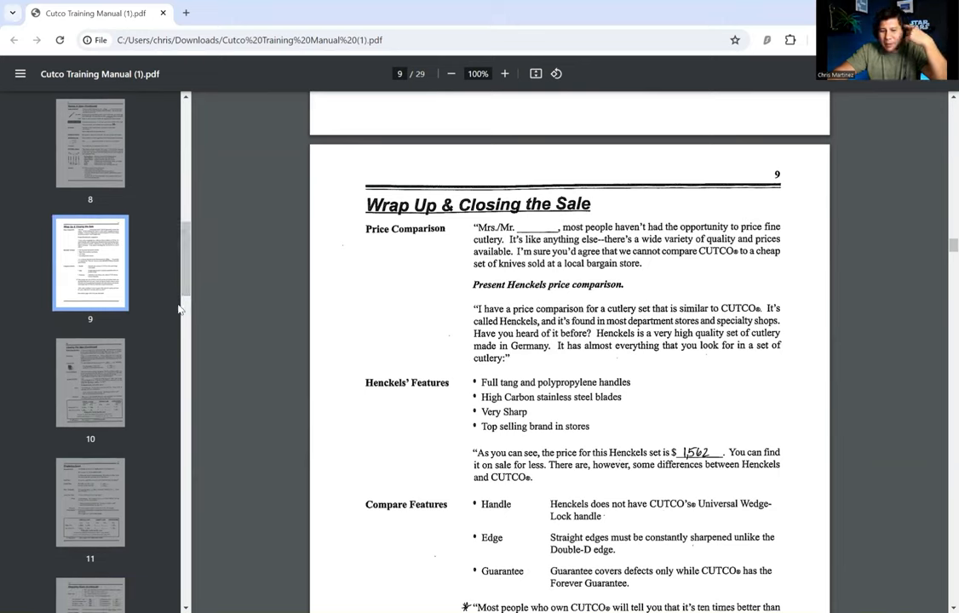
pyautogui.moveTo(447, 301)
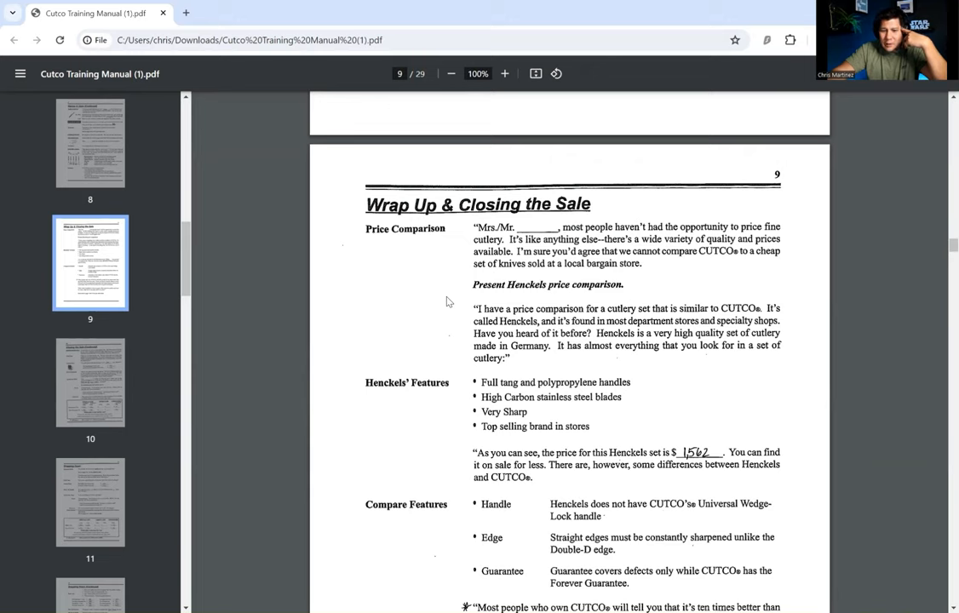
pyautogui.moveTo(465, 288)
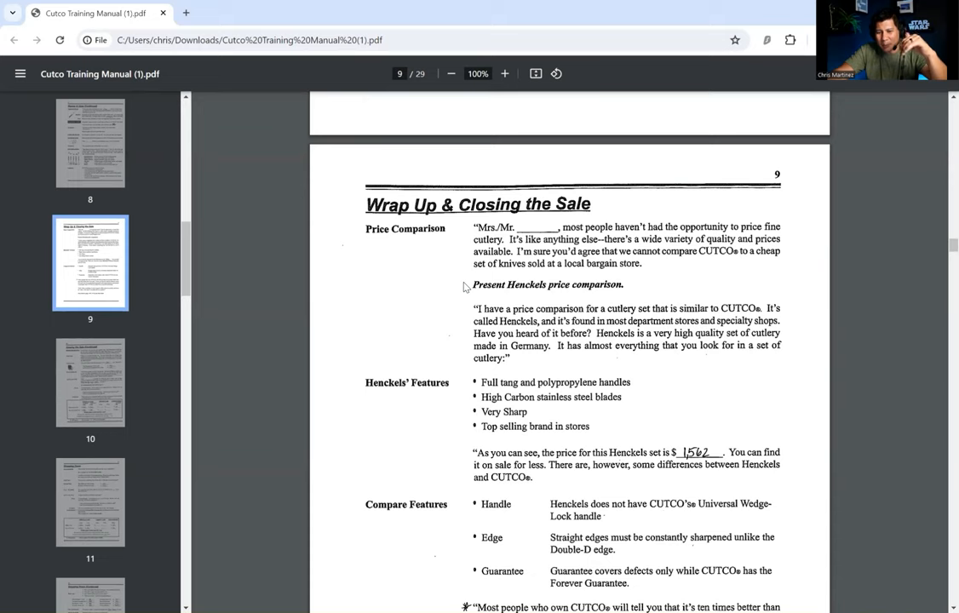
pyautogui.moveTo(525, 299)
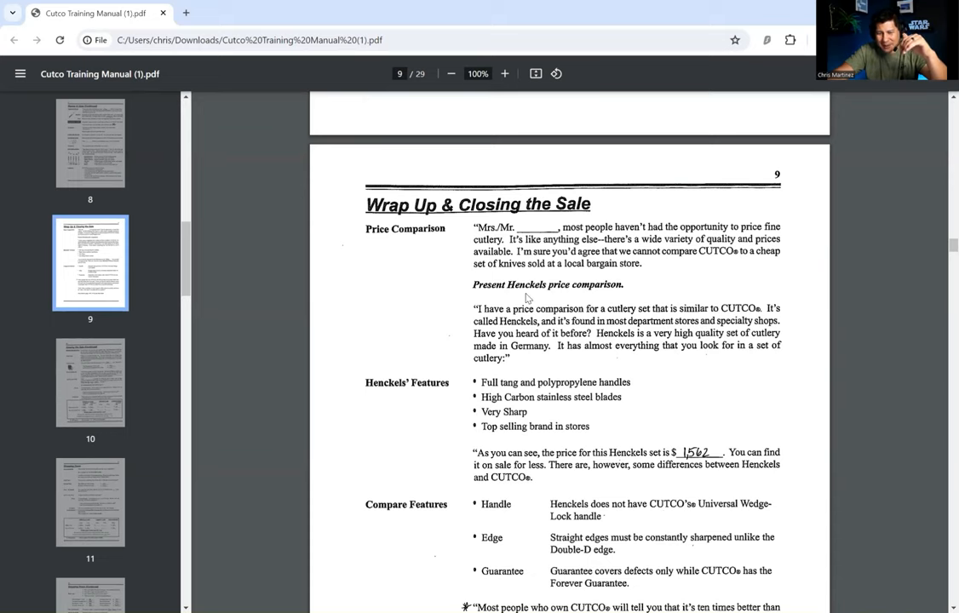
# Step: Scroll down page 9 to reveal the 'twice as good' closing paragraphs below Compare Features
pyautogui.scroll(-3)
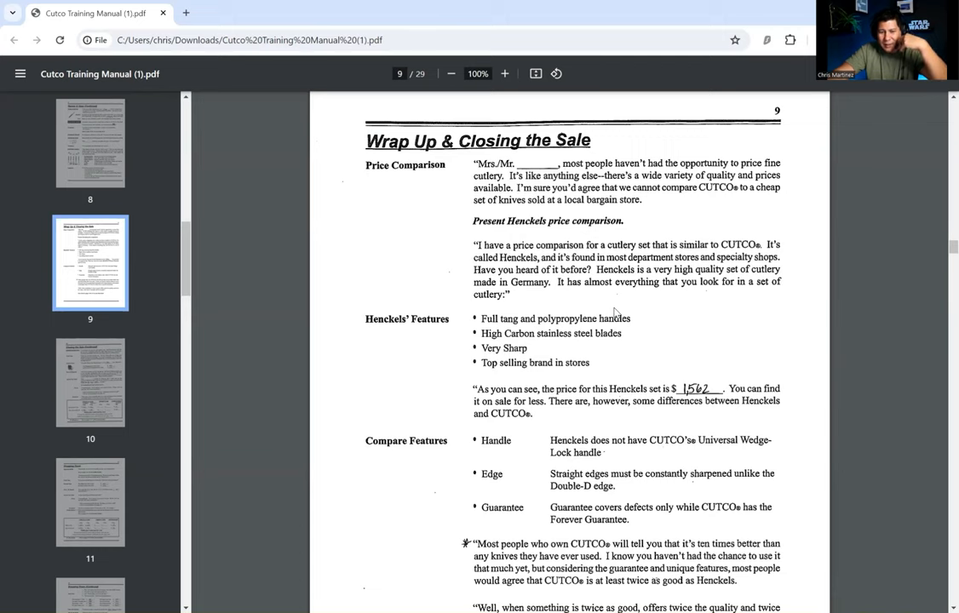
pyautogui.moveTo(477, 347)
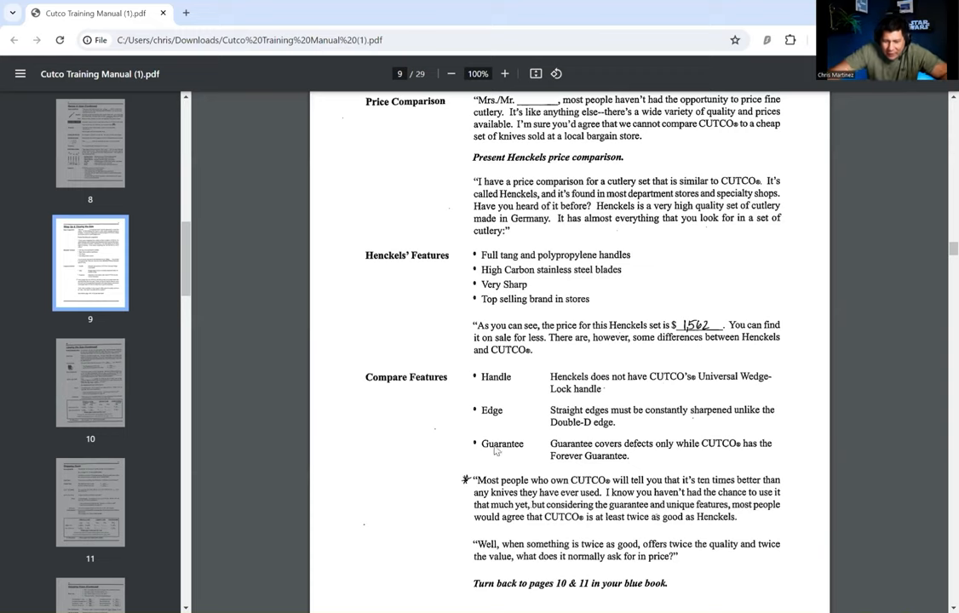
pyautogui.moveTo(610, 402)
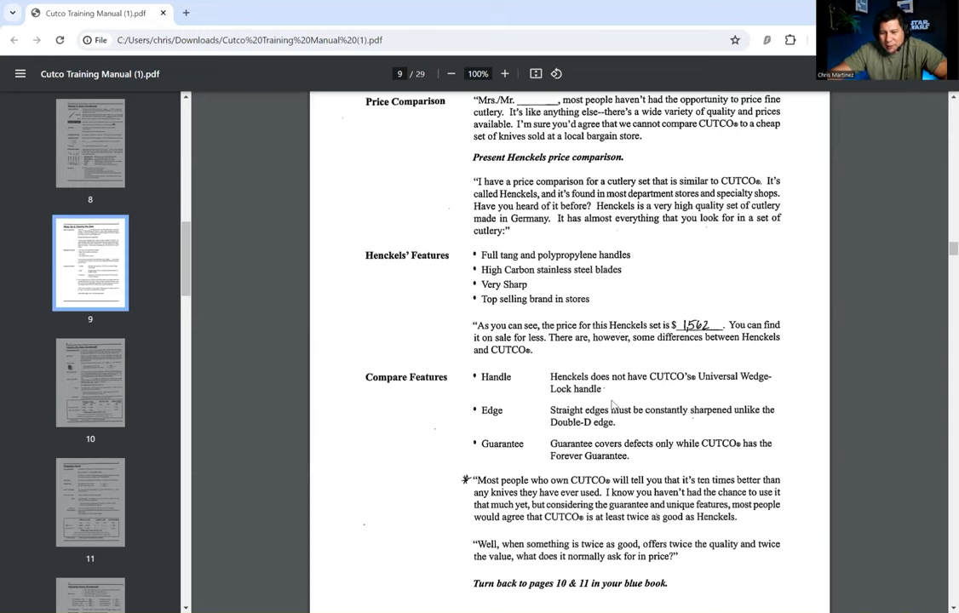
pyautogui.moveTo(603, 402)
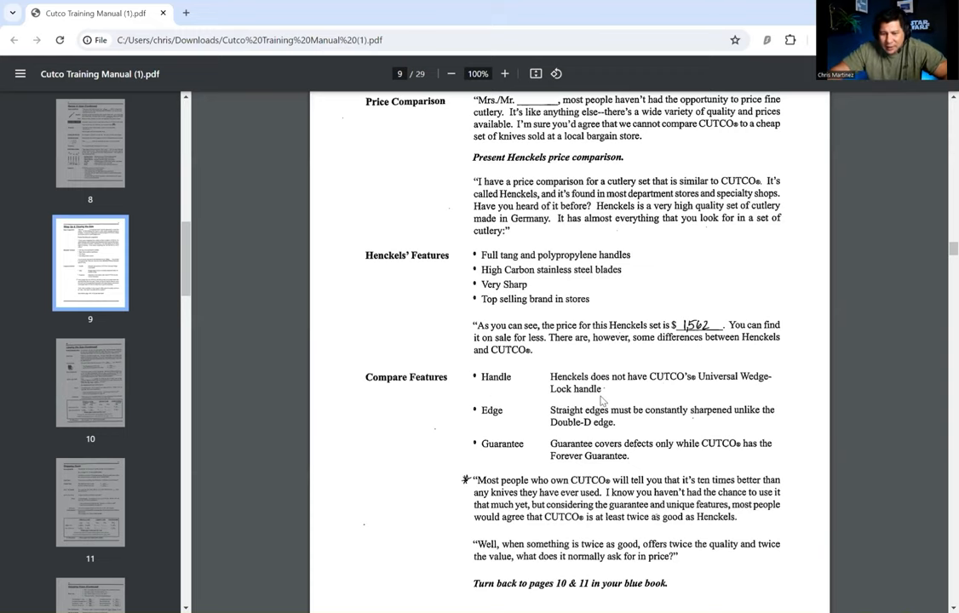
# Step: Scroll to the bottom of page 9, showing the 'Turn back to pages 10 & 11' line
pyautogui.scroll(-3)
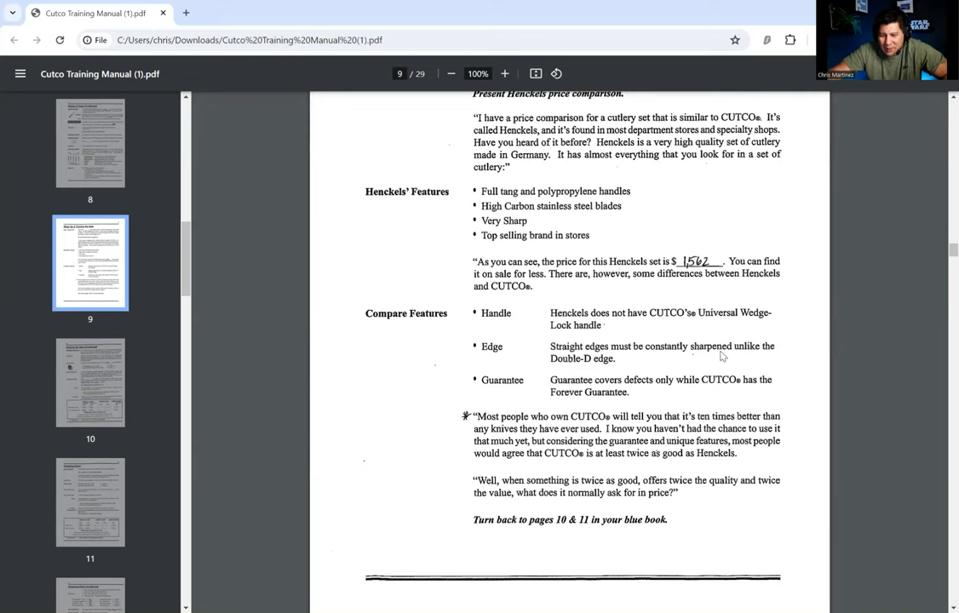
pyautogui.moveTo(572, 392)
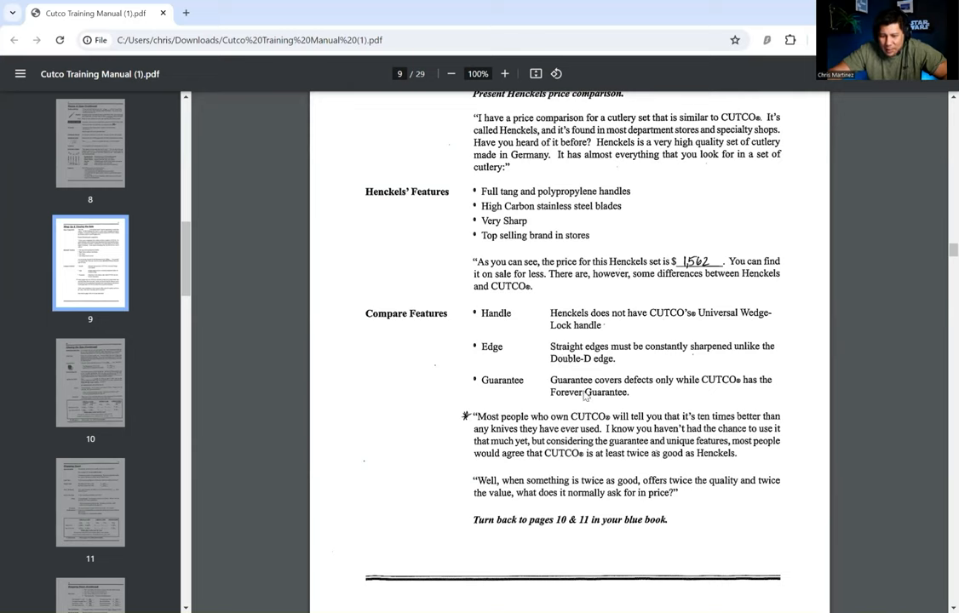
pyautogui.moveTo(563, 393)
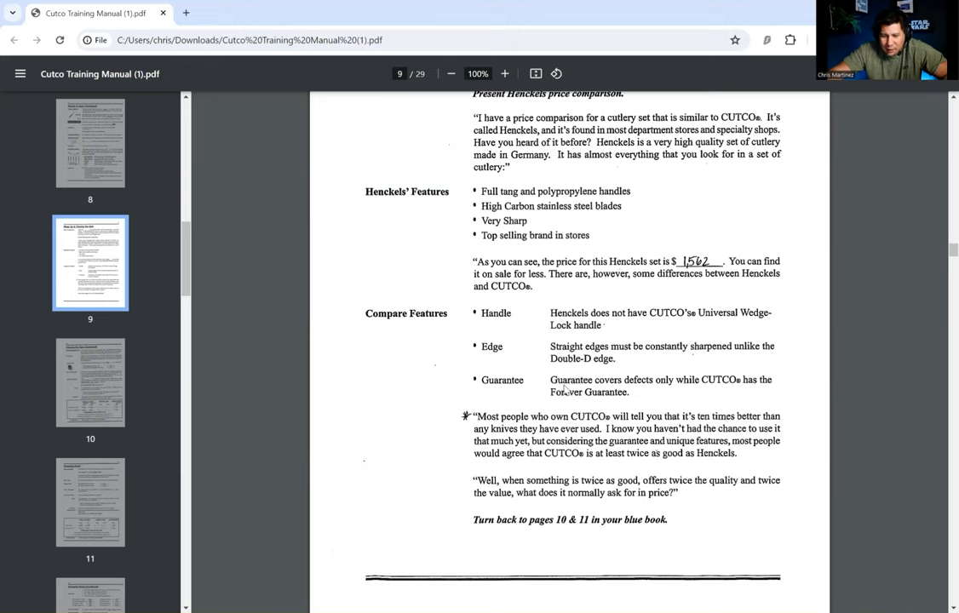
pyautogui.moveTo(571, 392)
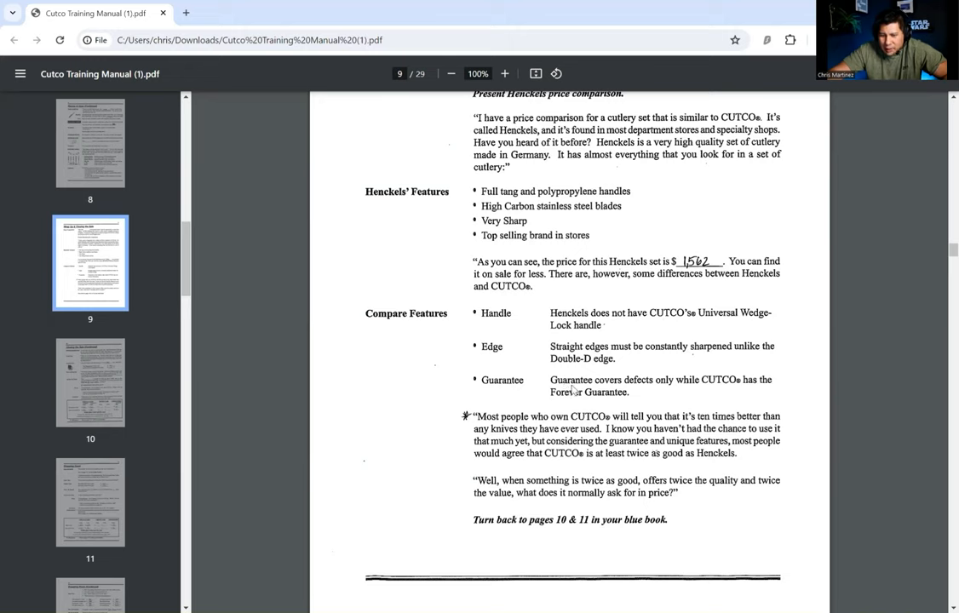
pyautogui.moveTo(673, 398)
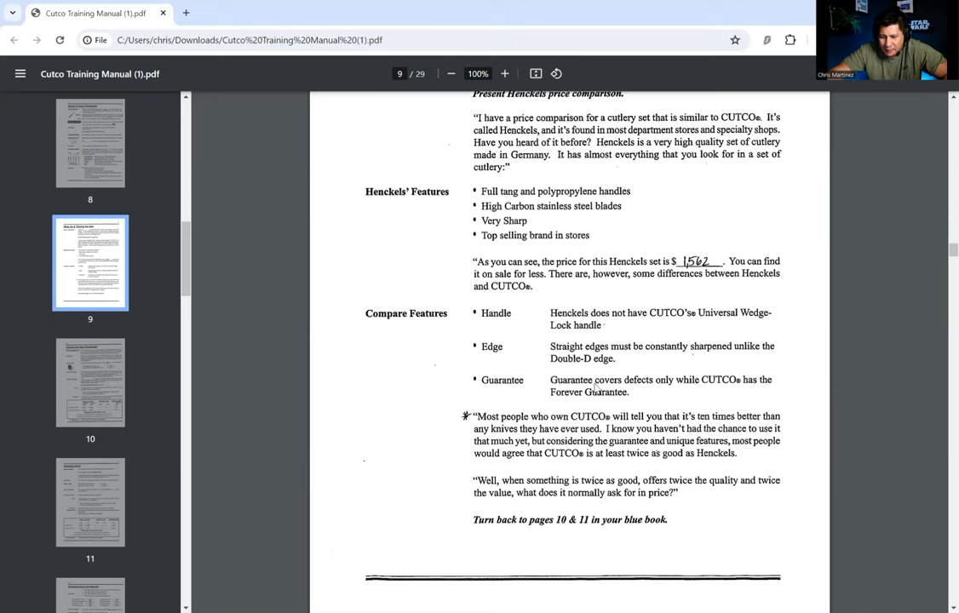
pyautogui.moveTo(728, 393)
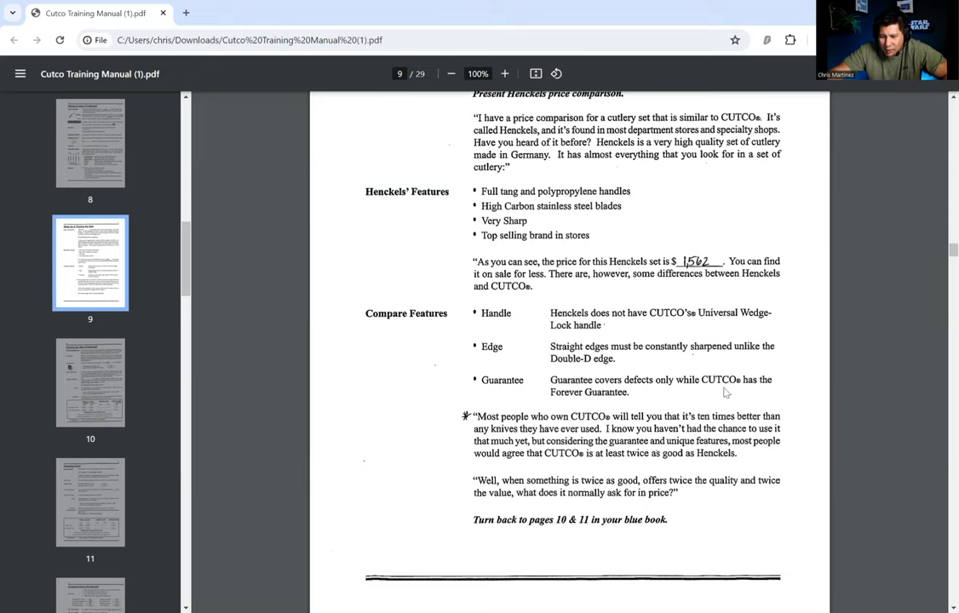
pyautogui.moveTo(589, 399)
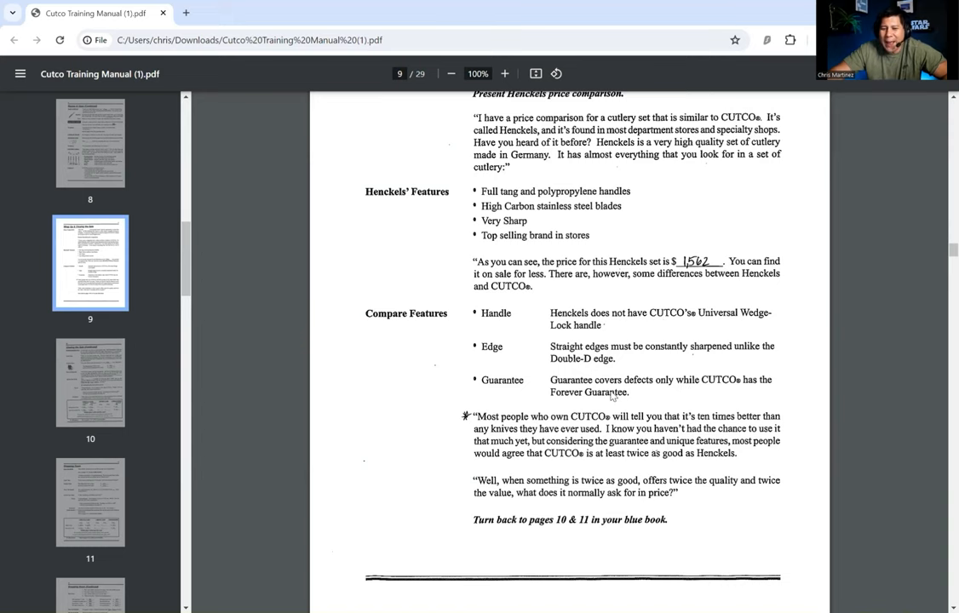
# Step: Scroll down to page 10, Closing the Sale (Continued), with Homemaker Sets and Trial Close scripts
pyautogui.scroll(-3)
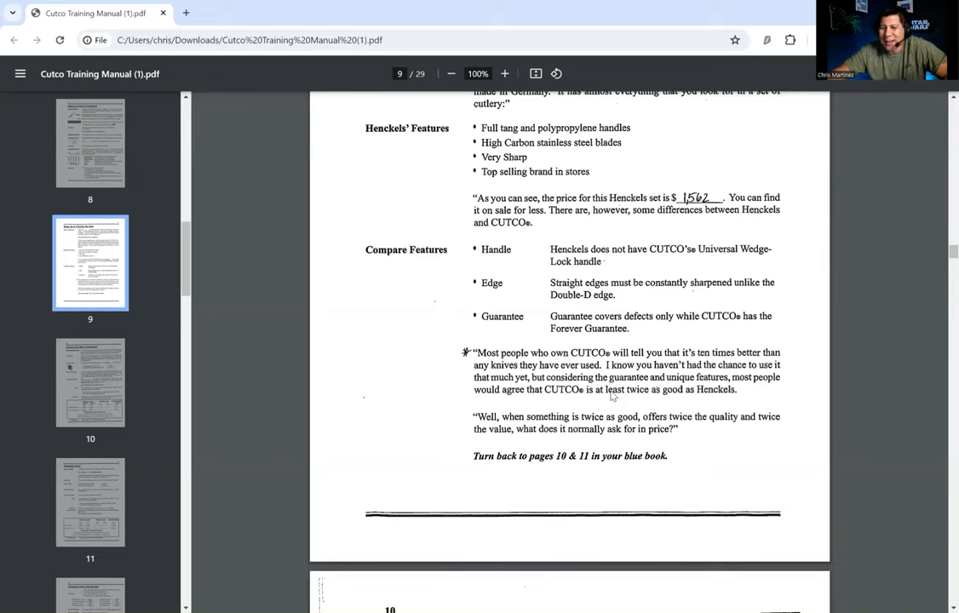
pyautogui.moveTo(562, 402)
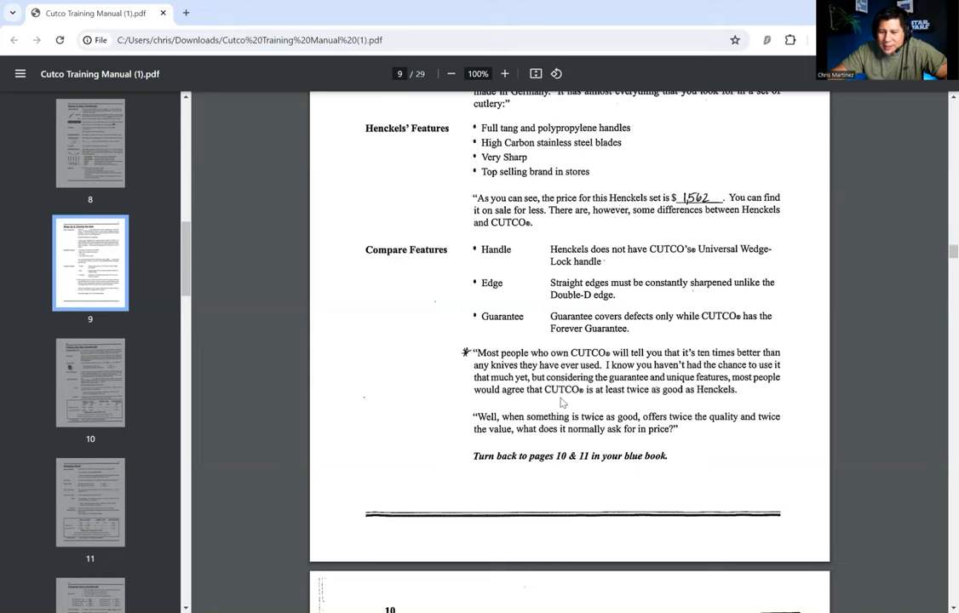
pyautogui.moveTo(527, 409)
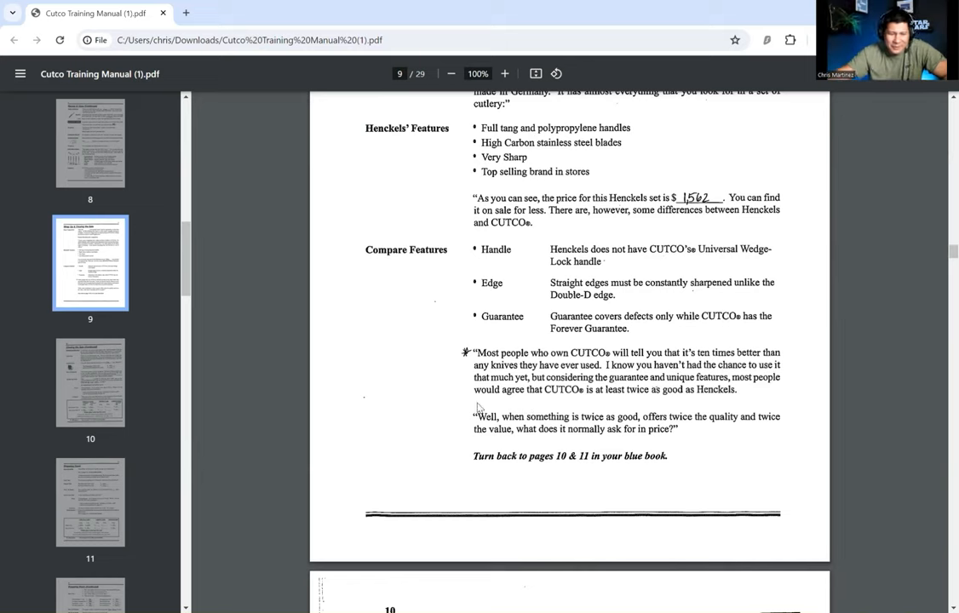
pyautogui.scroll(-3)
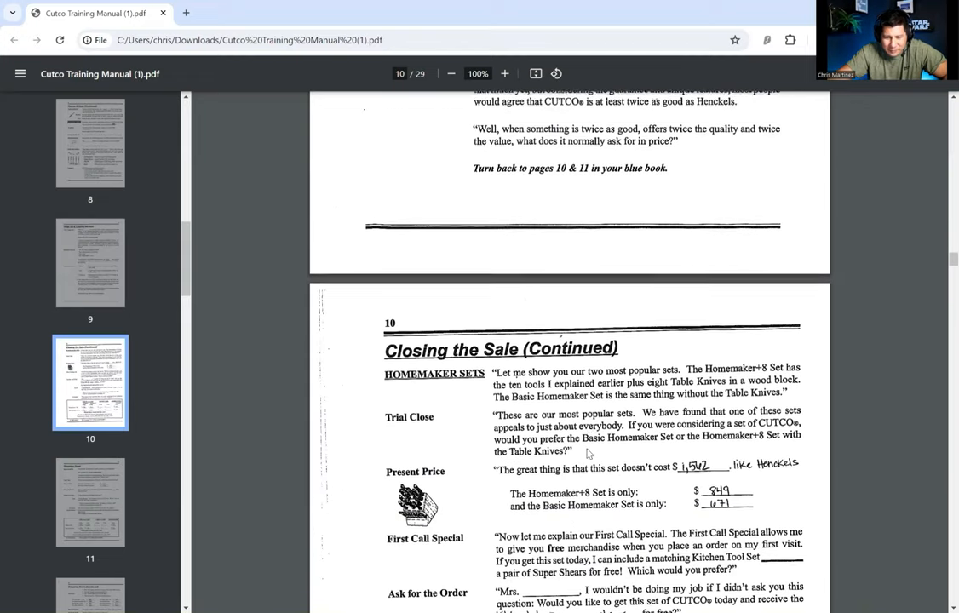